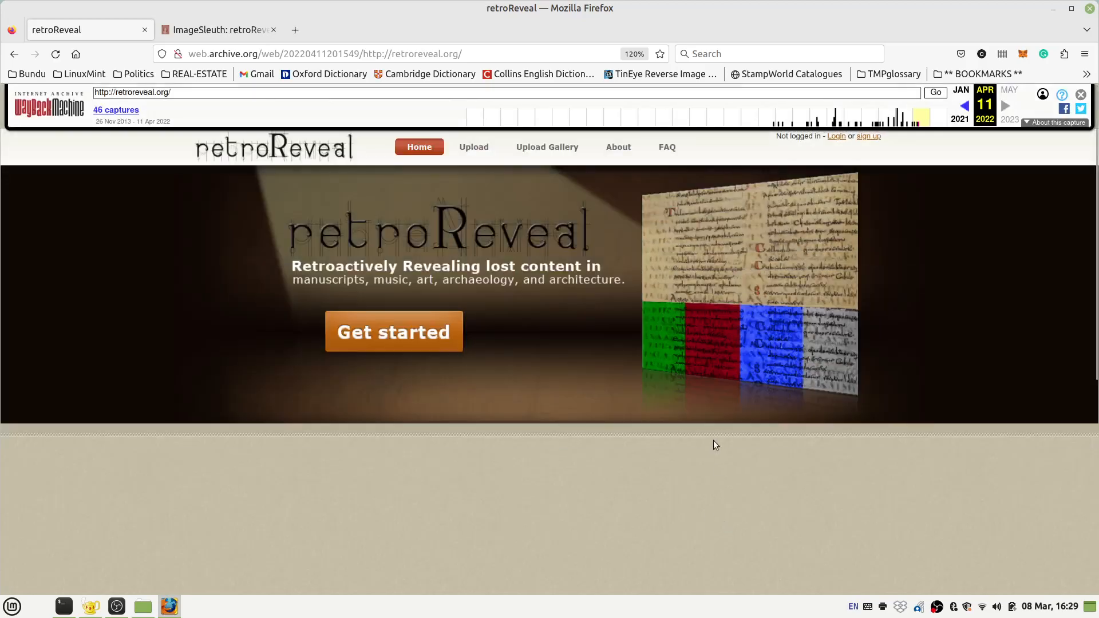
mouse_move(275, 158)
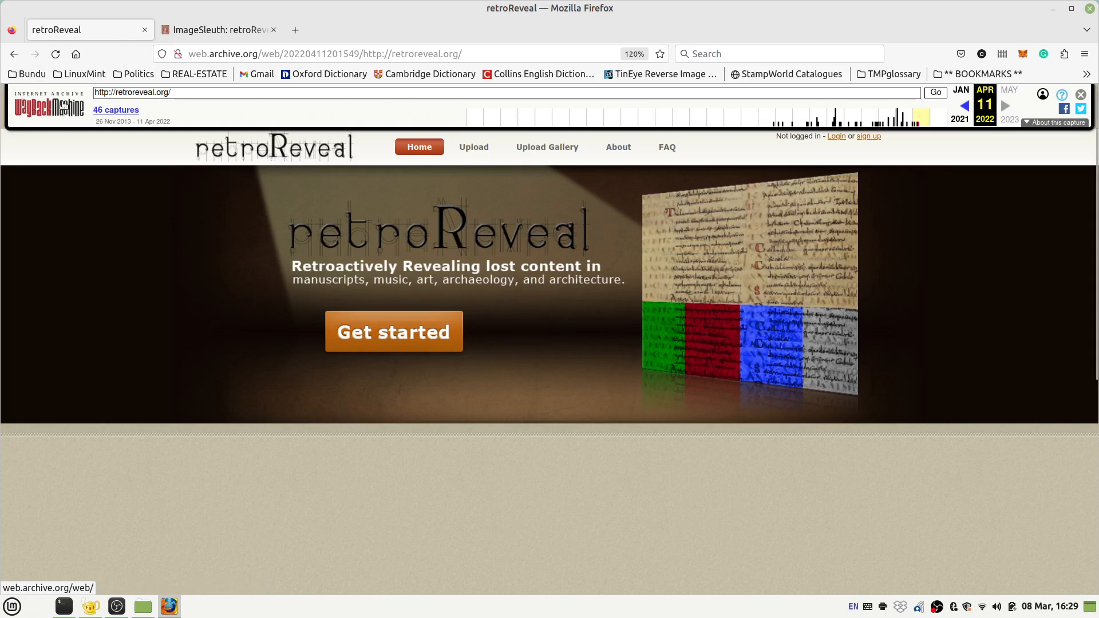
mouse_move(49, 105)
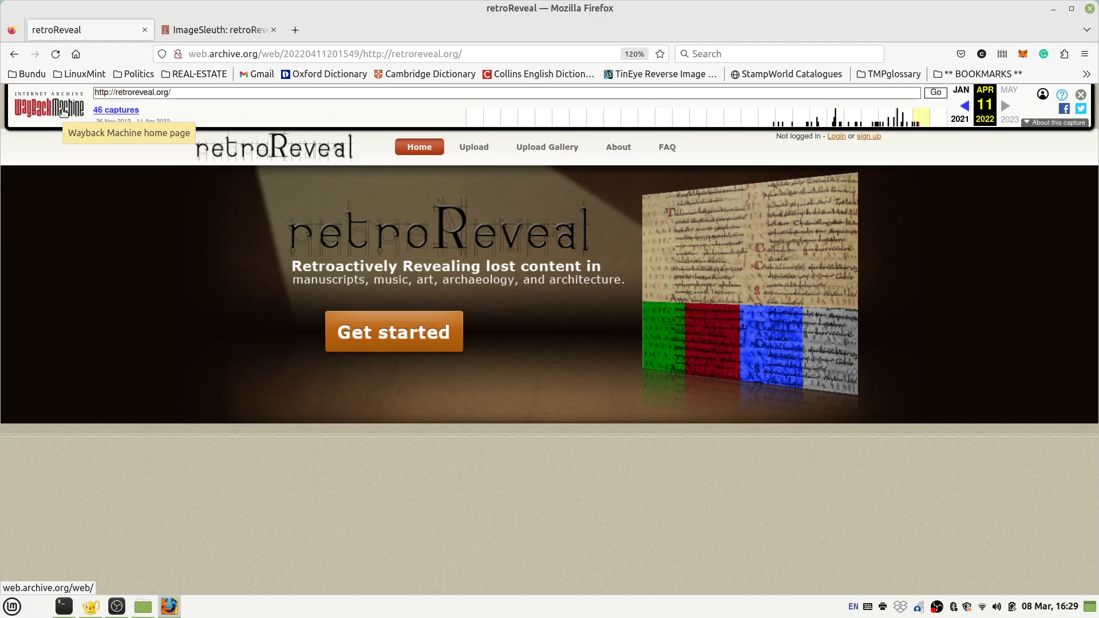
mouse_move(242, 19)
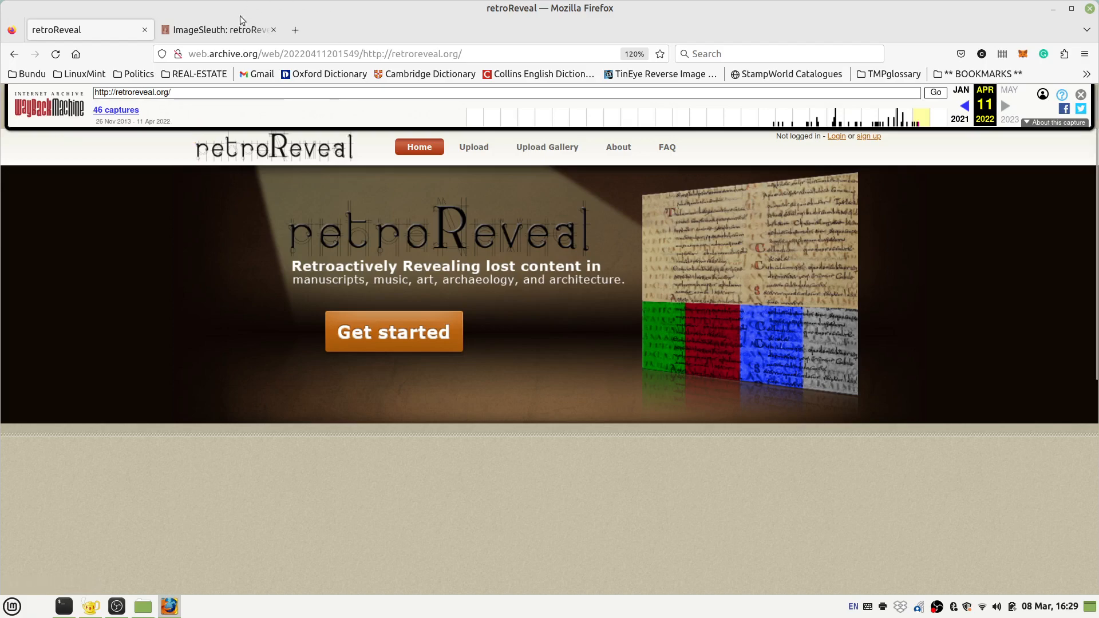
View the ImageSleuth page and its Windows, Mac and Linux installer downloads.
left_click(217, 29)
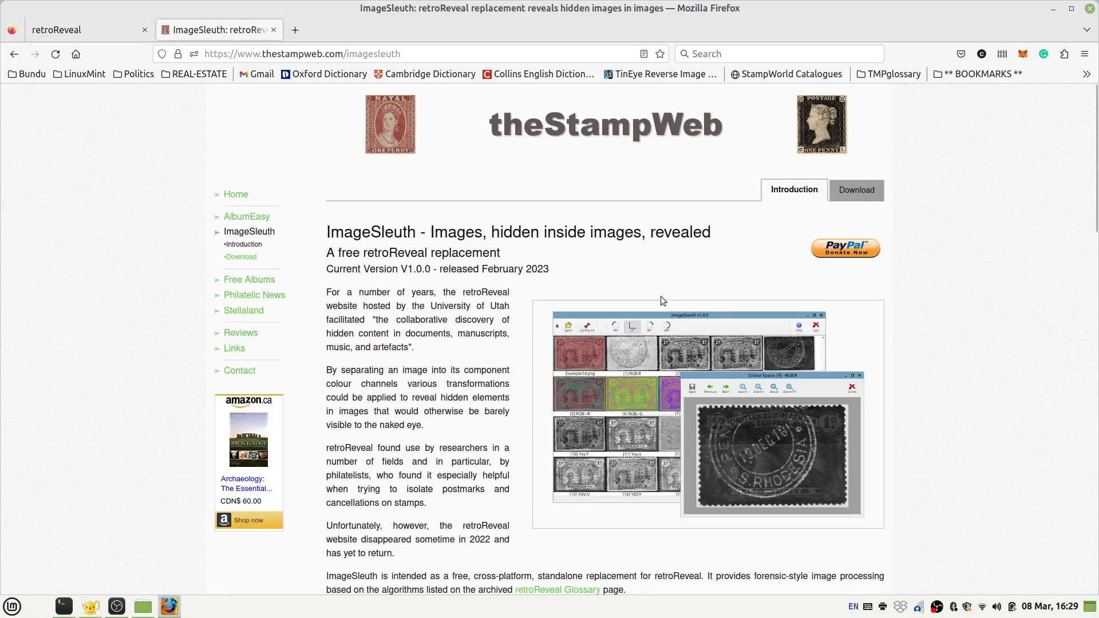
mouse_move(769, 342)
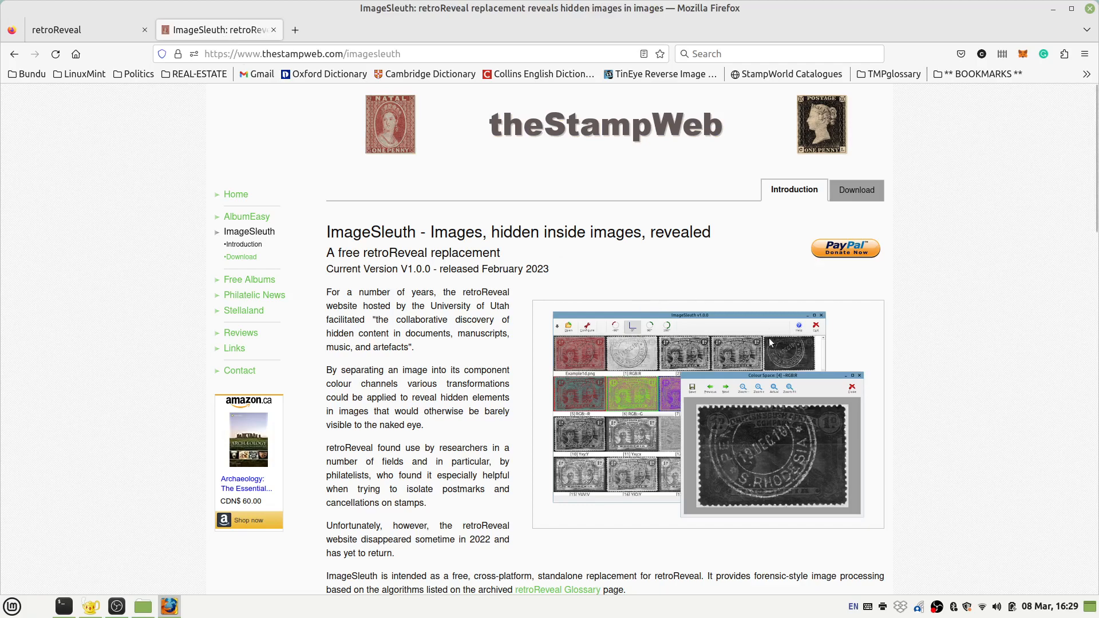
mouse_move(879, 383)
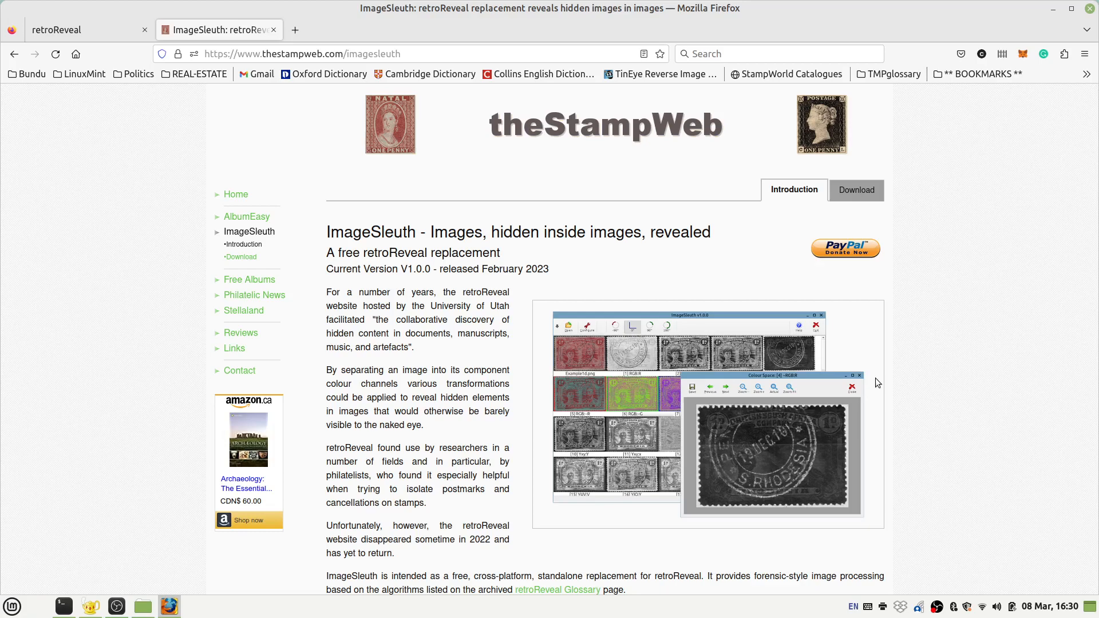
left_click(856, 190)
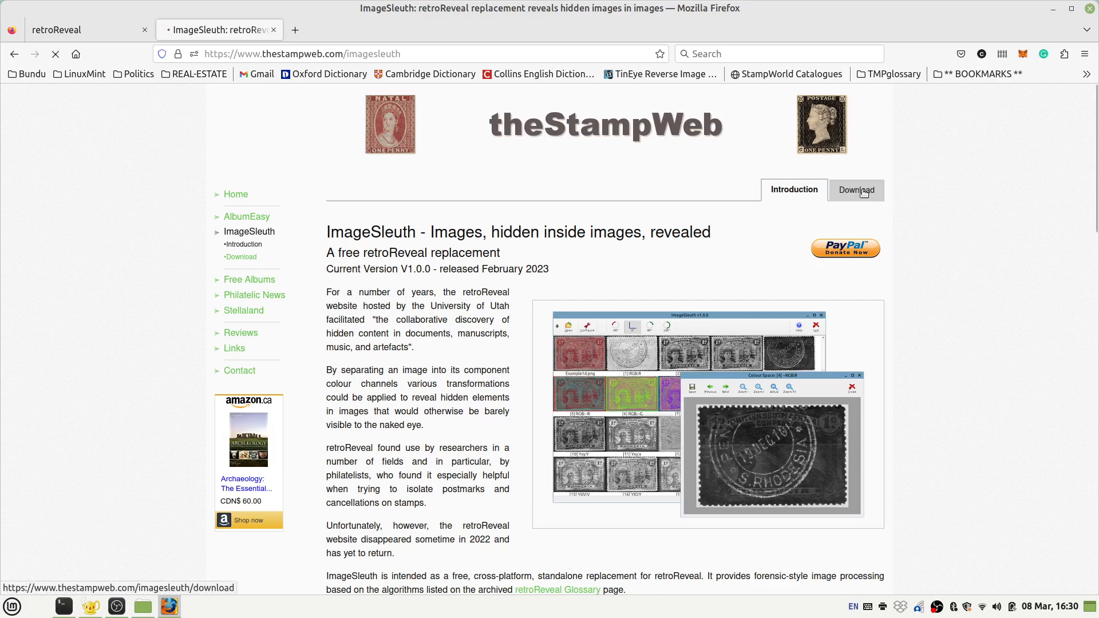
left_click(855, 190)
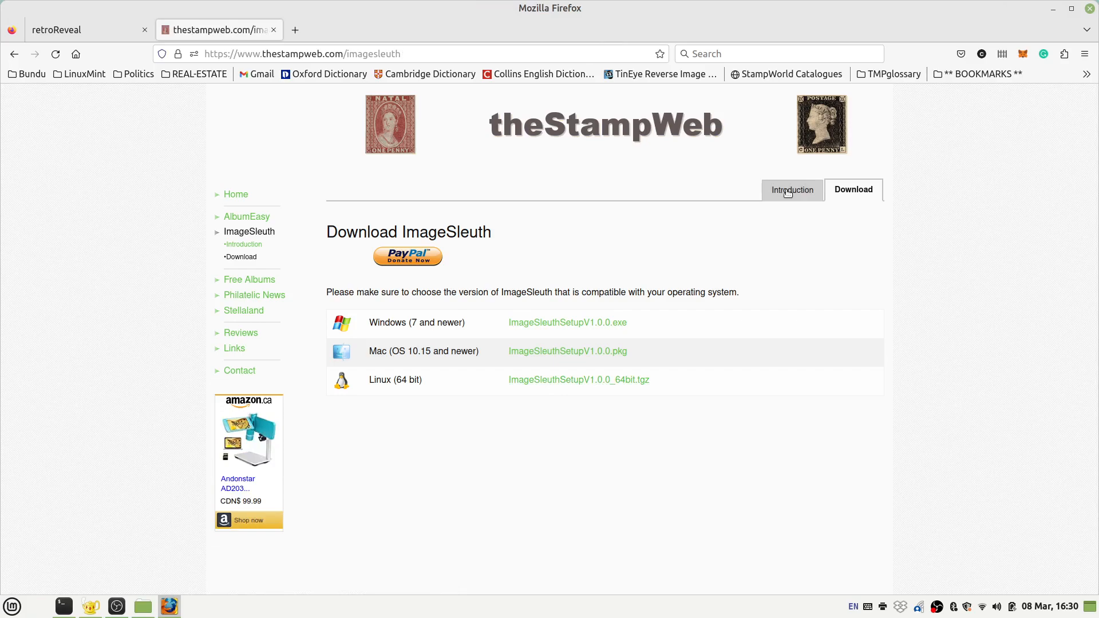
left_click(792, 189)
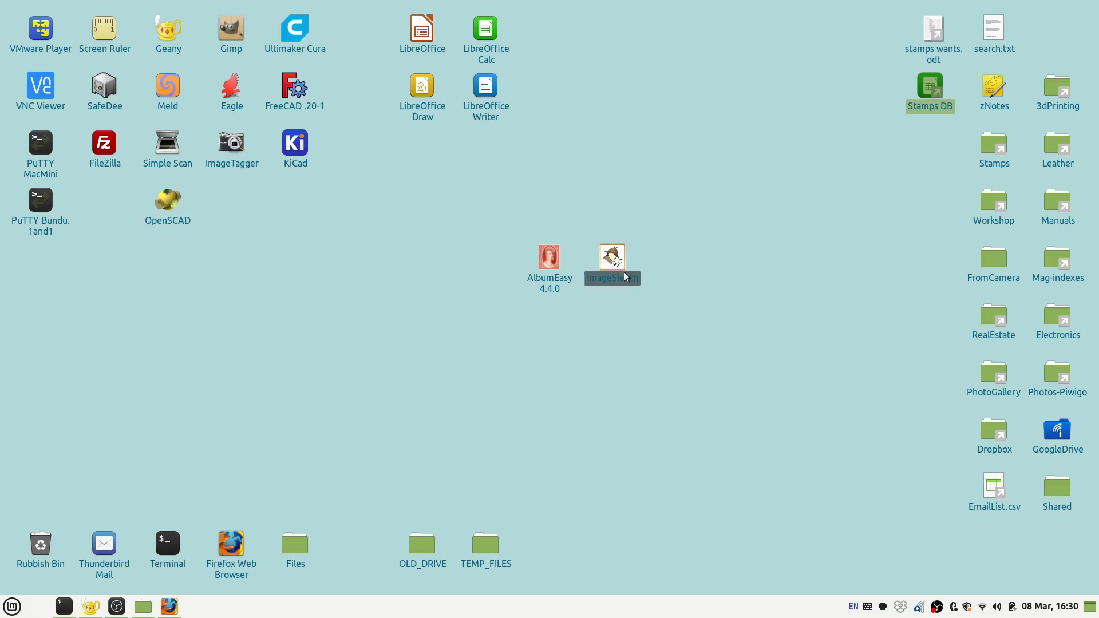
mouse_move(615, 264)
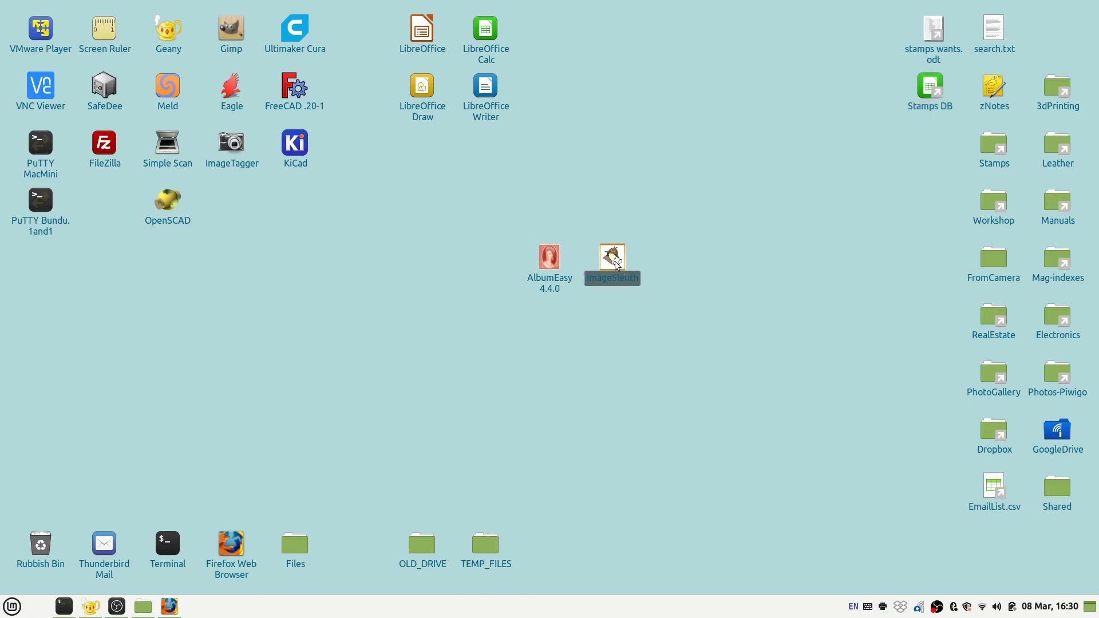
Launch ImageSleuth from its desktop shortcut.
double_click(611, 254)
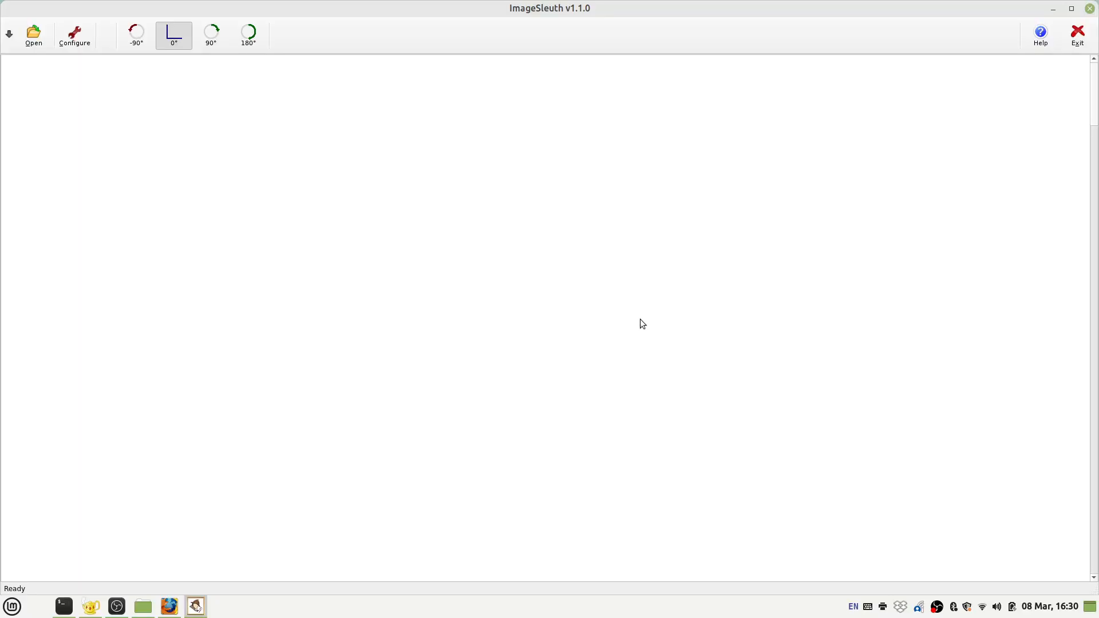
mouse_move(21, 62)
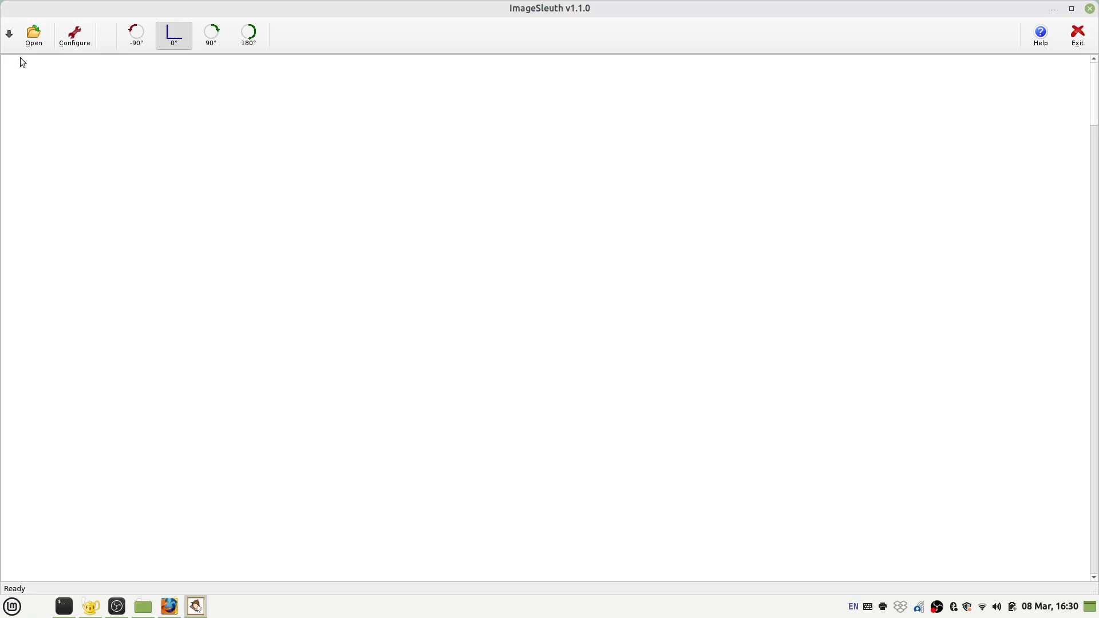
mouse_move(34, 35)
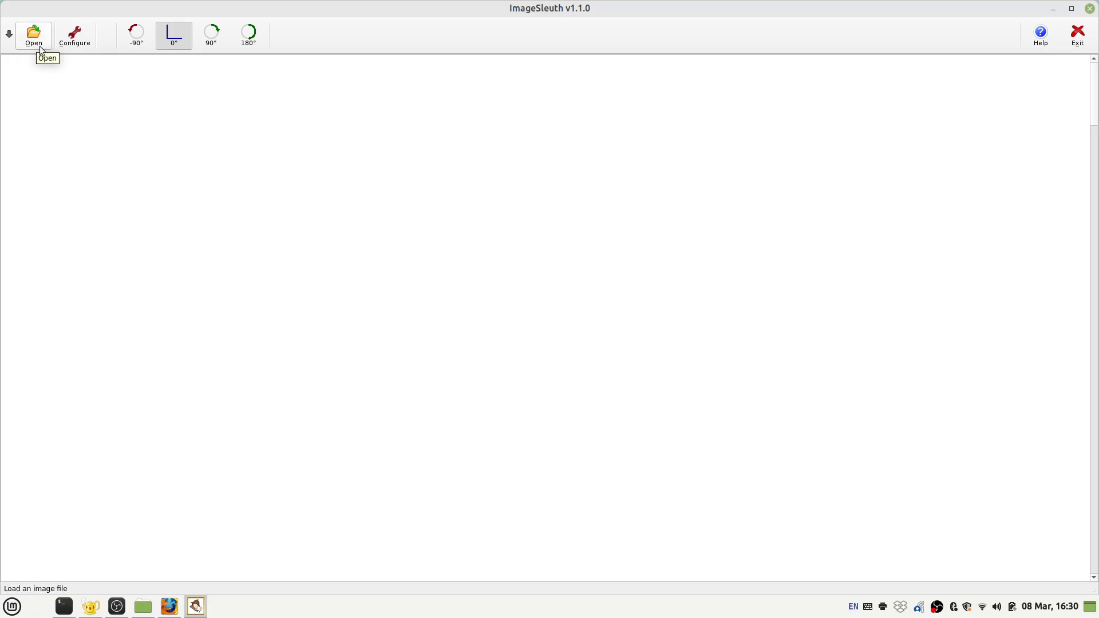
mouse_move(74, 35)
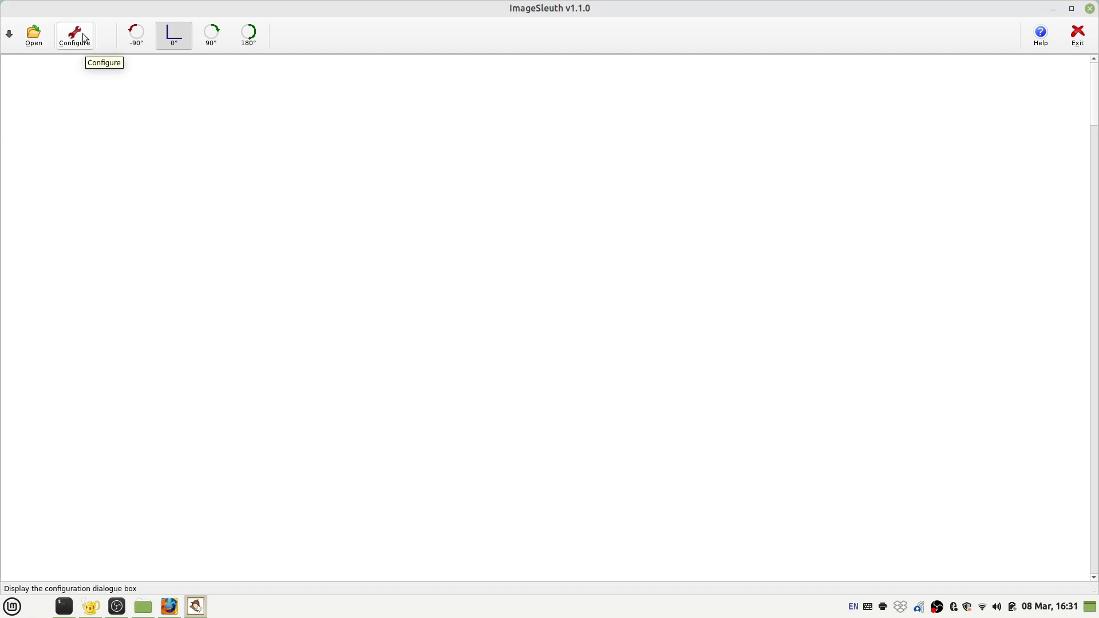
mouse_move(137, 35)
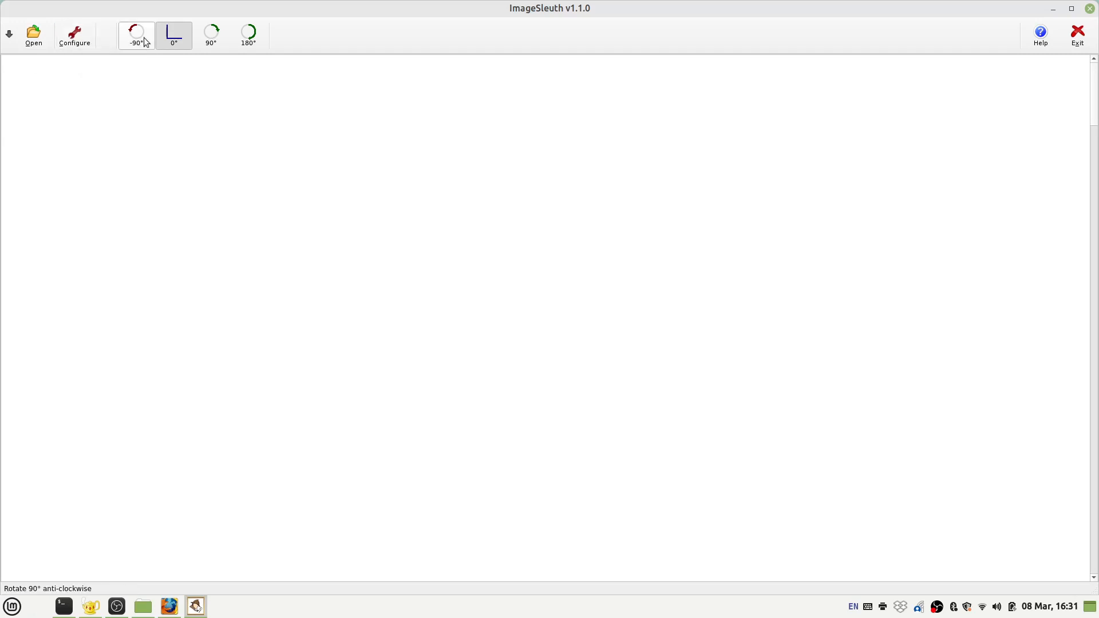
mouse_move(247, 35)
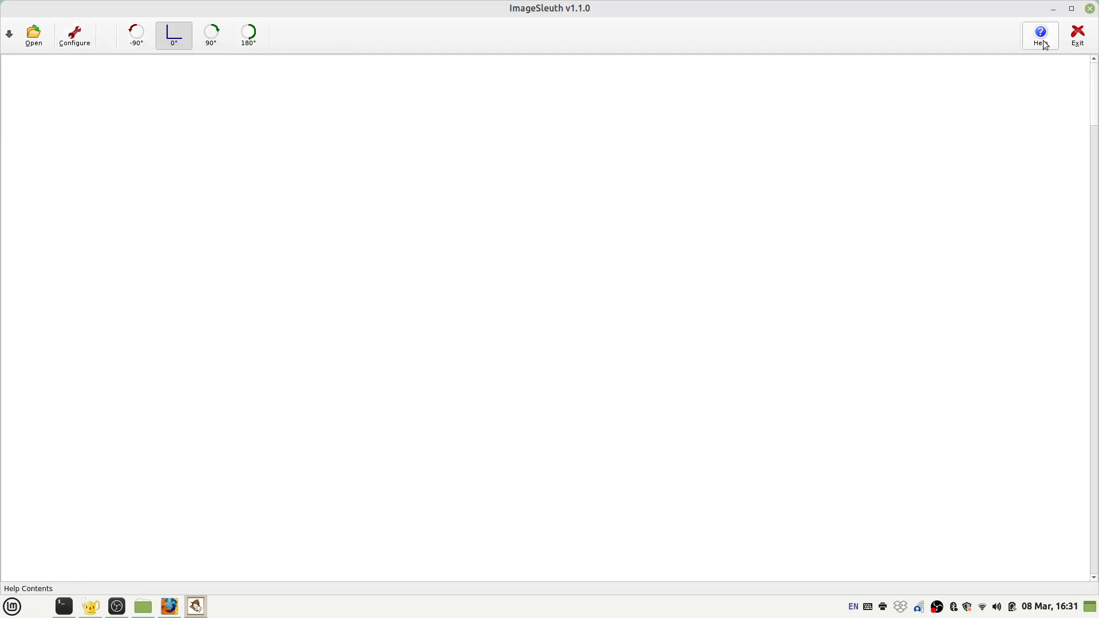
mouse_move(1078, 35)
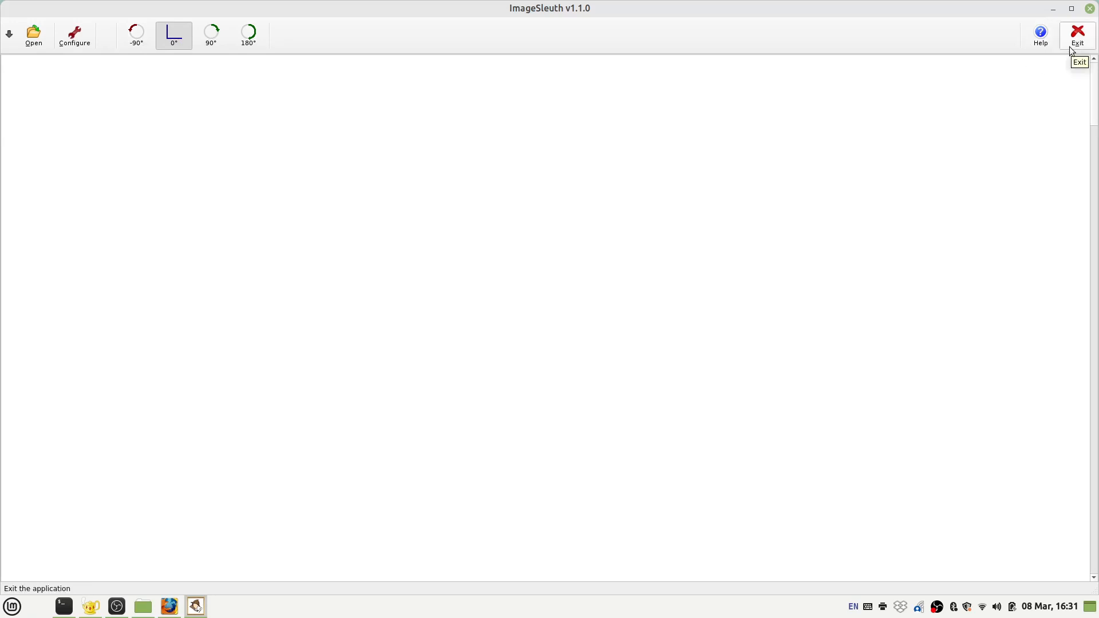
mouse_move(1056, 72)
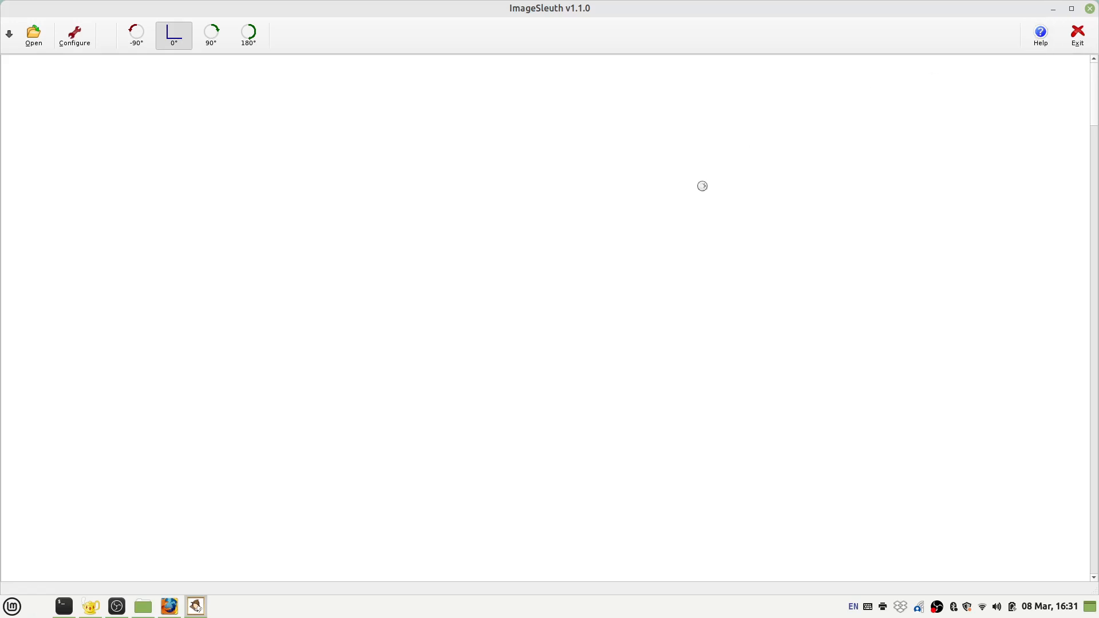
Read the About, Image View and Configuration help topics.
left_click(1040, 37)
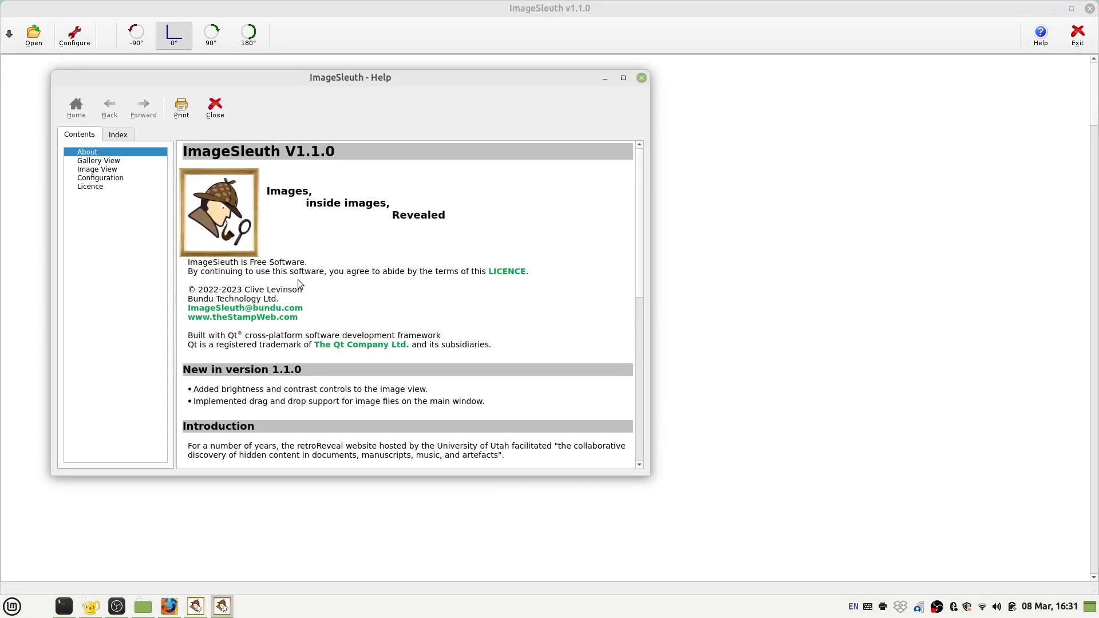
scroll("down", 3)
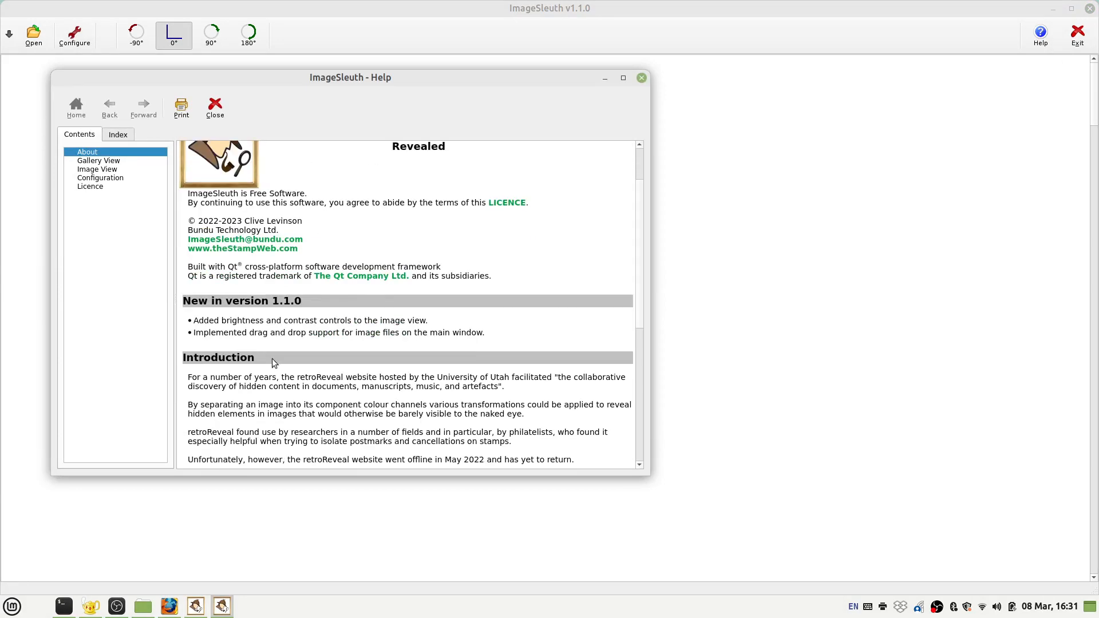
scroll("down", 3)
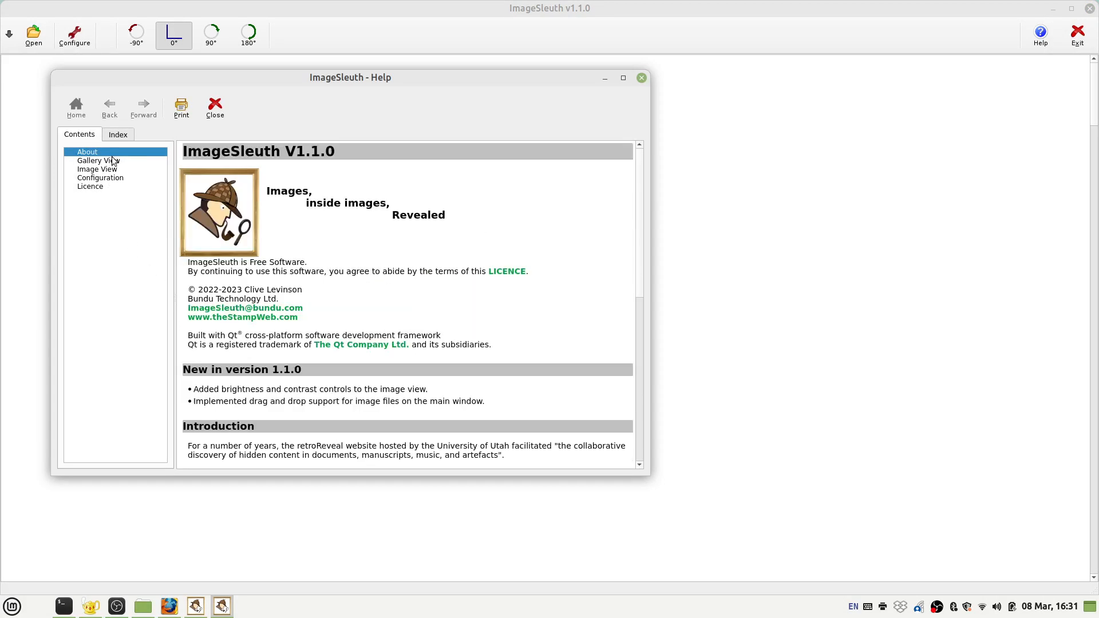
left_click(97, 169)
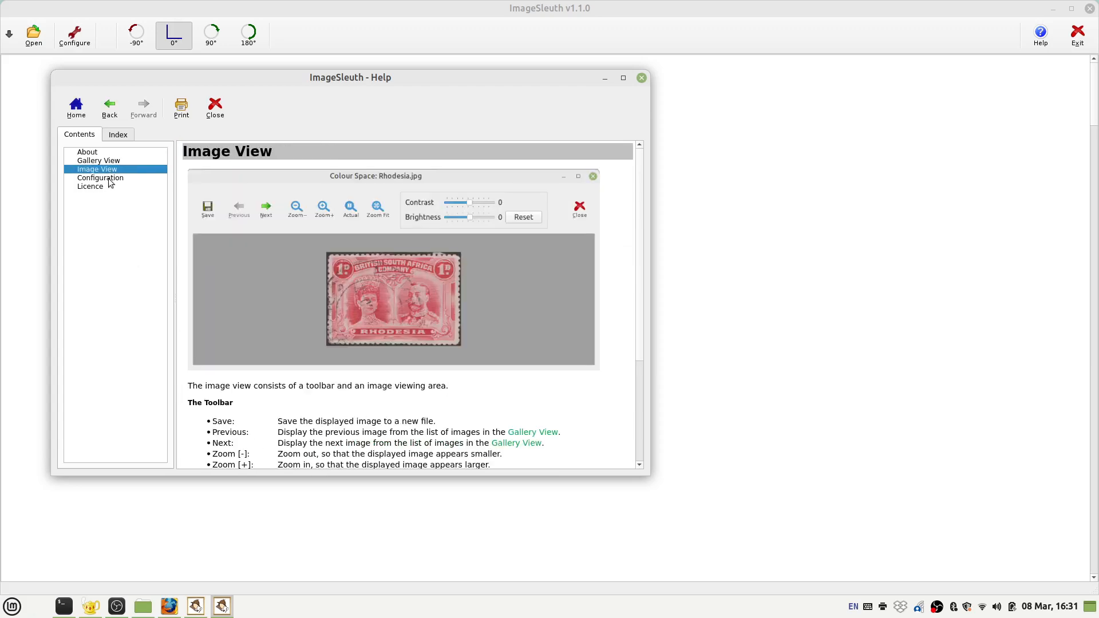
left_click(90, 187)
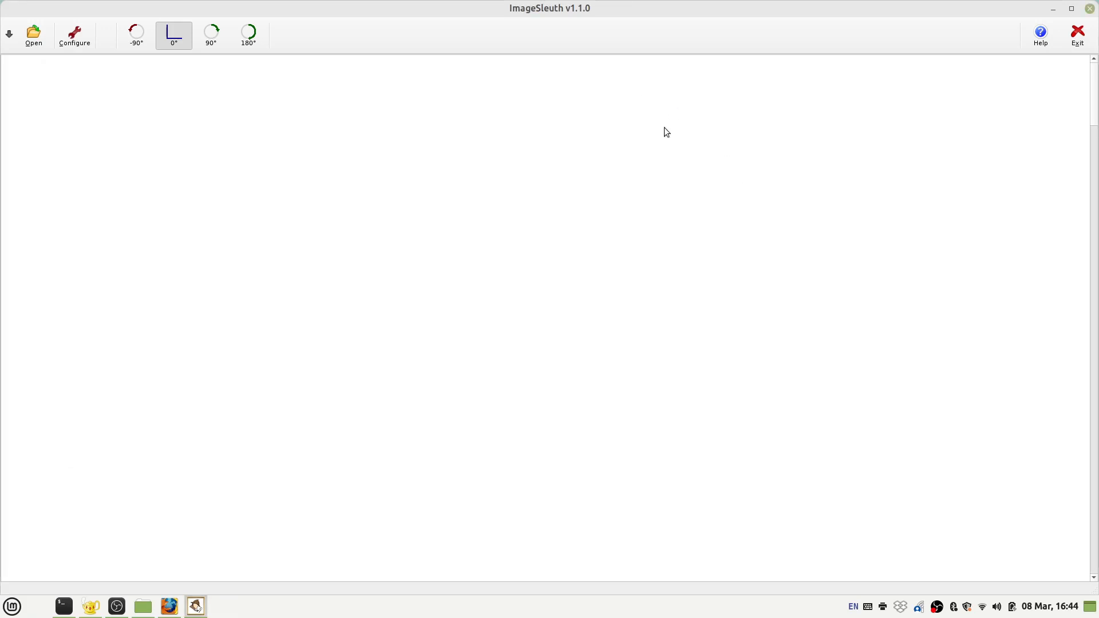
mouse_move(699, 174)
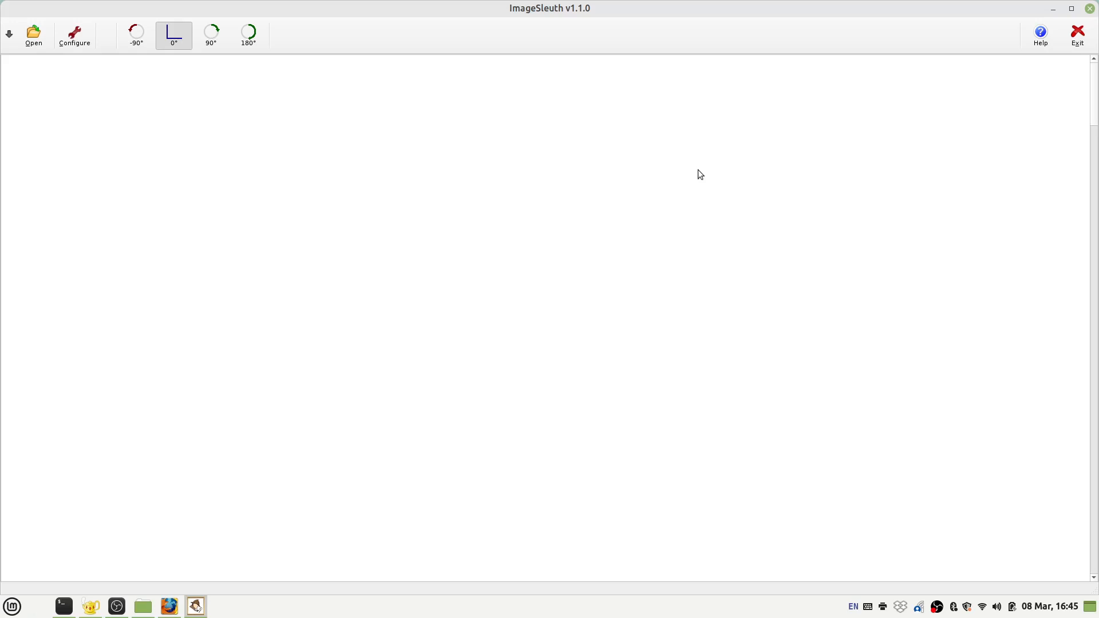
mouse_move(169, 103)
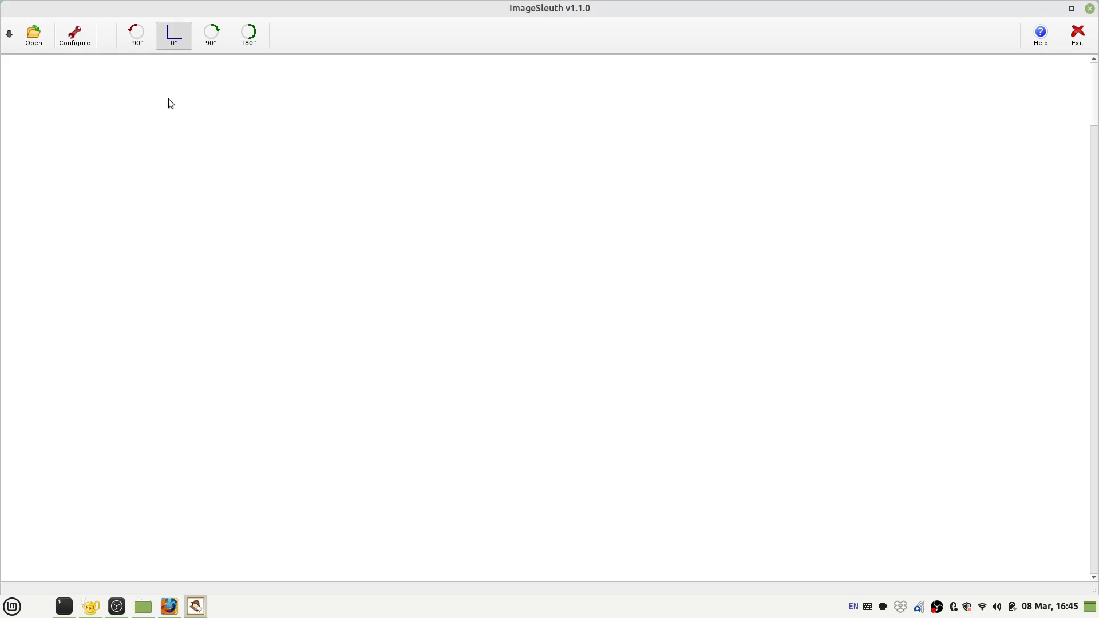
Load the SR_1d.png stamp image to generate its transform gallery.
left_click(33, 35)
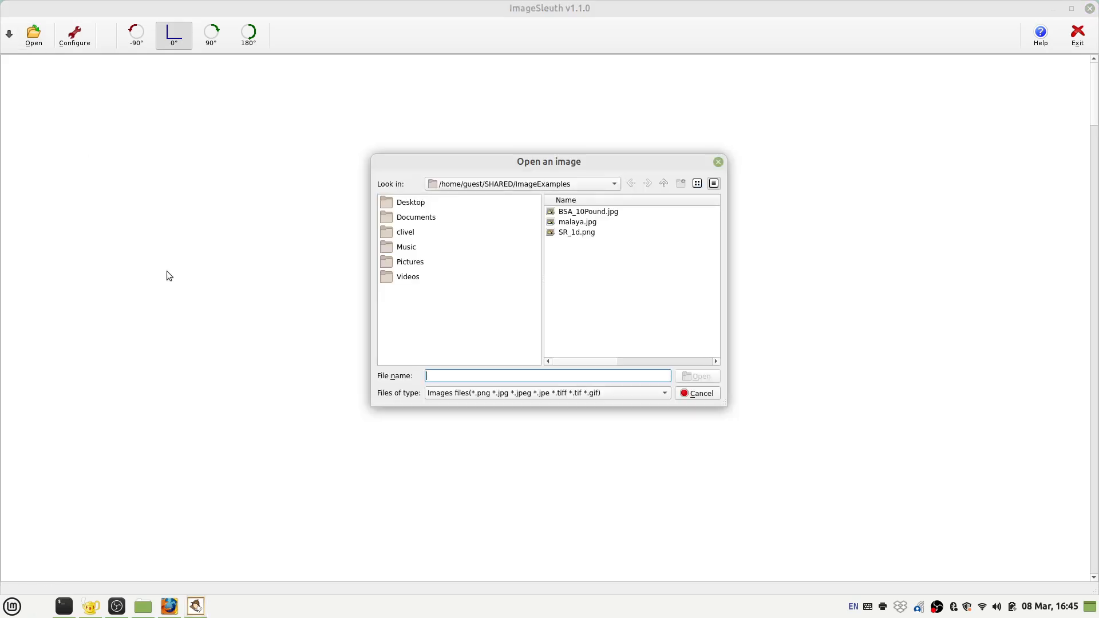
mouse_move(582, 235)
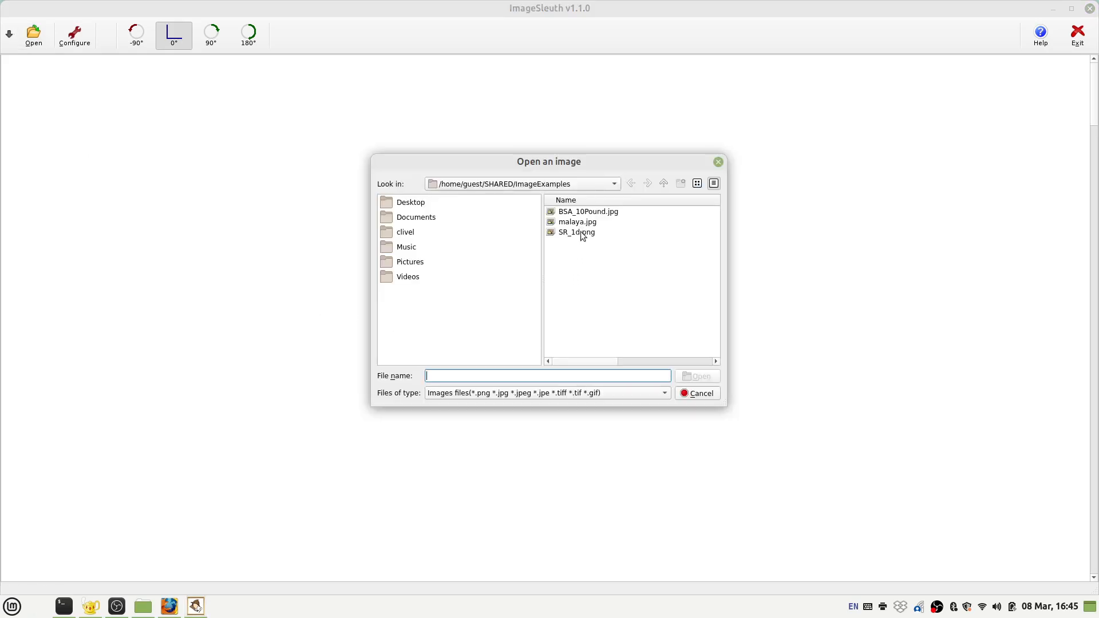
left_click(576, 231)
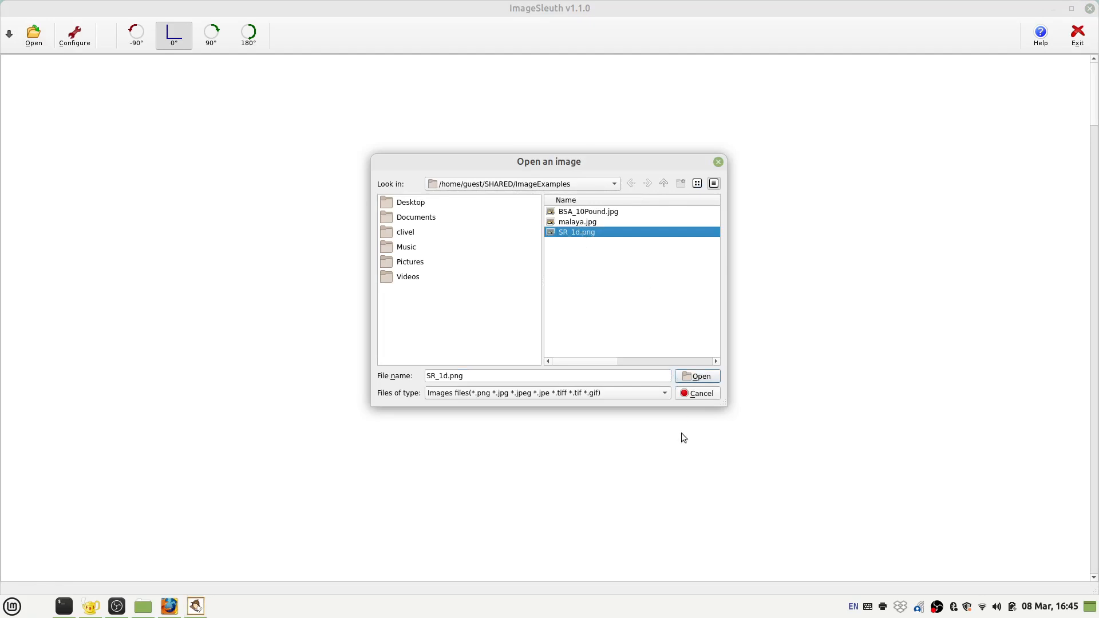
left_click(697, 376)
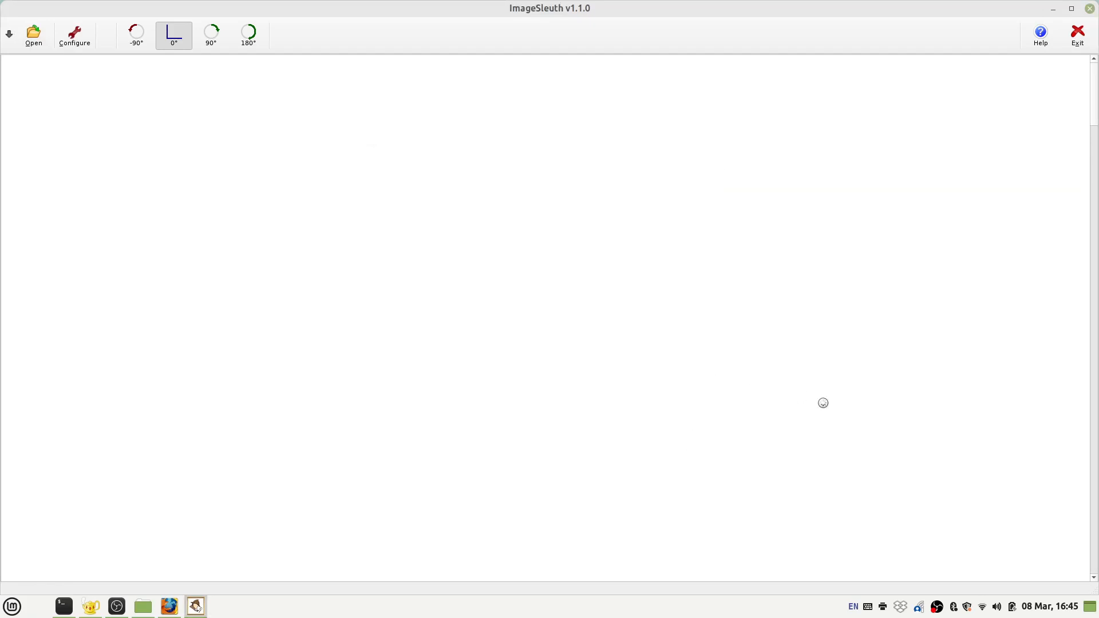
mouse_move(378, 291)
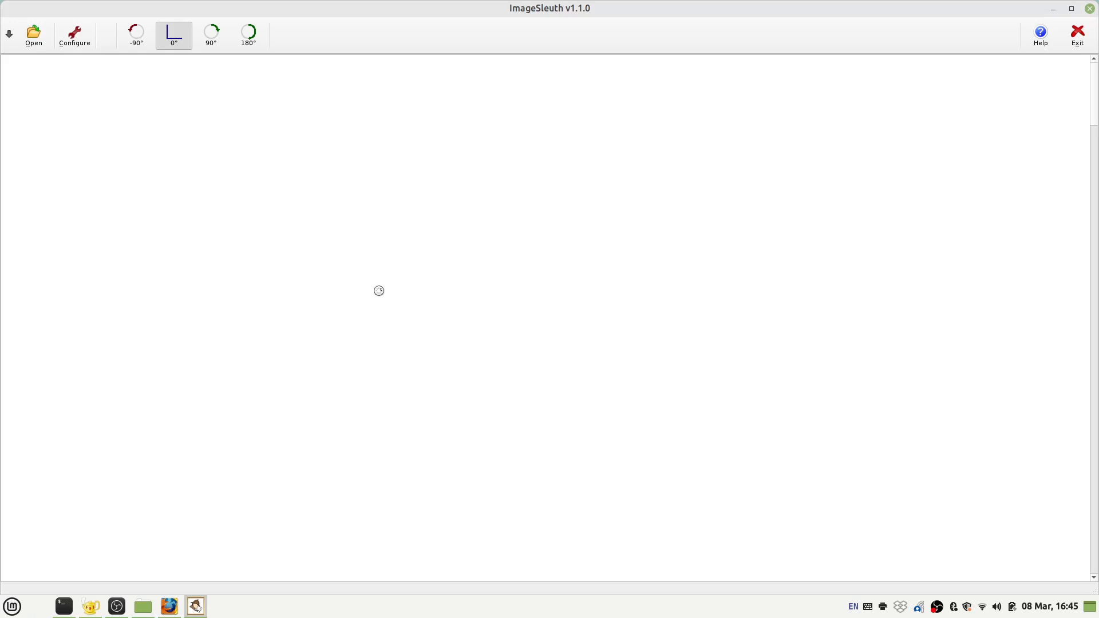
left_click(33, 35)
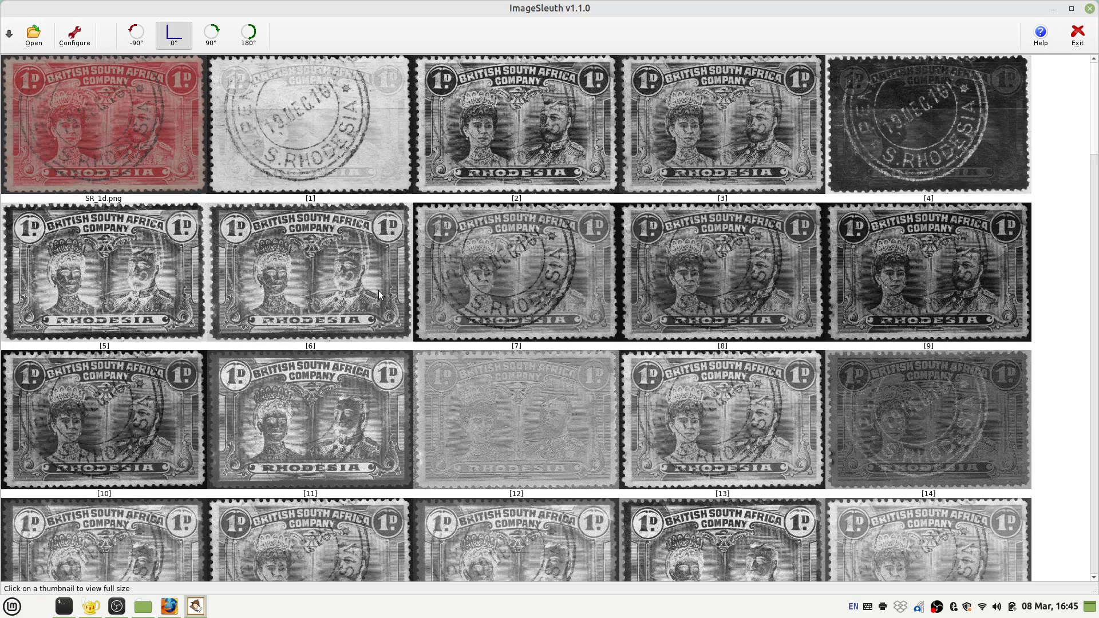
mouse_move(246, 214)
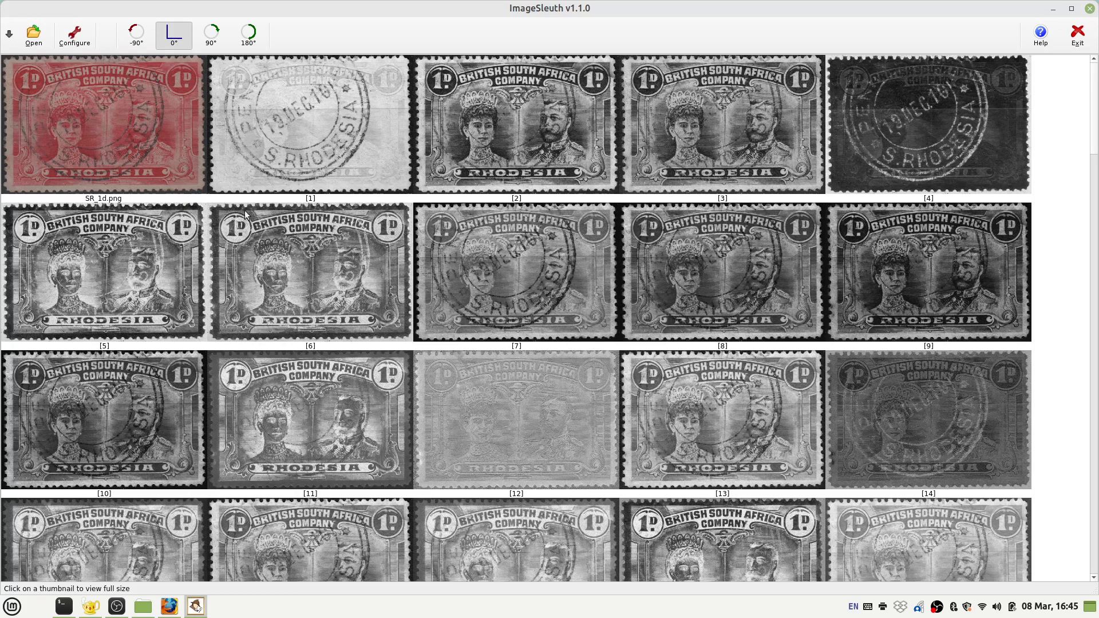
mouse_move(99, 169)
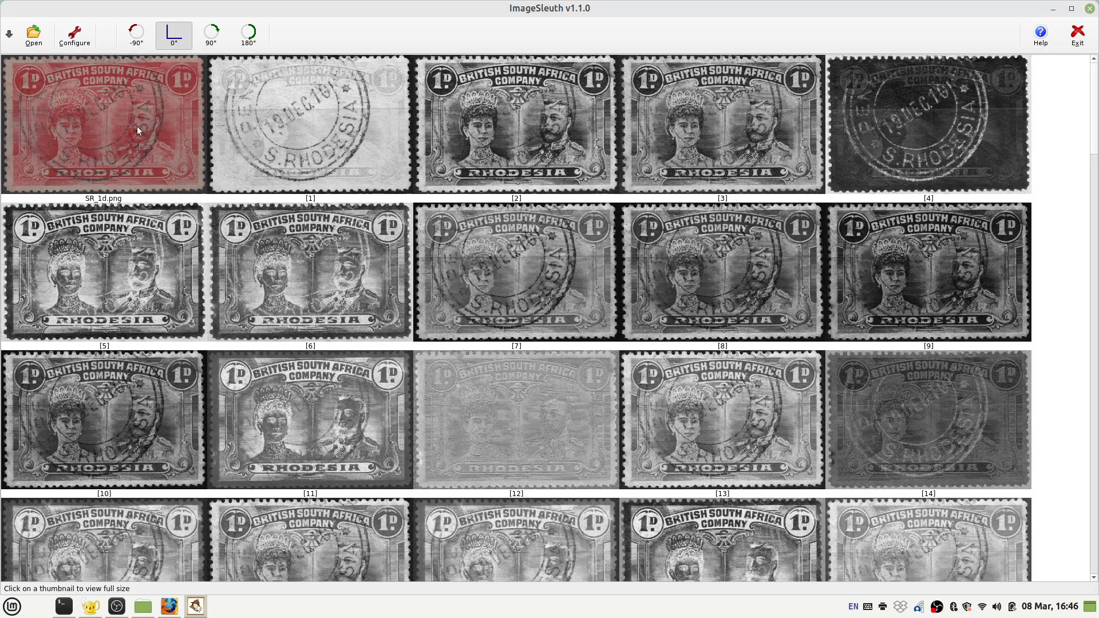
mouse_move(31, 103)
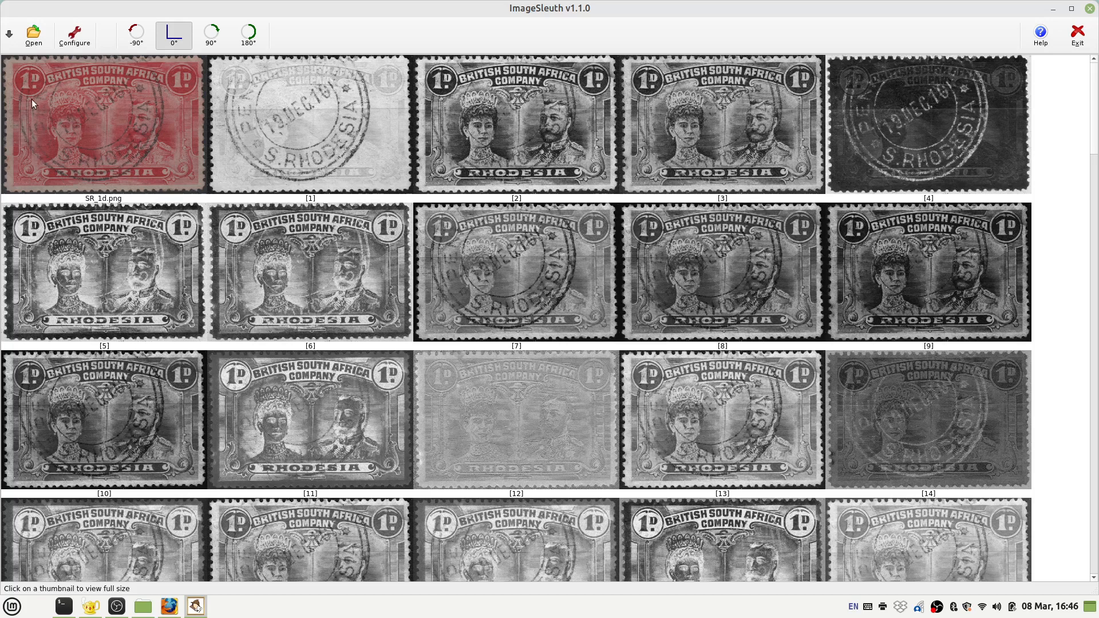
mouse_move(552, 297)
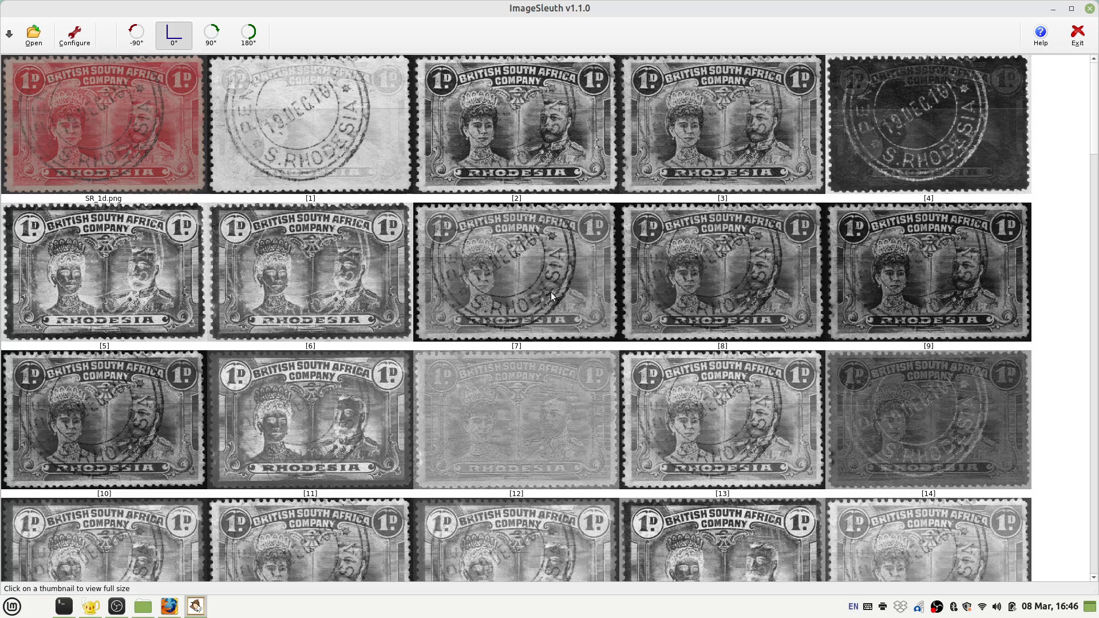
Scroll through the SR_1d.png thumbnail gallery to review the numbered transforms.
scroll("down", 3)
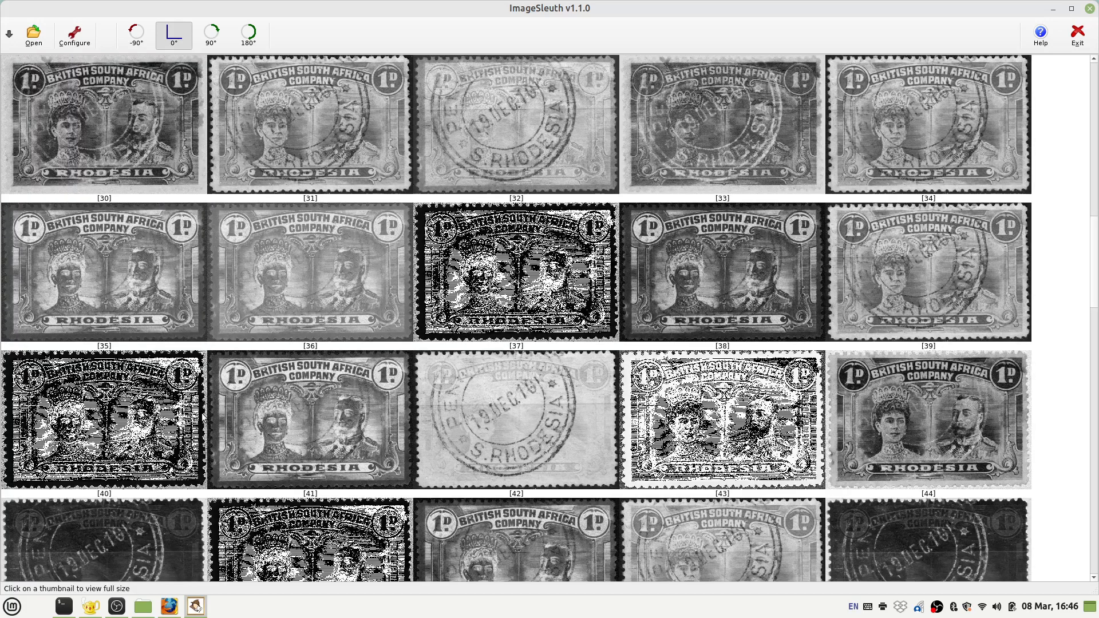
mouse_move(378, 368)
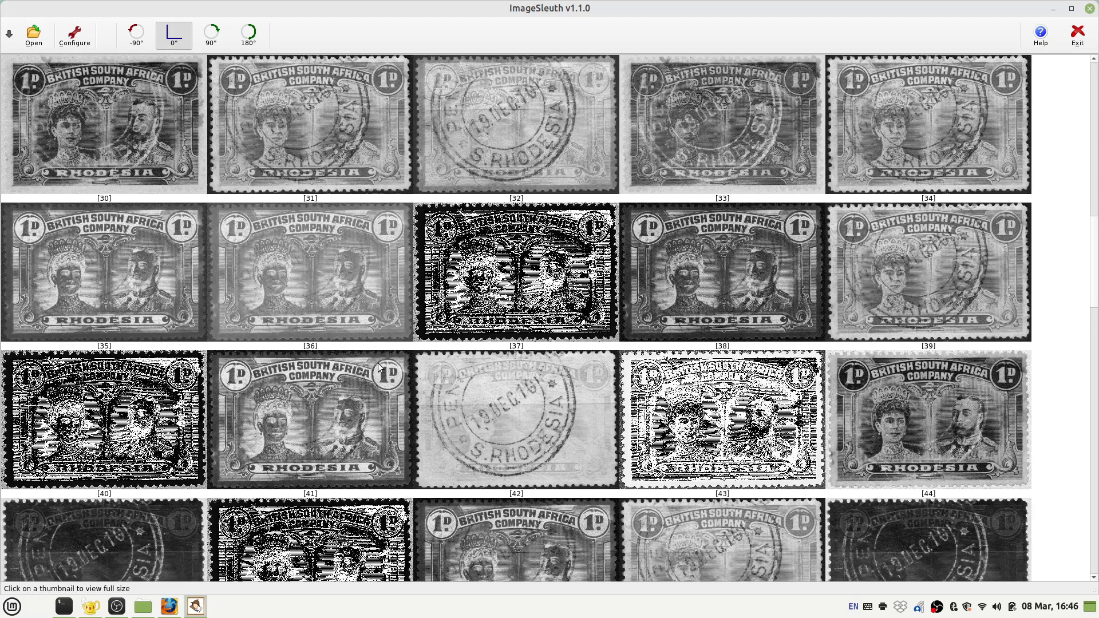
mouse_move(506, 409)
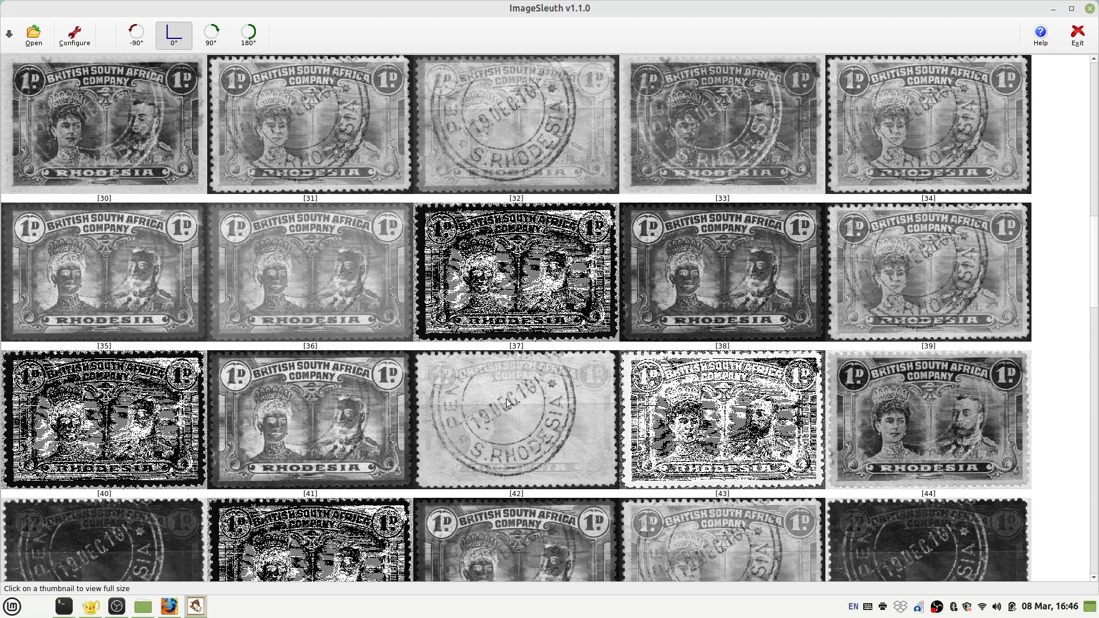
mouse_move(573, 400)
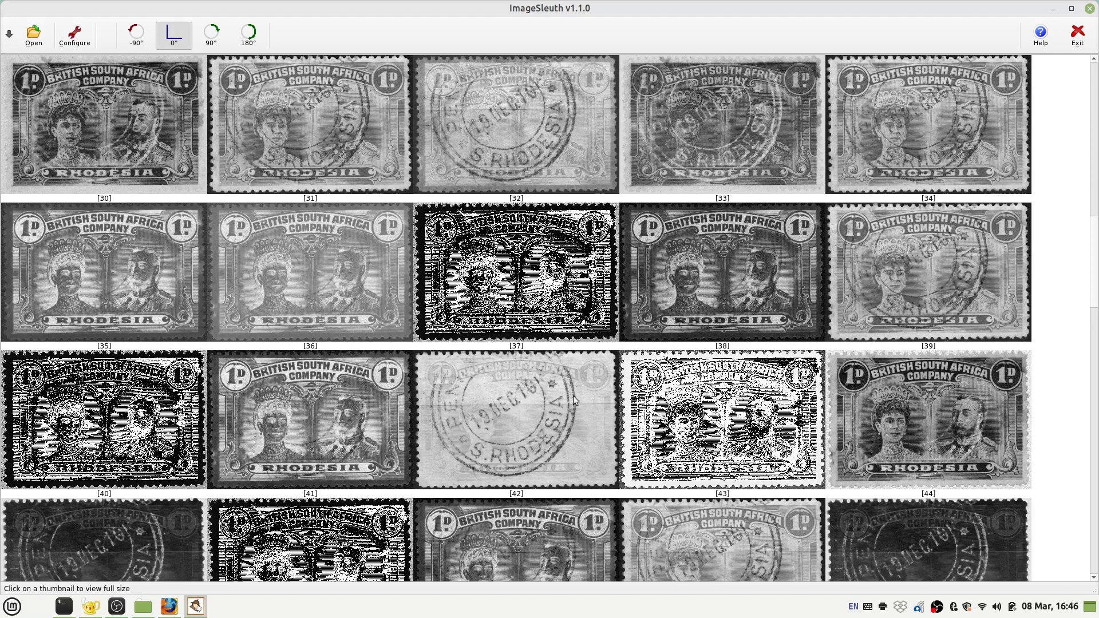
mouse_move(587, 387)
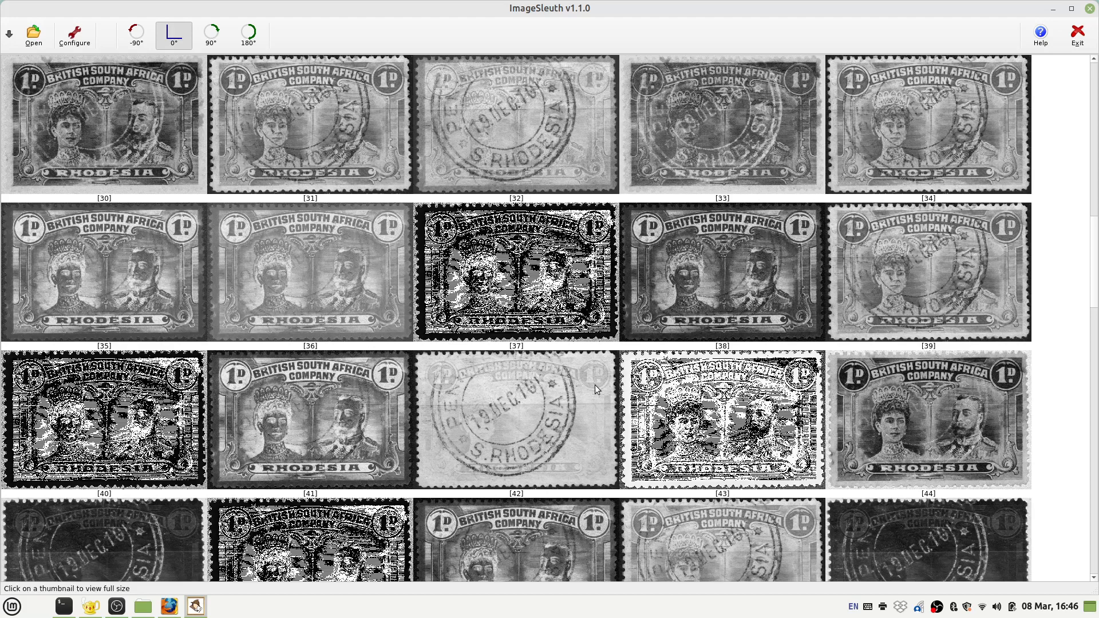
mouse_move(598, 405)
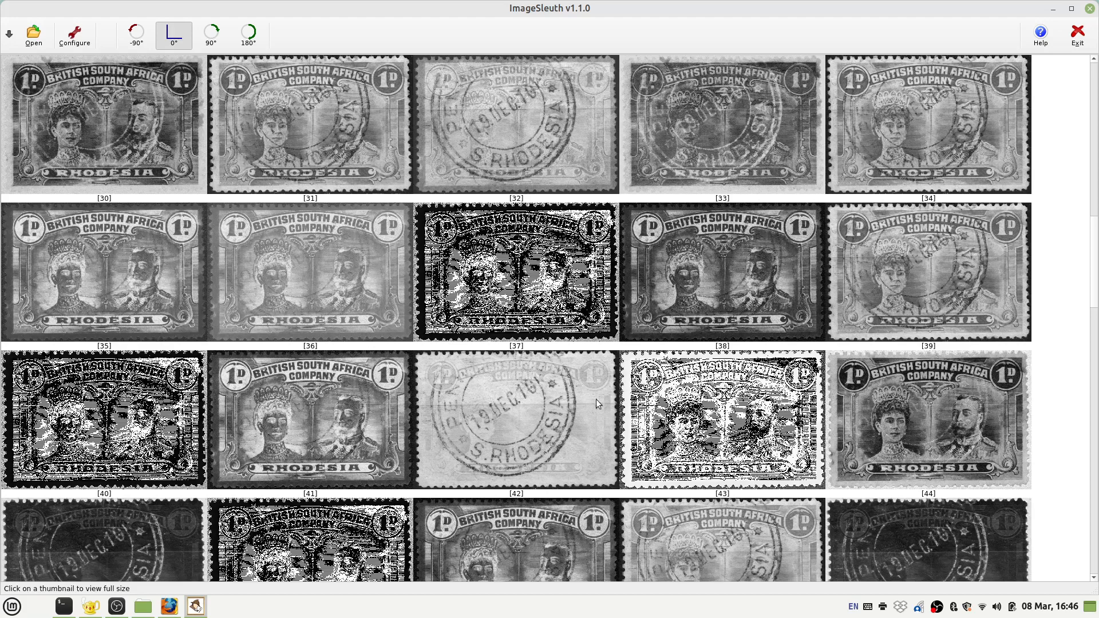
scroll("up", 3)
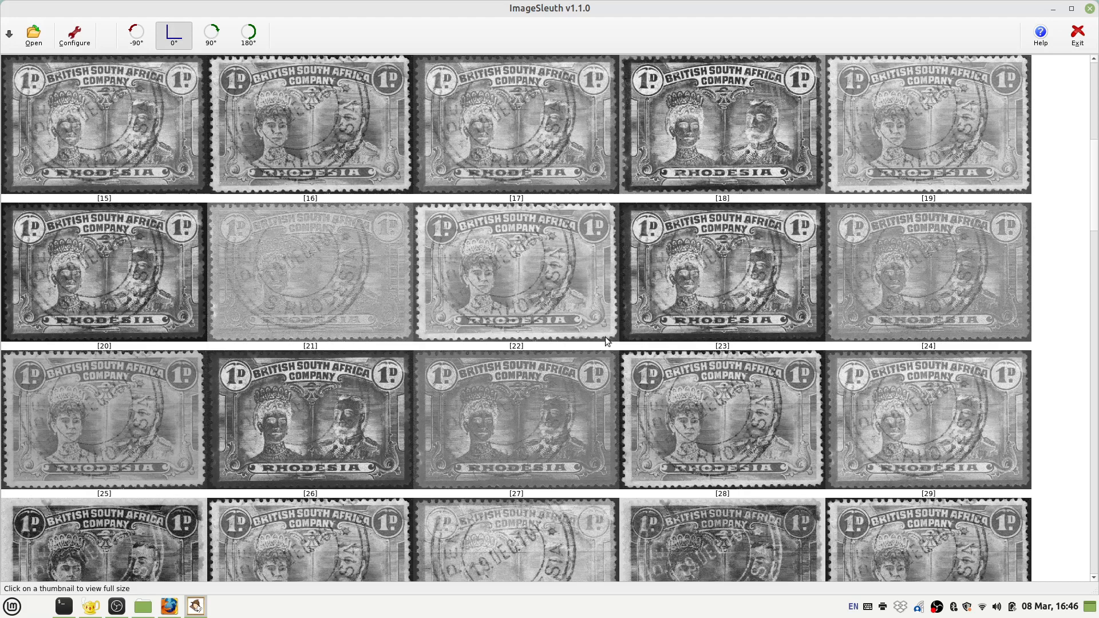
scroll("down", 3)
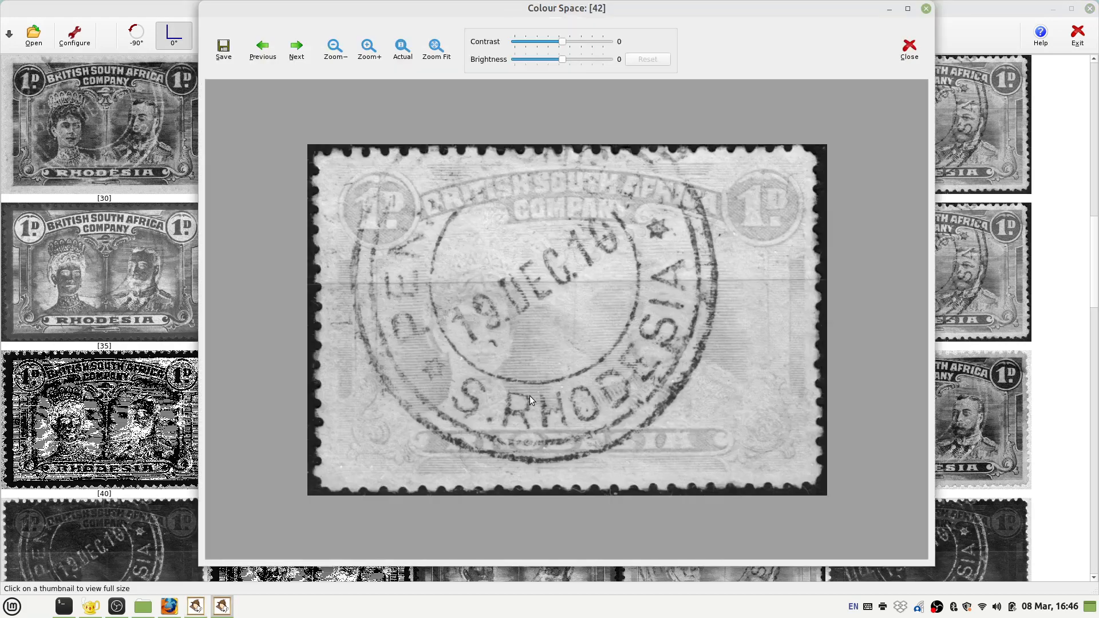
mouse_move(599, 379)
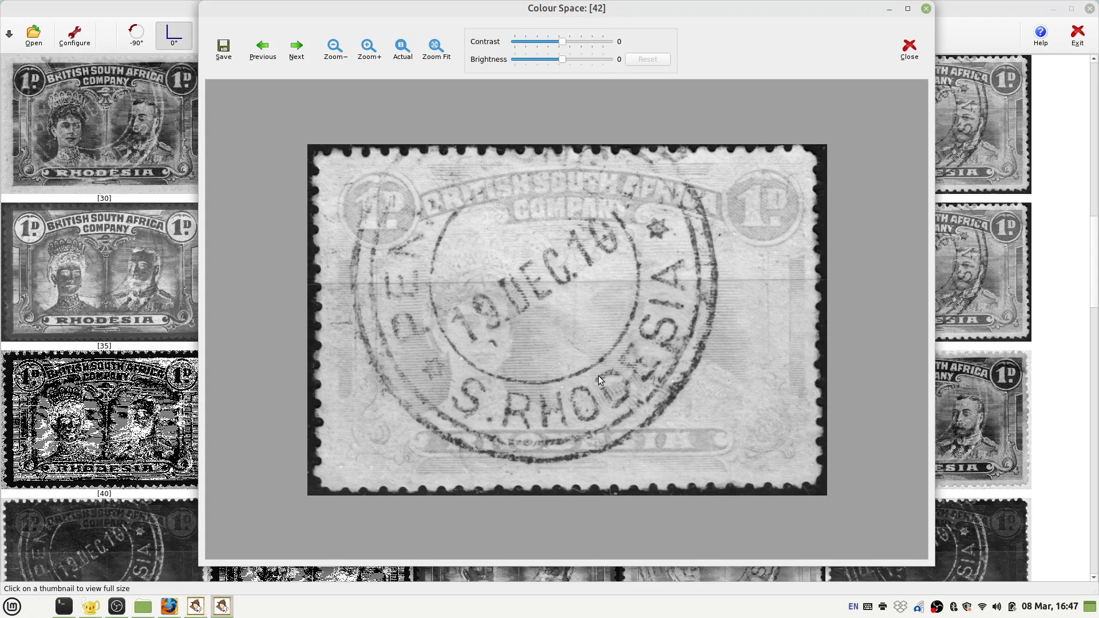
mouse_move(681, 372)
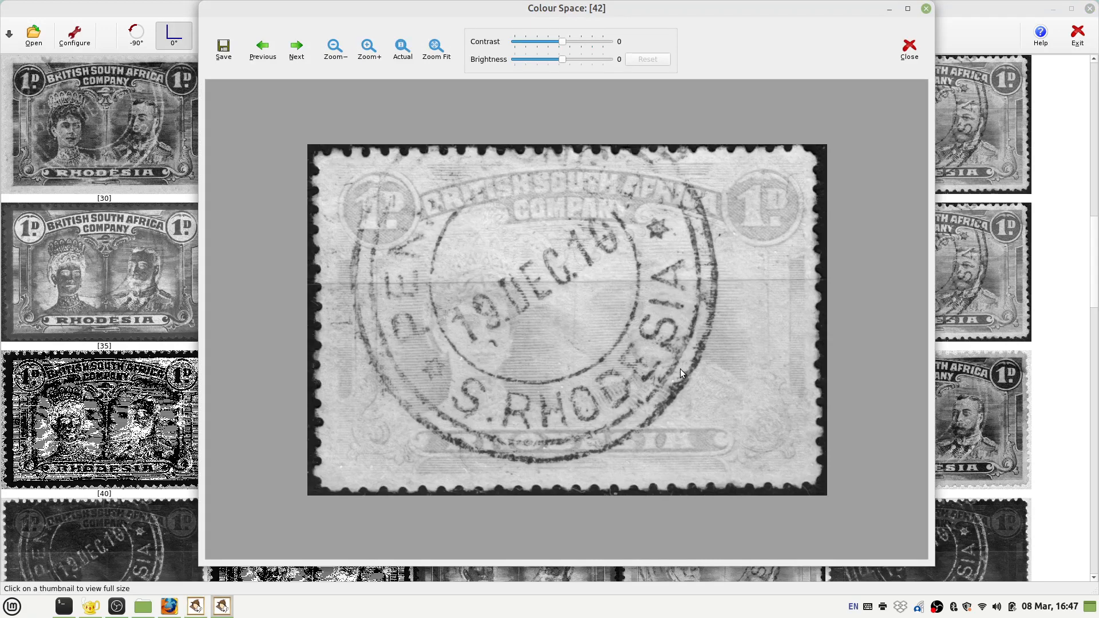
mouse_move(497, 350)
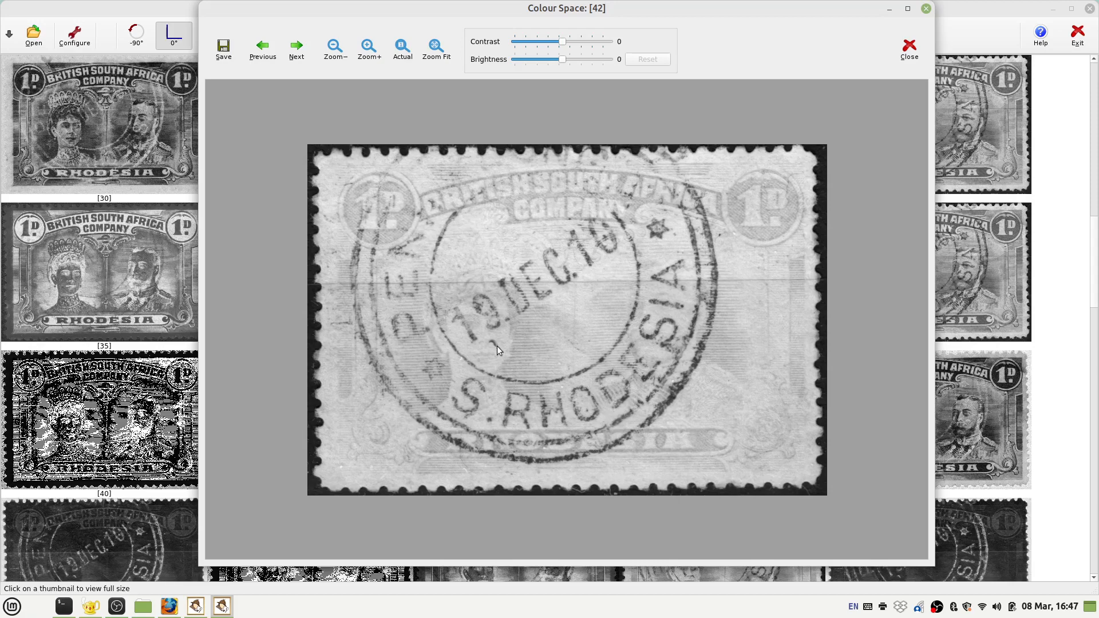
mouse_move(610, 274)
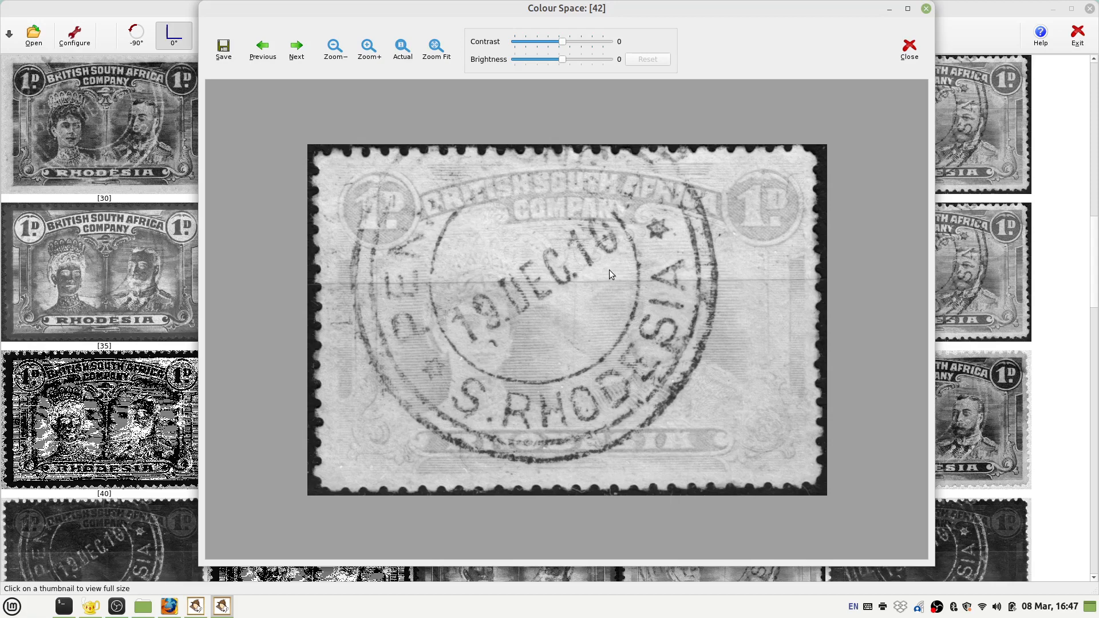
mouse_move(421, 314)
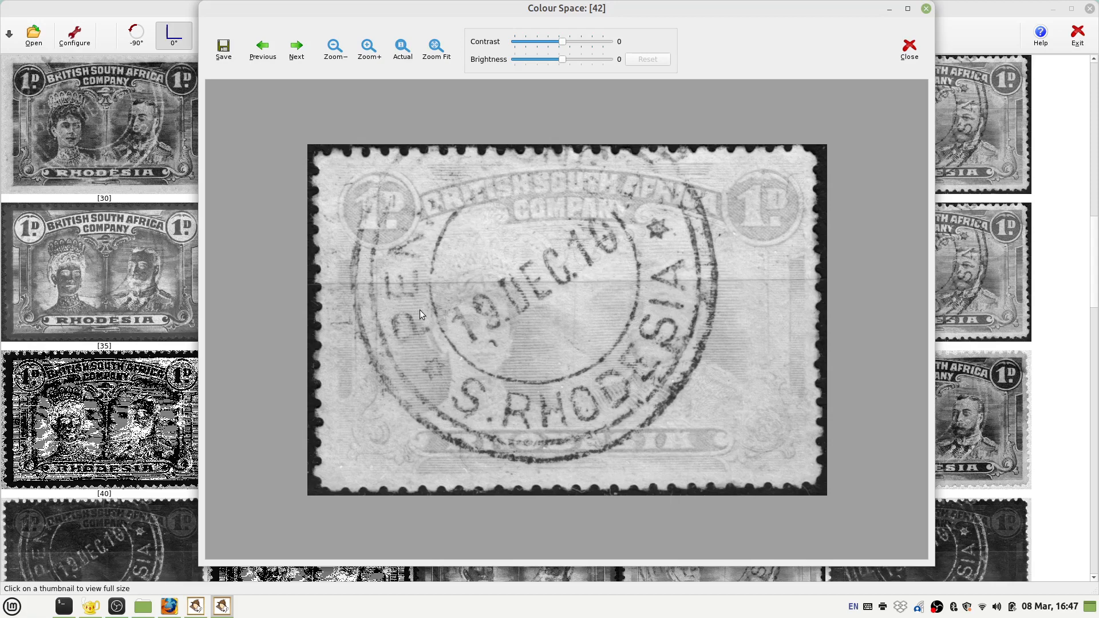
mouse_move(428, 279)
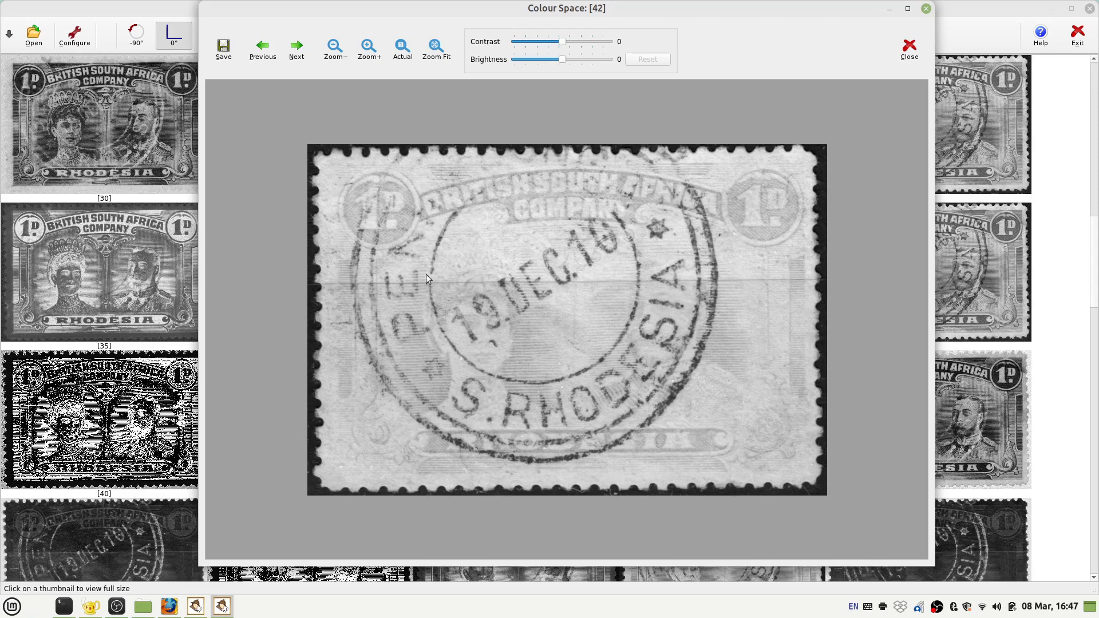
mouse_move(414, 288)
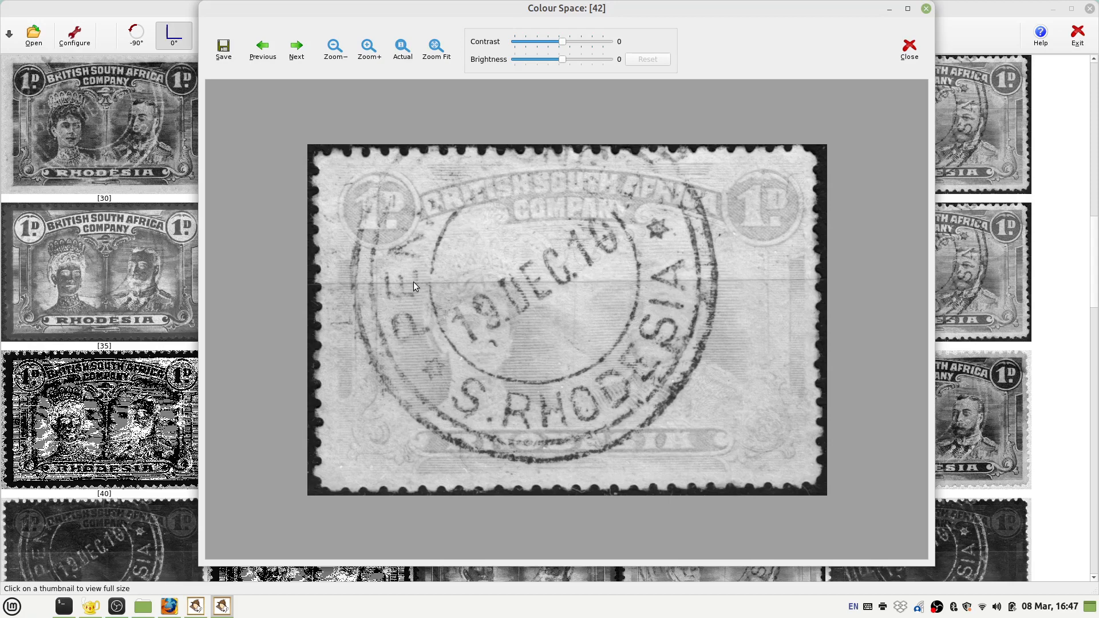
mouse_move(440, 223)
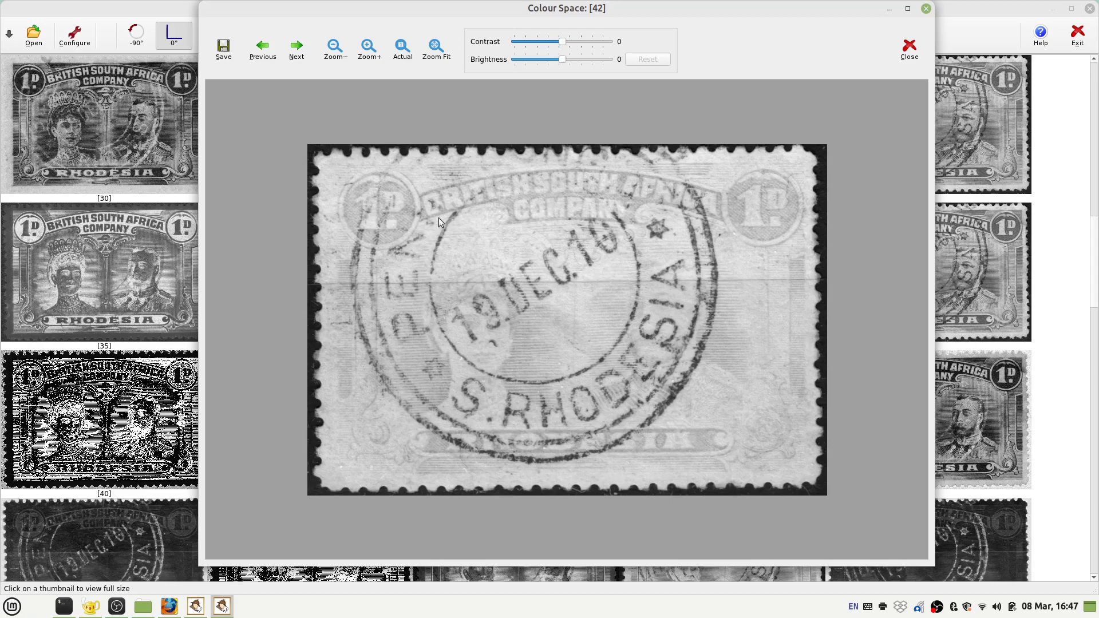
mouse_move(470, 233)
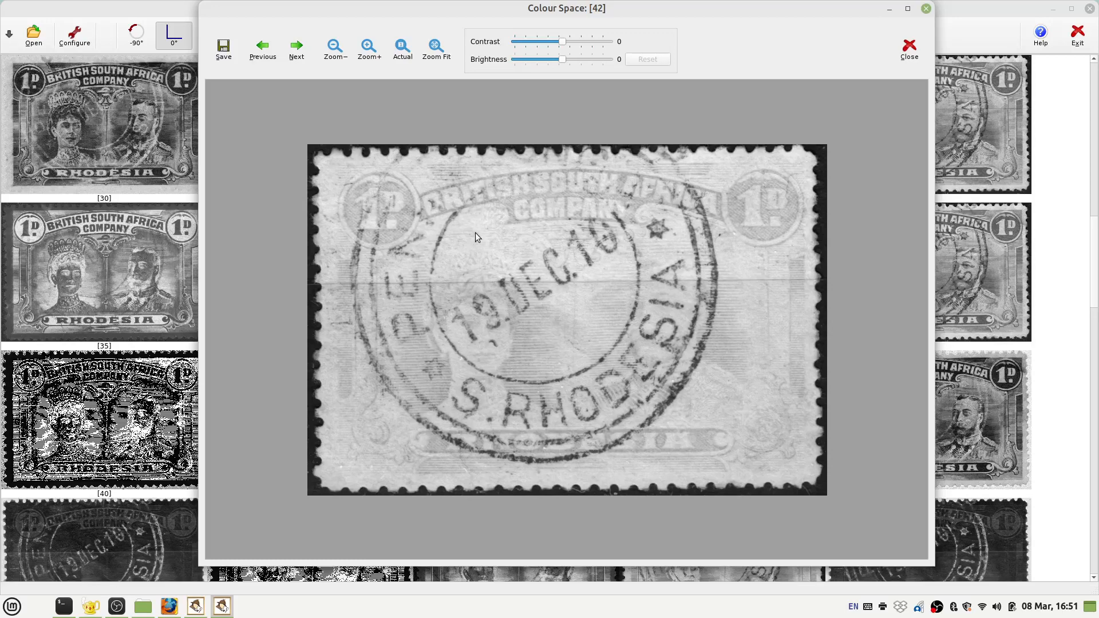
mouse_move(369, 50)
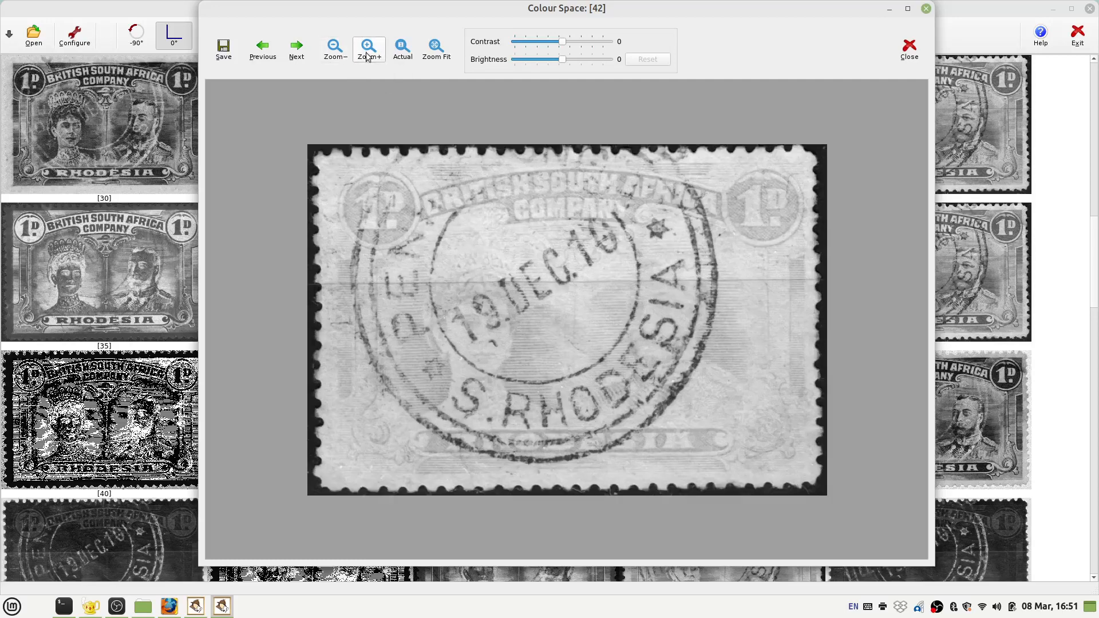
Adjust the zoom on stamp [42]'s colour space image in the viewer.
left_click(369, 49)
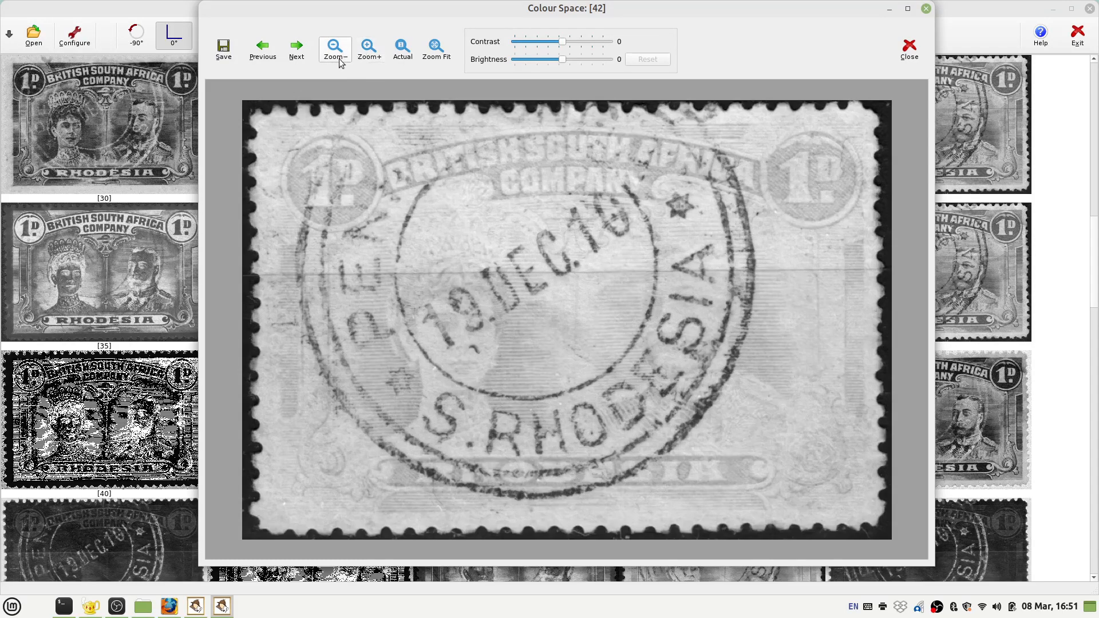
mouse_move(325, 64)
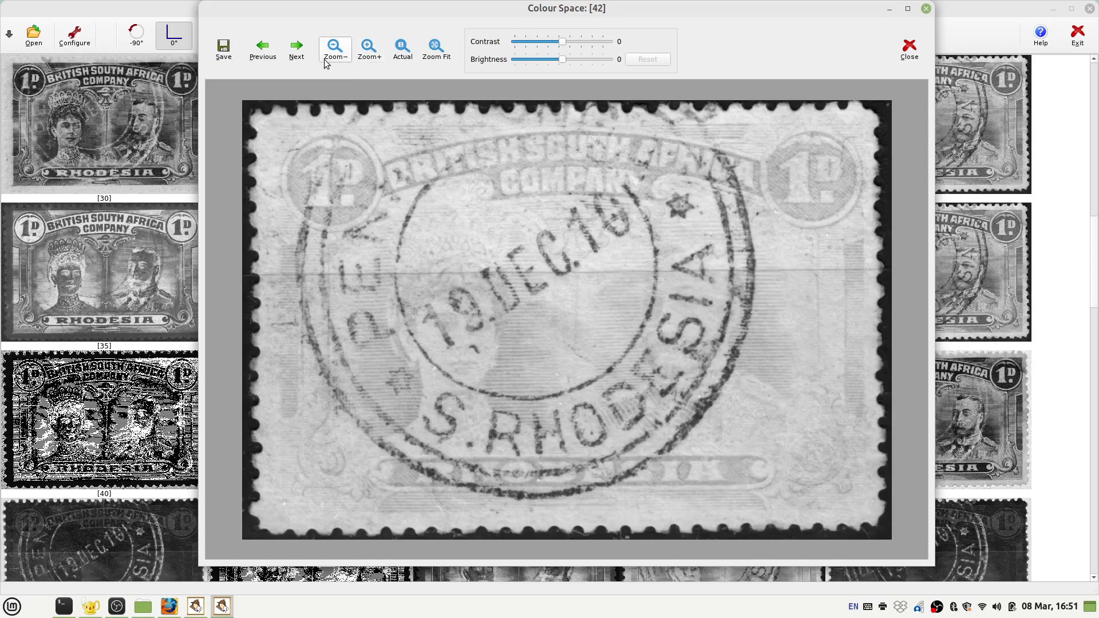
left_click(334, 50)
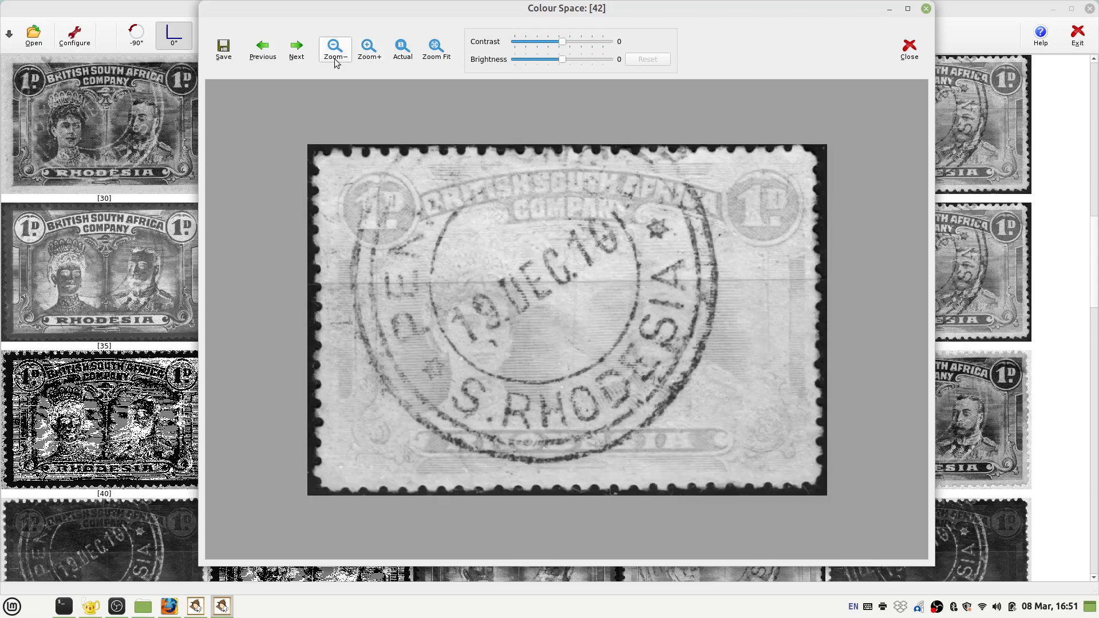
left_click(334, 50)
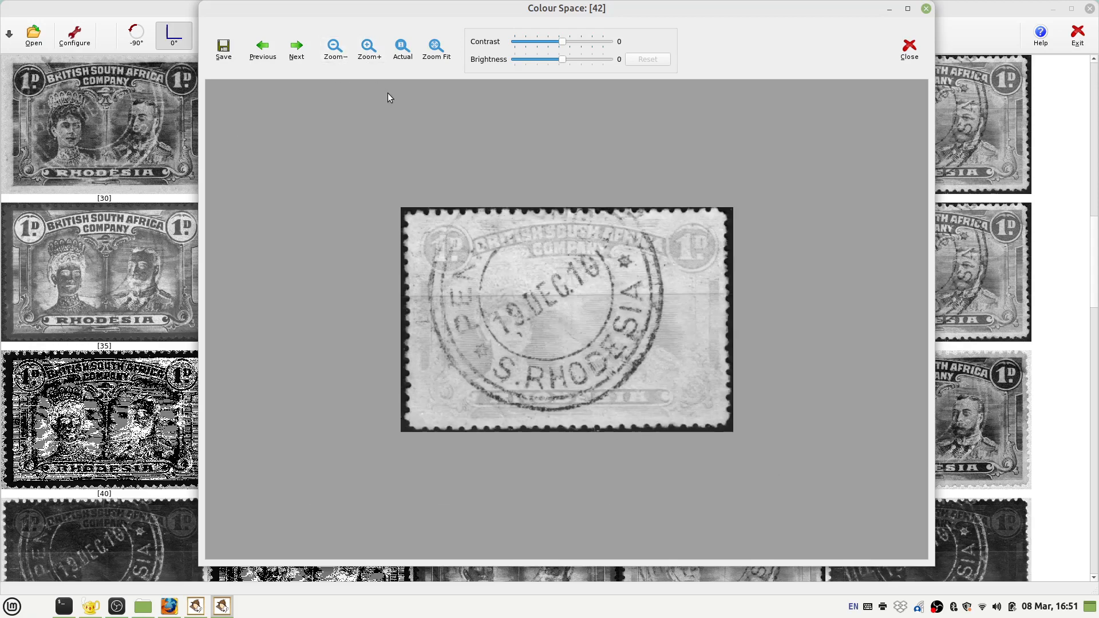
mouse_move(402, 47)
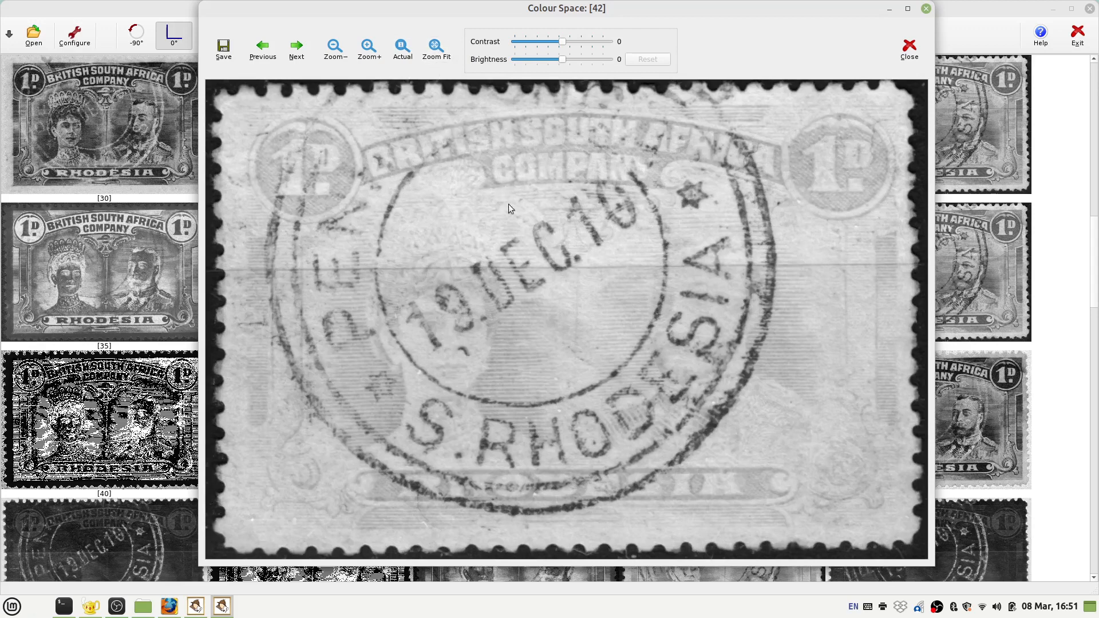
mouse_move(771, 514)
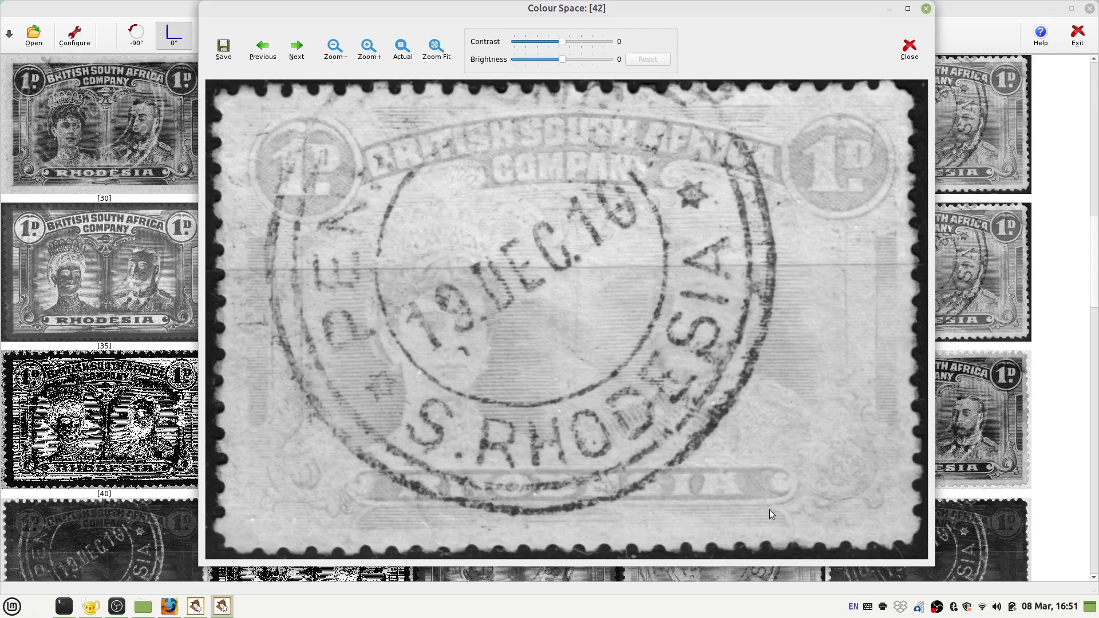
mouse_move(927, 556)
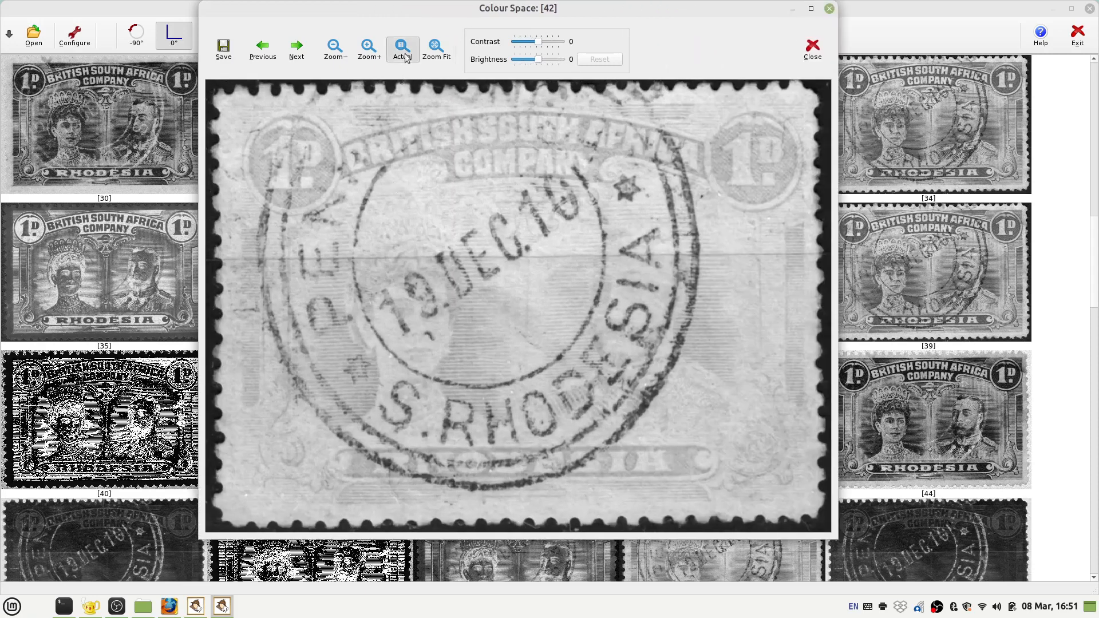
Show stamp [42] at actual size, trial contrast and brightness, then reset them.
left_click(436, 49)
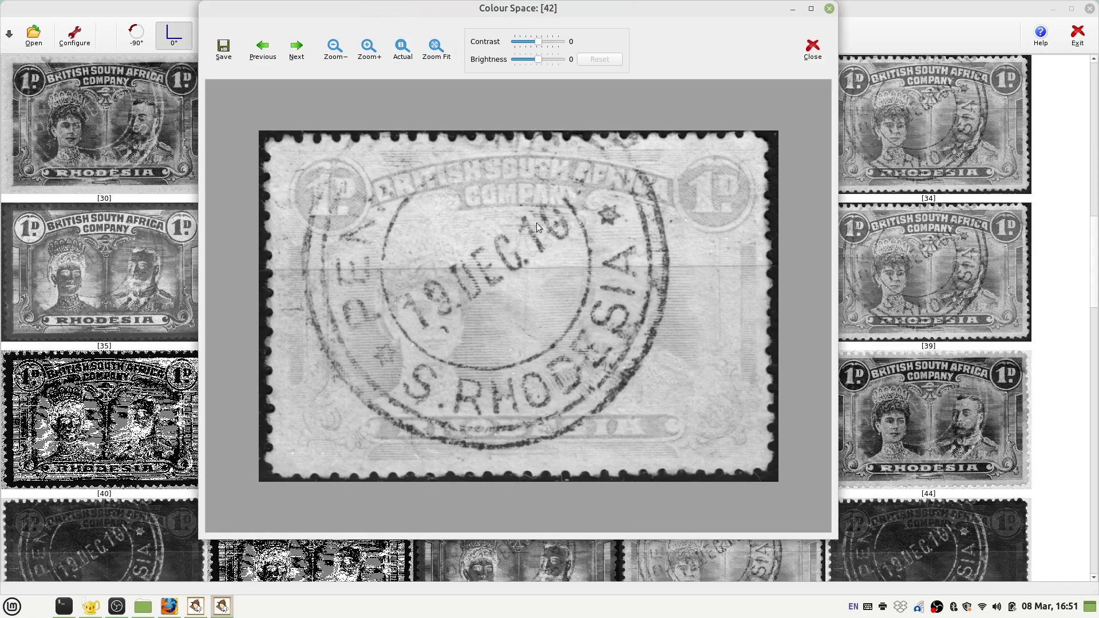
mouse_move(459, 169)
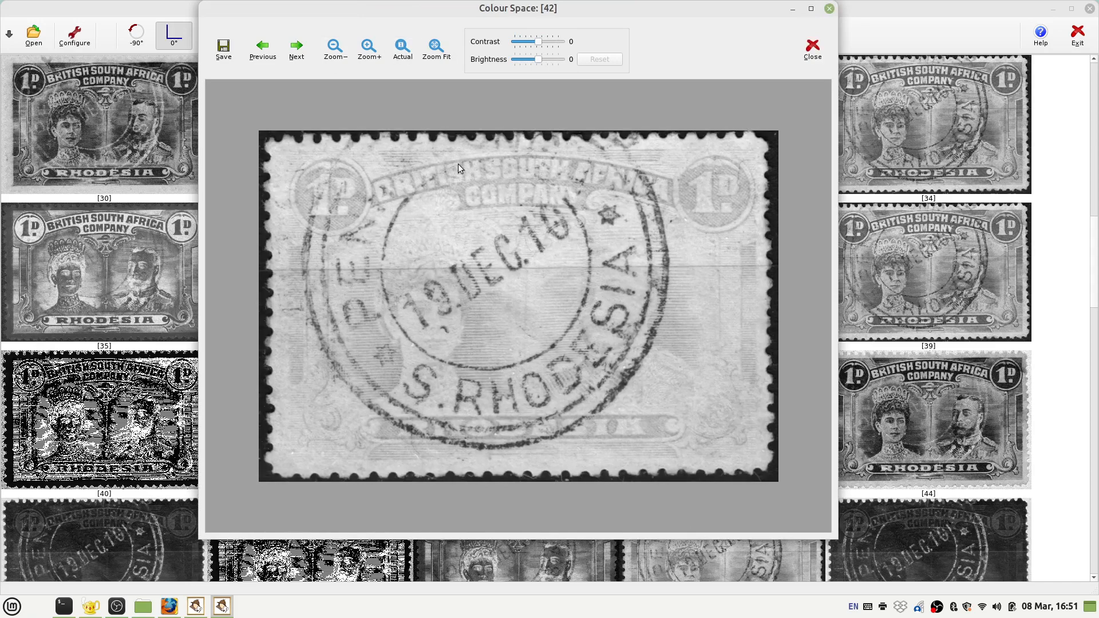
mouse_move(511, 194)
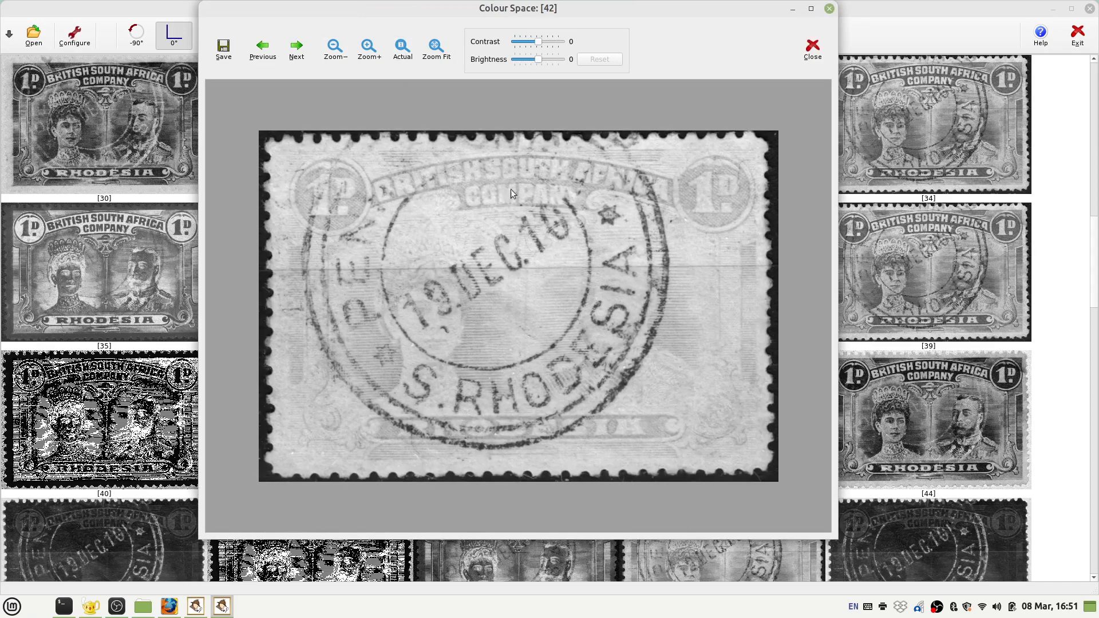
mouse_move(488, 90)
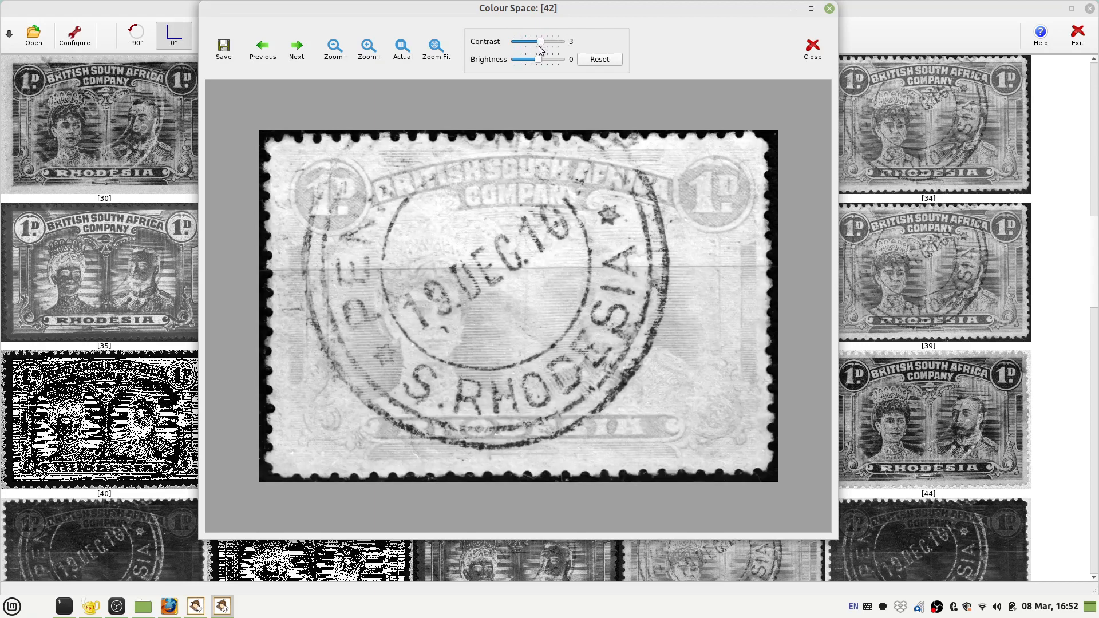
mouse_move(537, 63)
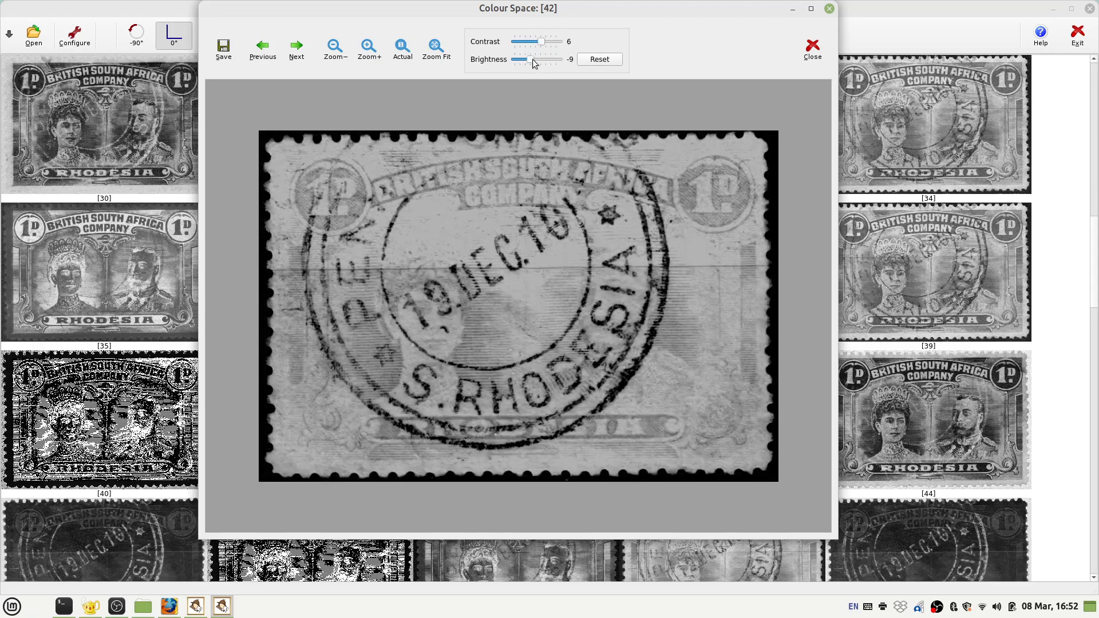
left_click(542, 41)
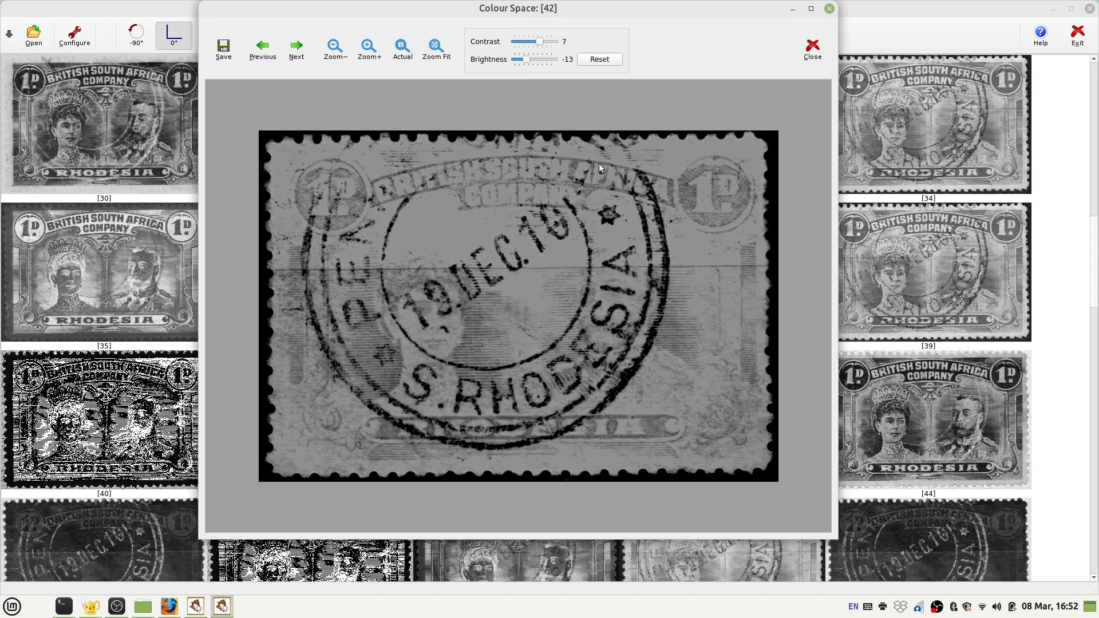
mouse_move(605, 202)
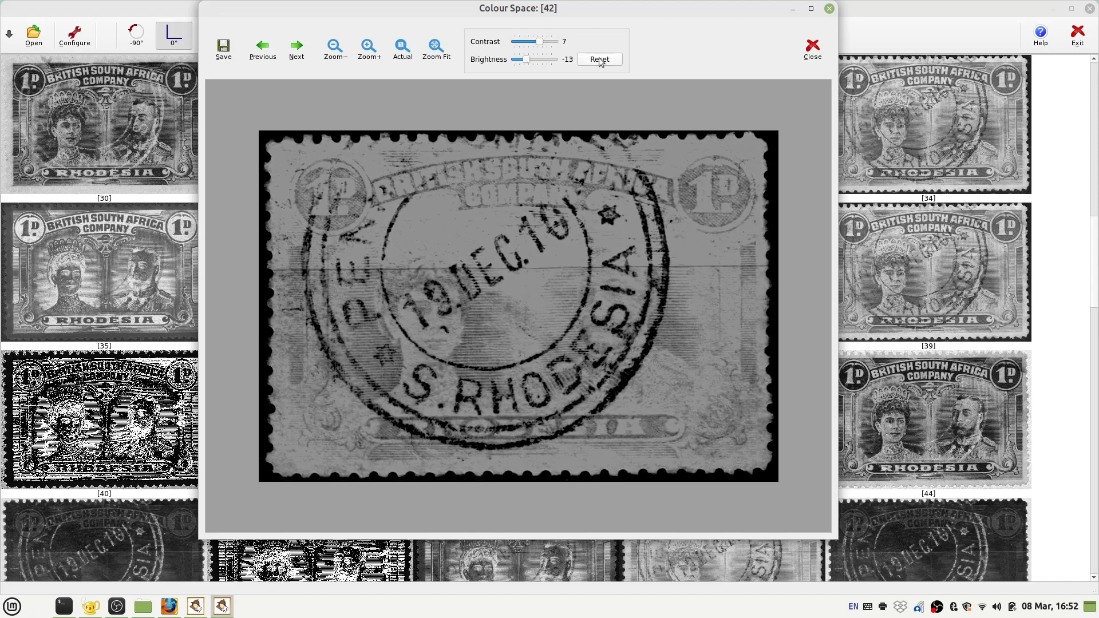
left_click(600, 59)
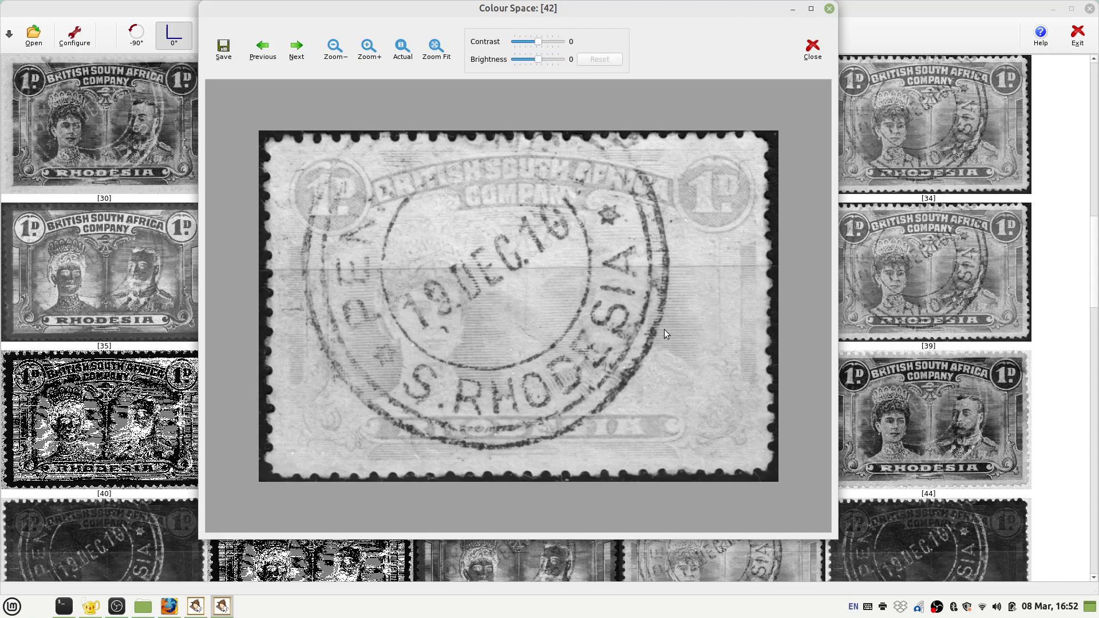
mouse_move(459, 315)
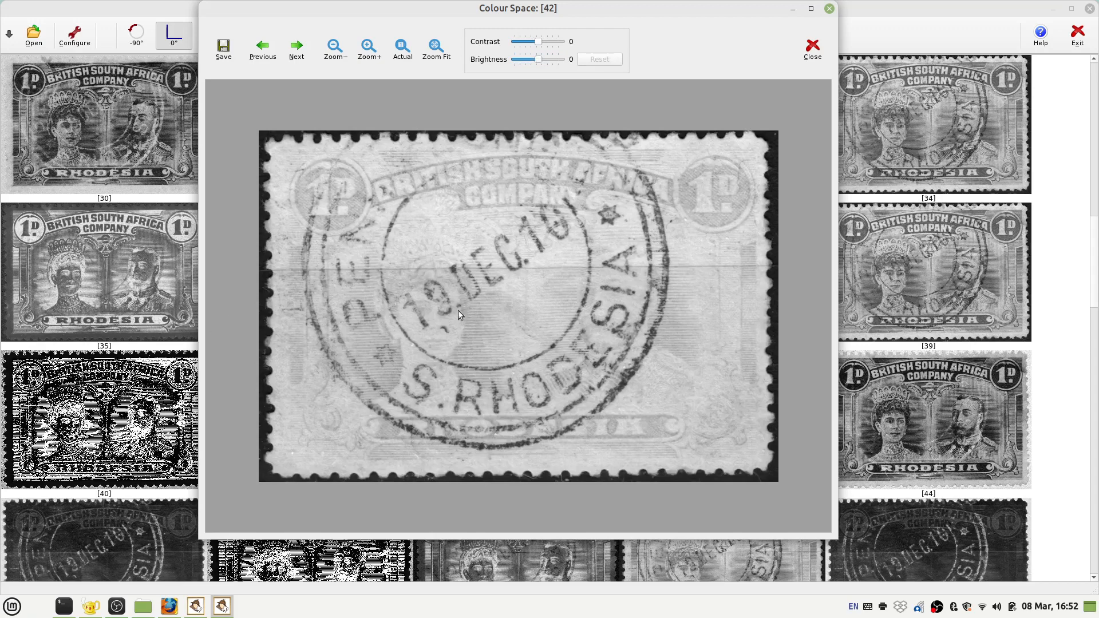
mouse_move(495, 317)
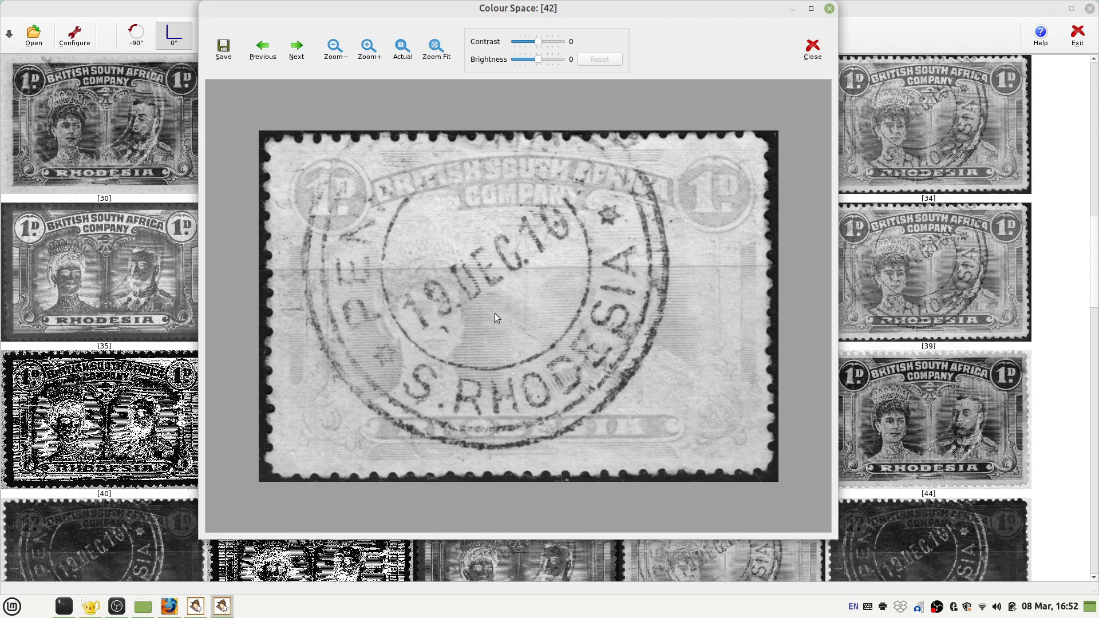
mouse_move(262, 50)
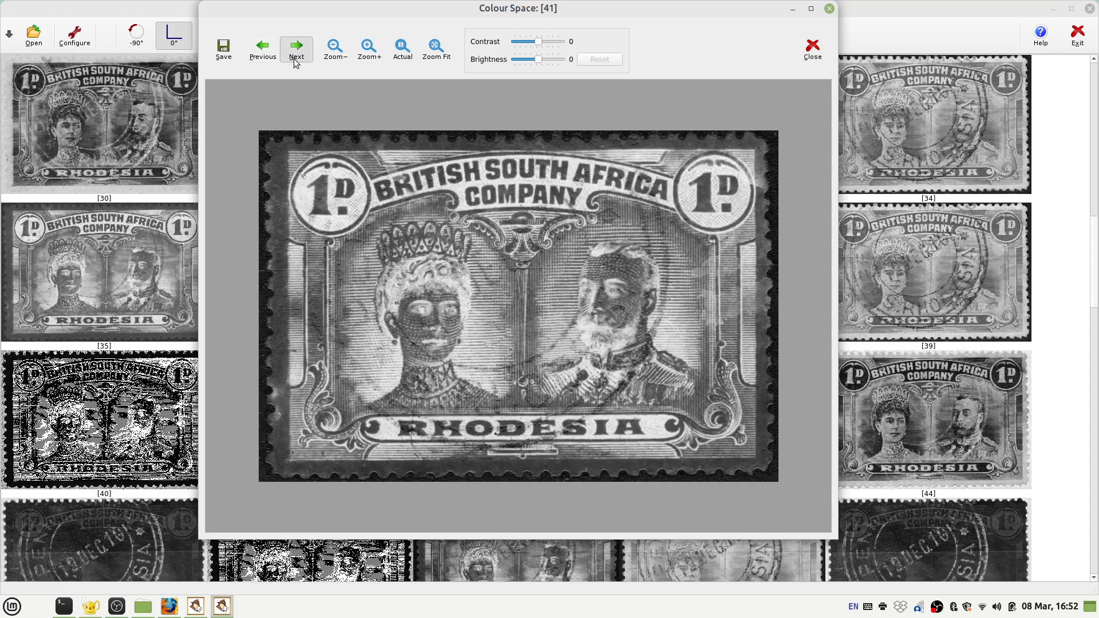
Step through the colour space images to transform [45].
left_click(296, 48)
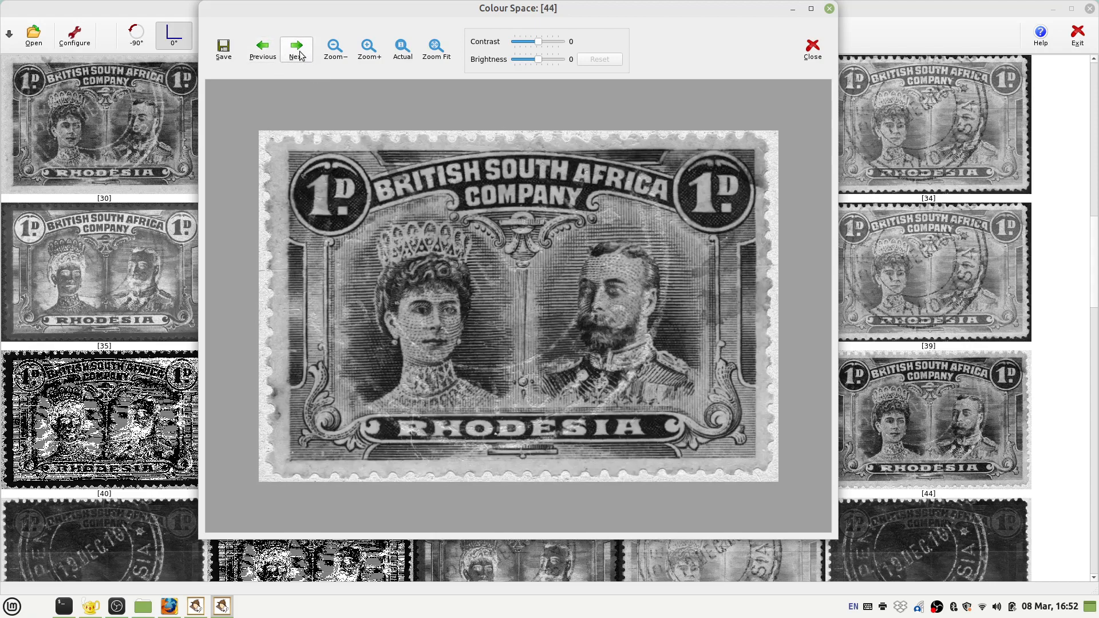
left_click(296, 48)
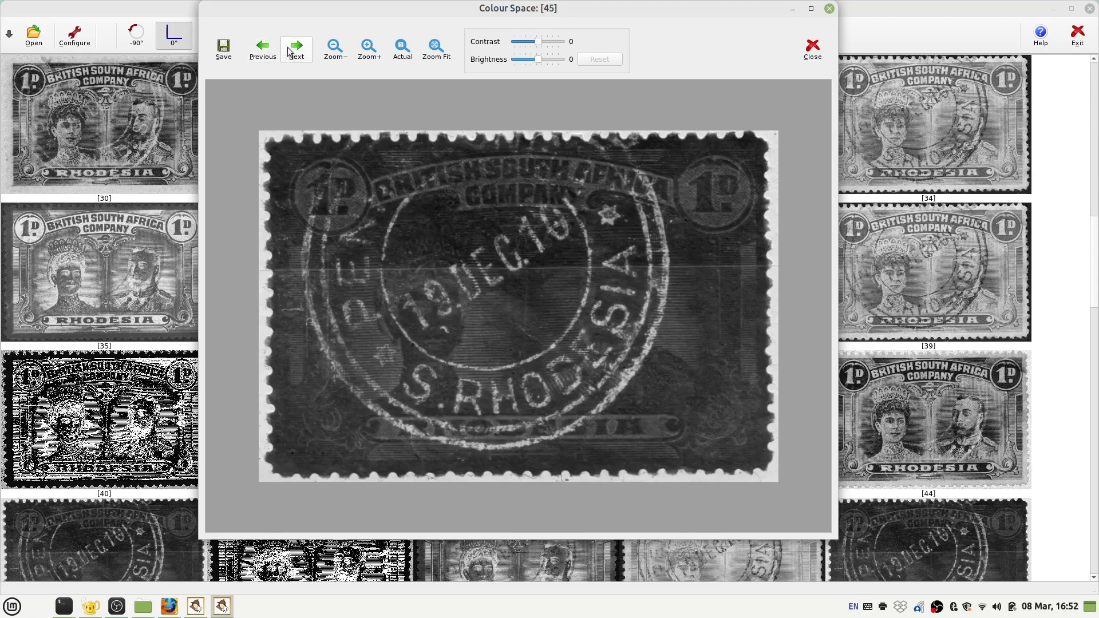
mouse_move(399, 199)
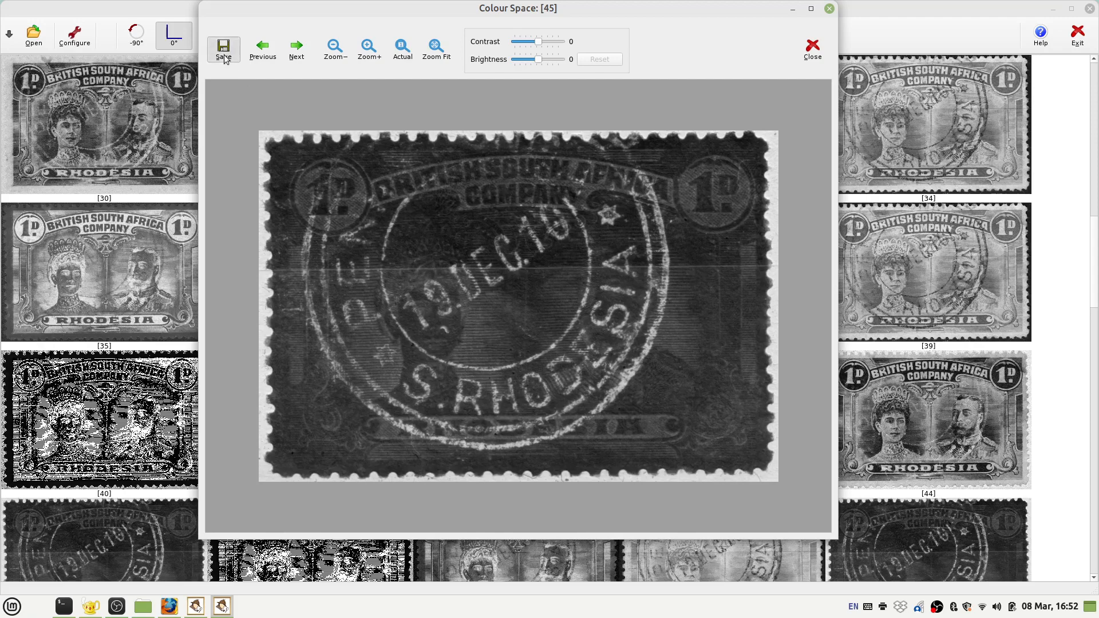
Cancel saving the current colour space image.
left_click(222, 49)
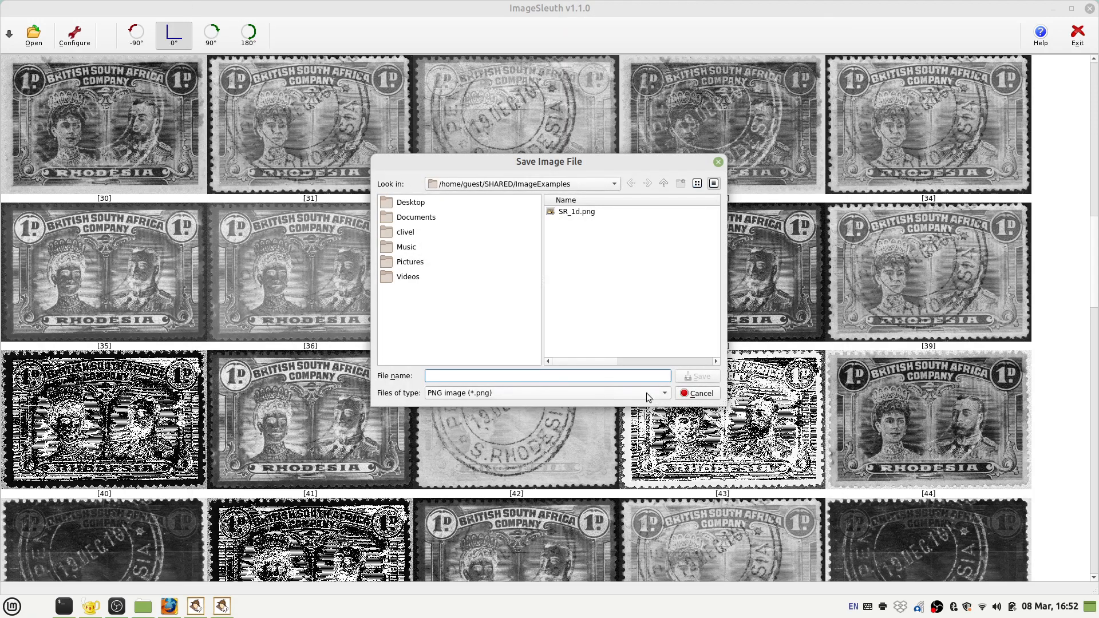
left_click(697, 394)
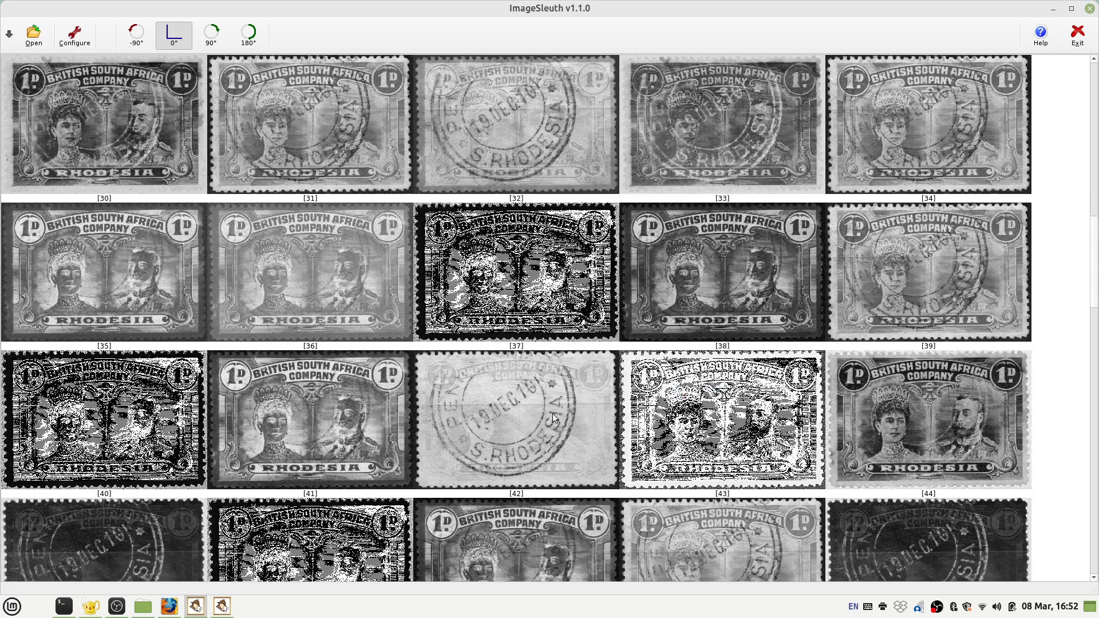
mouse_move(640, 312)
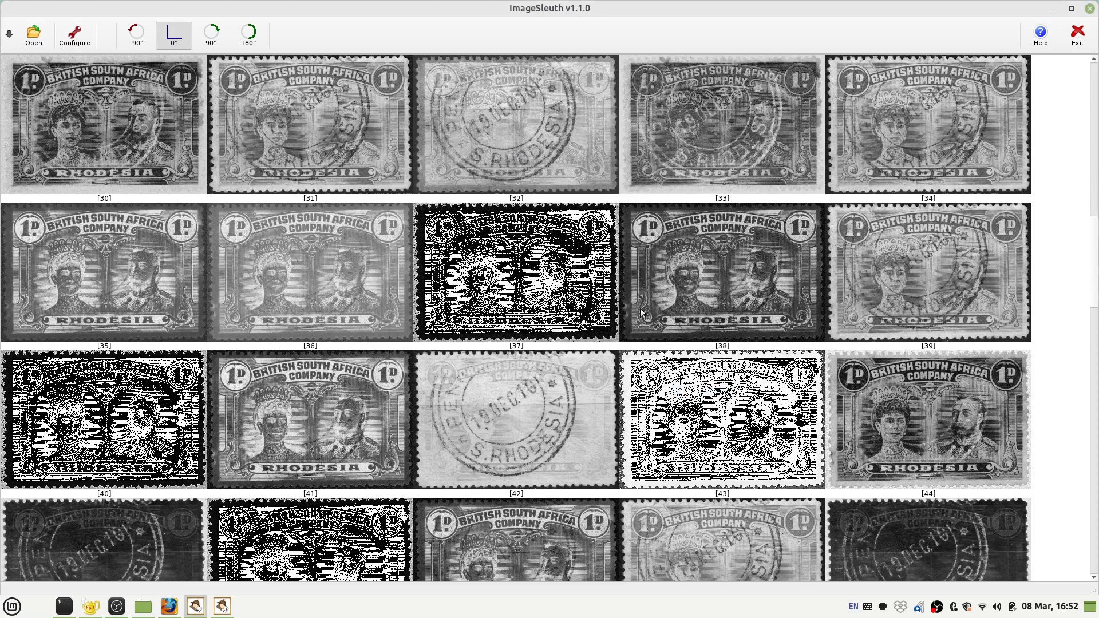
mouse_move(168, 200)
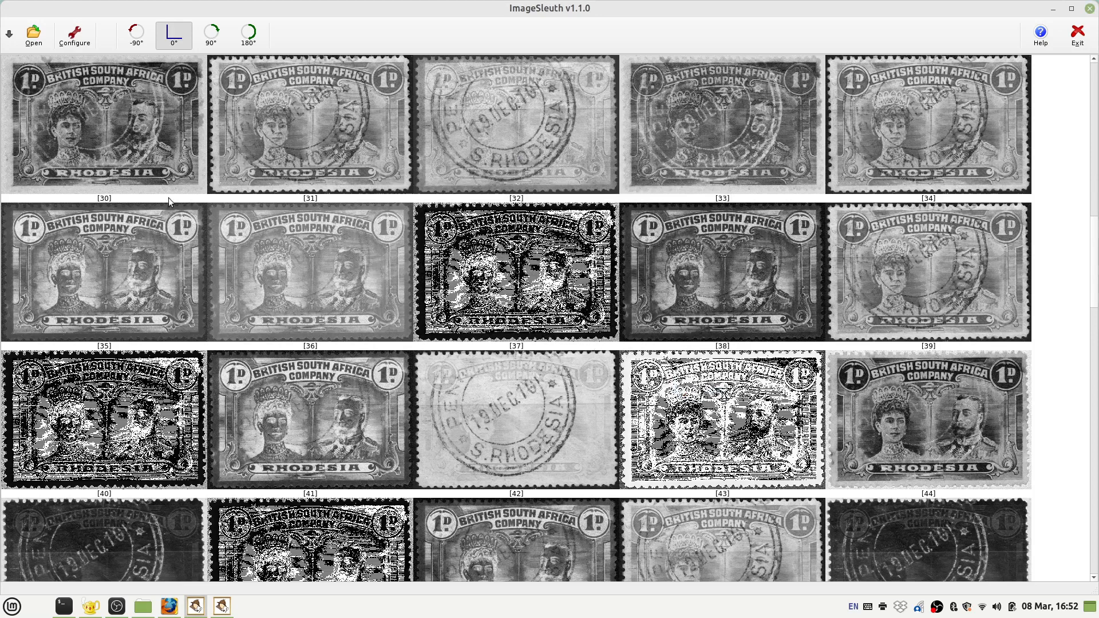
mouse_move(180, 144)
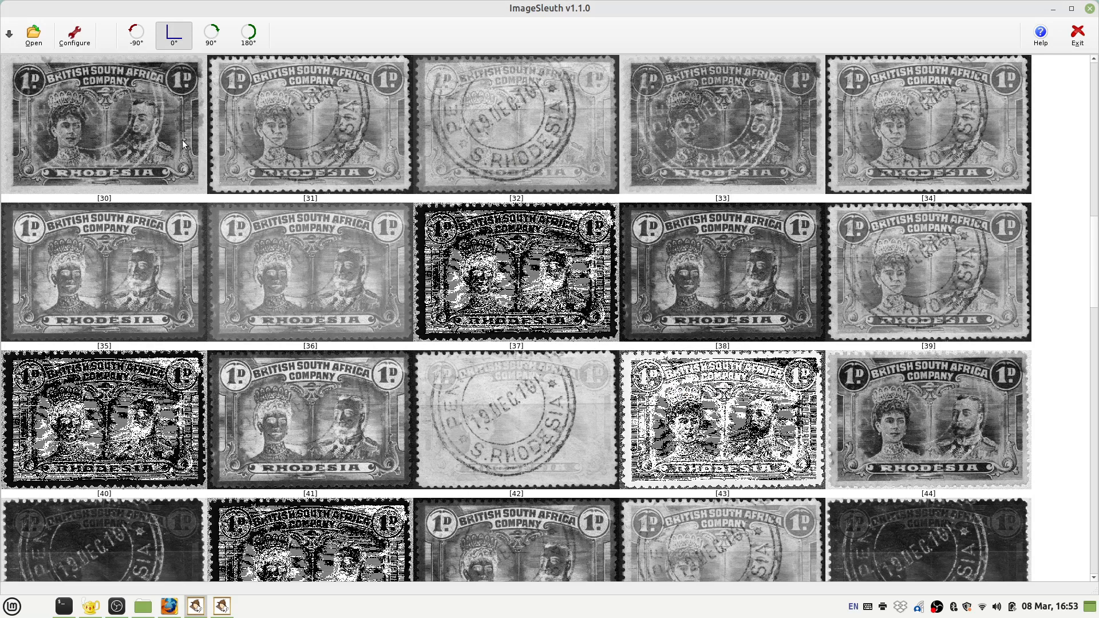
mouse_move(357, 147)
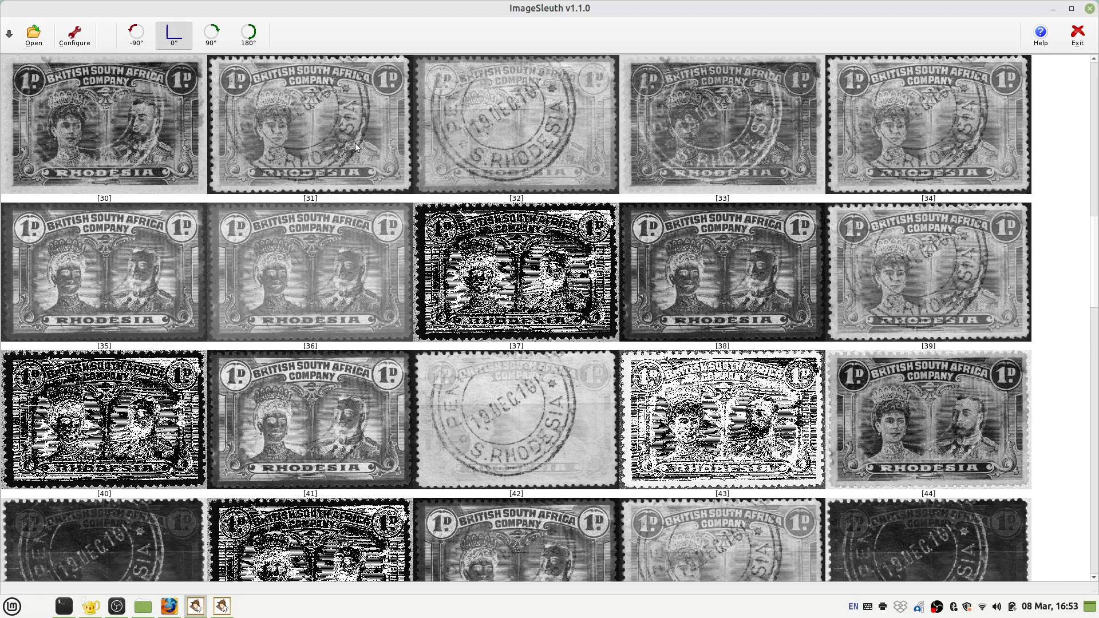
mouse_move(459, 140)
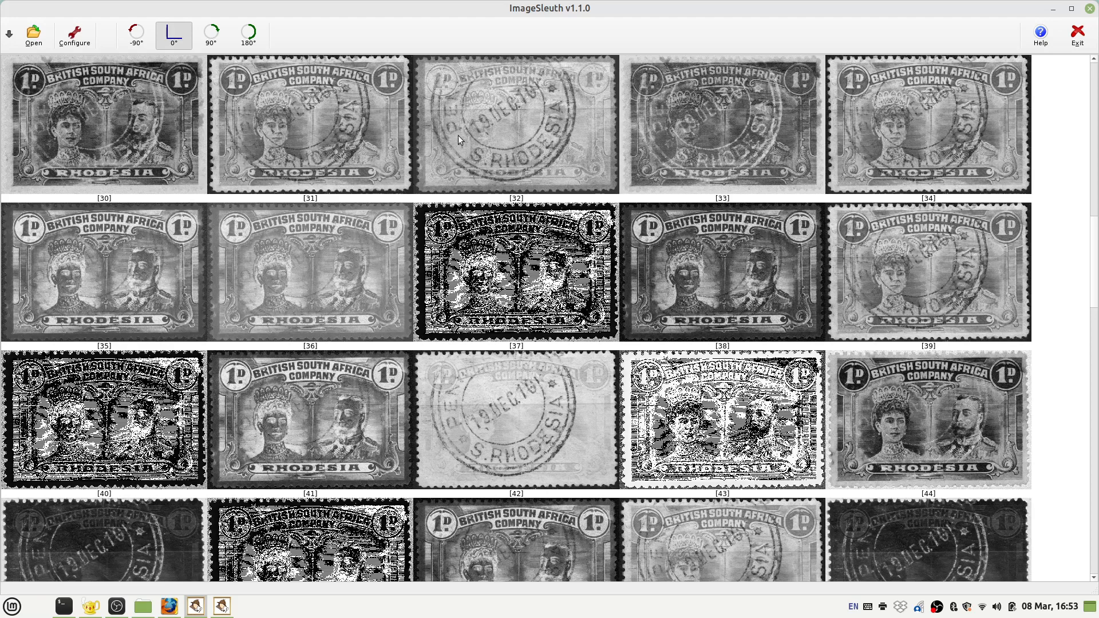
mouse_move(455, 403)
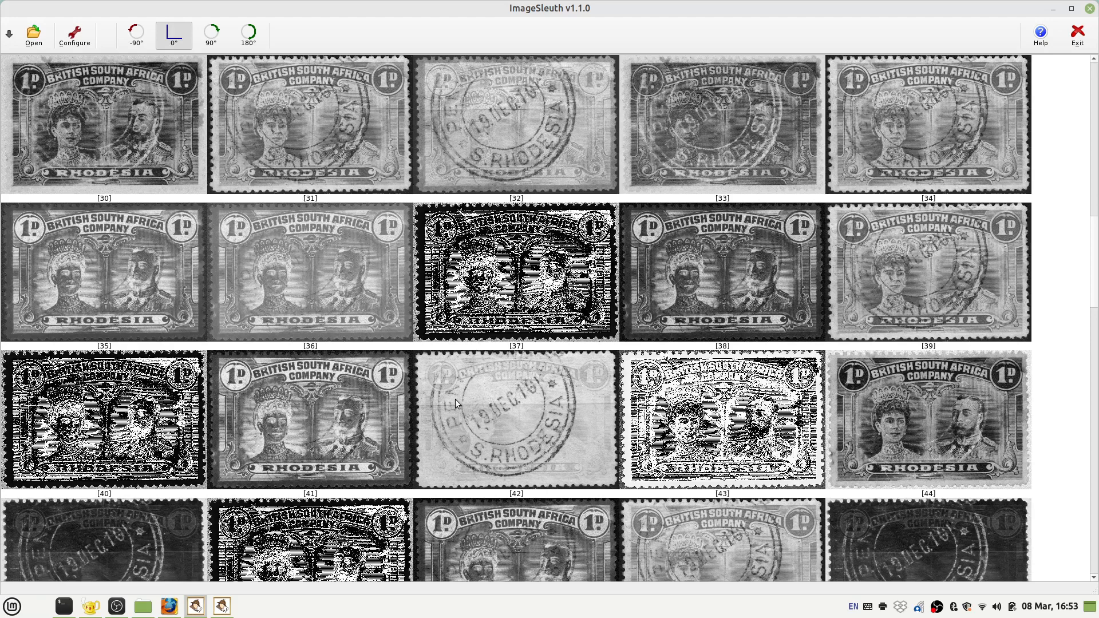
mouse_move(460, 392)
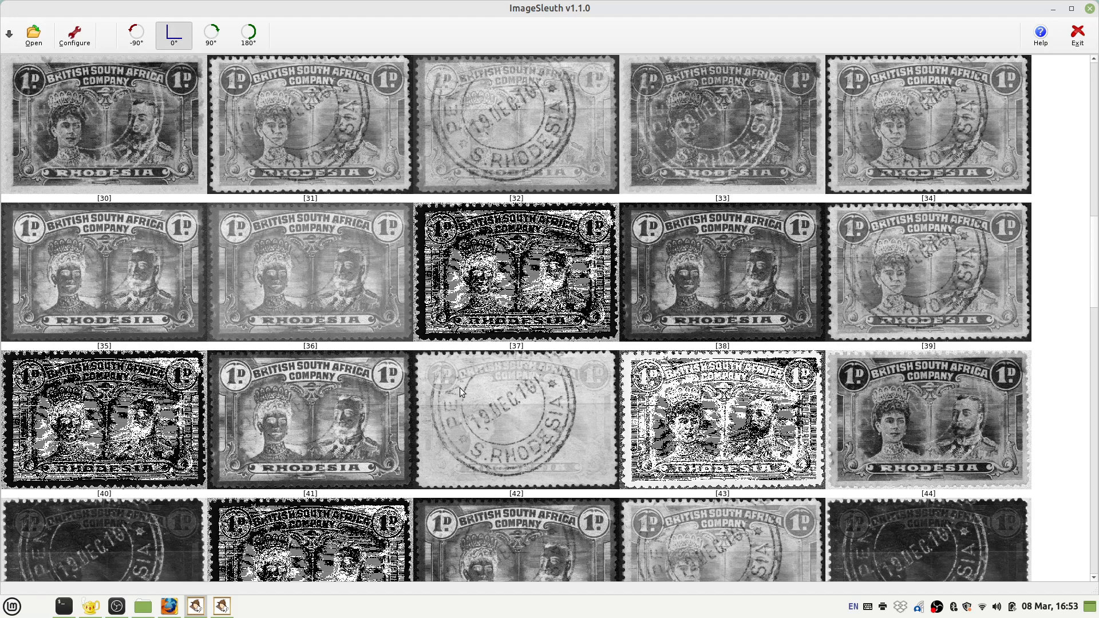
mouse_move(135, 34)
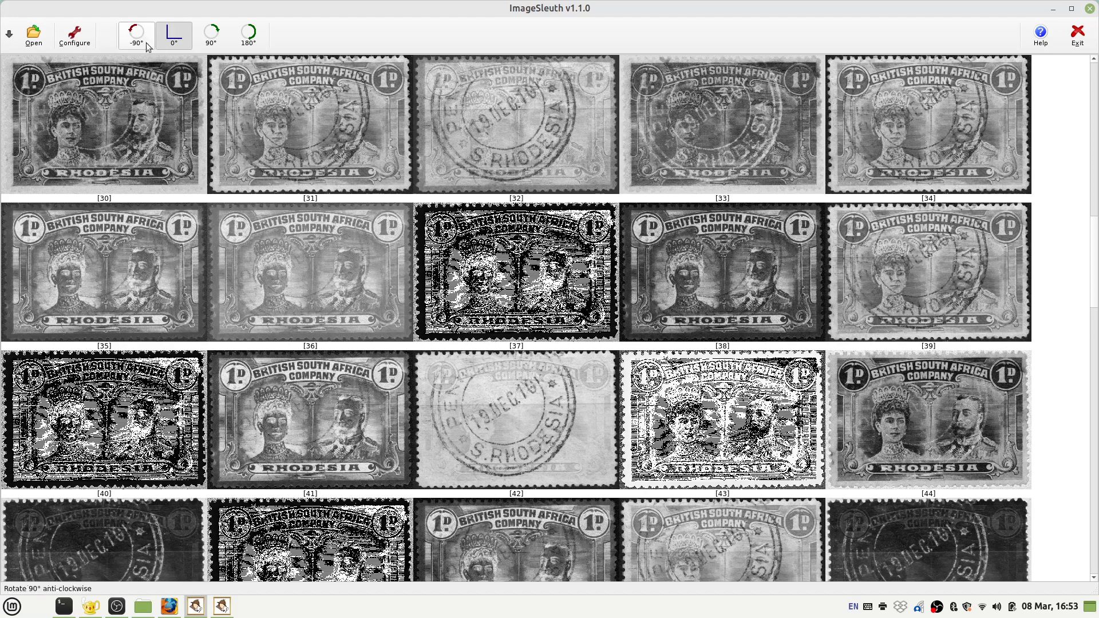
Try -90° and 90° rotations, then turn all gallery thumbnails 180°.
left_click(136, 33)
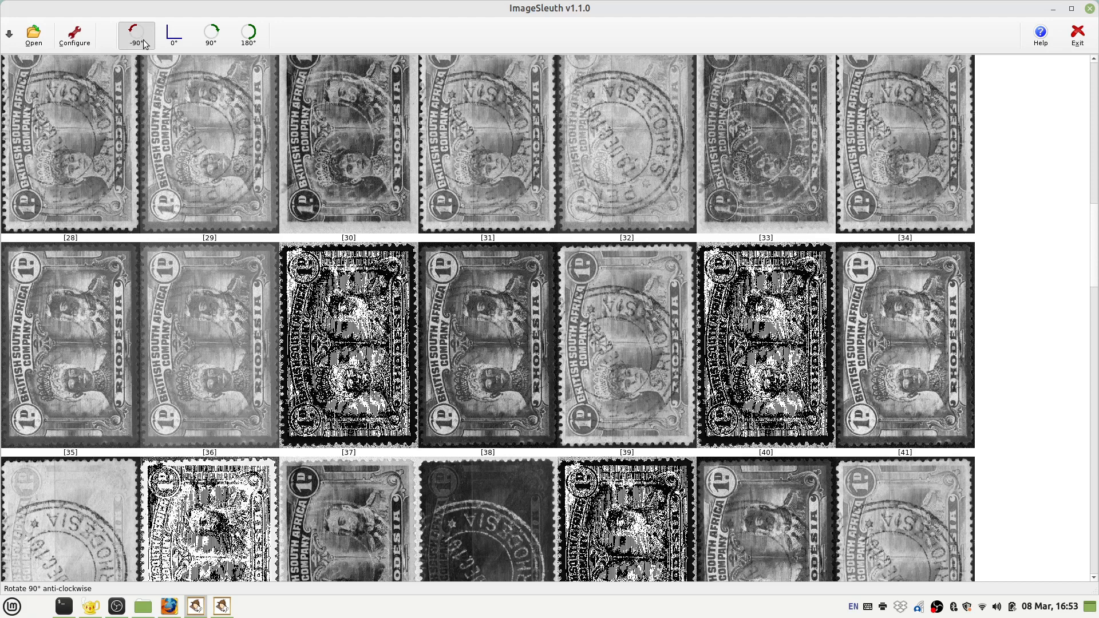
left_click(211, 32)
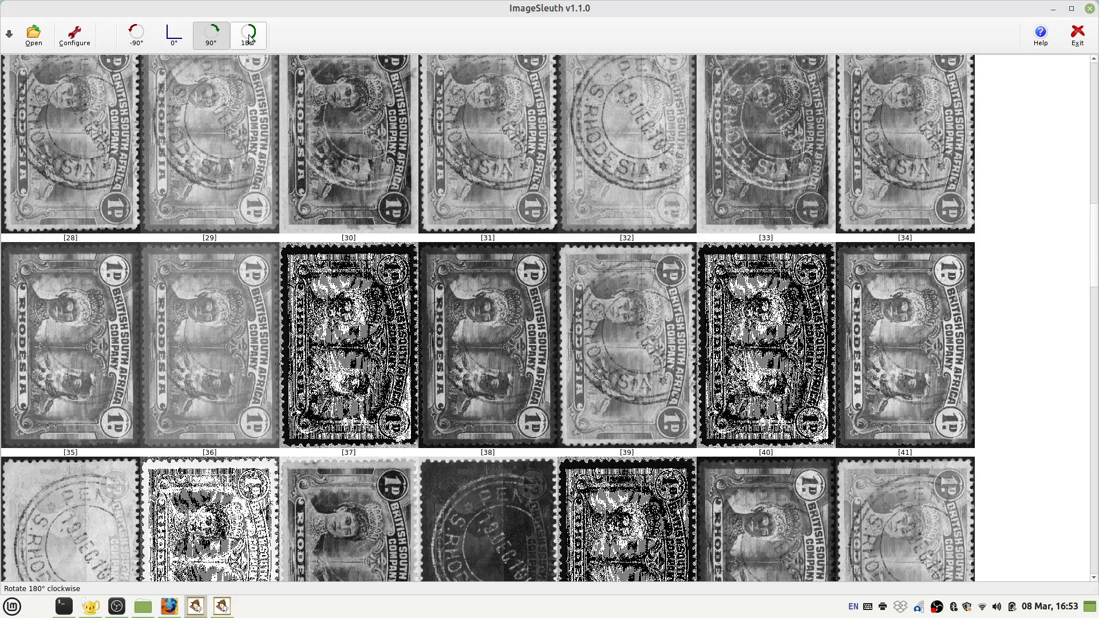
left_click(248, 34)
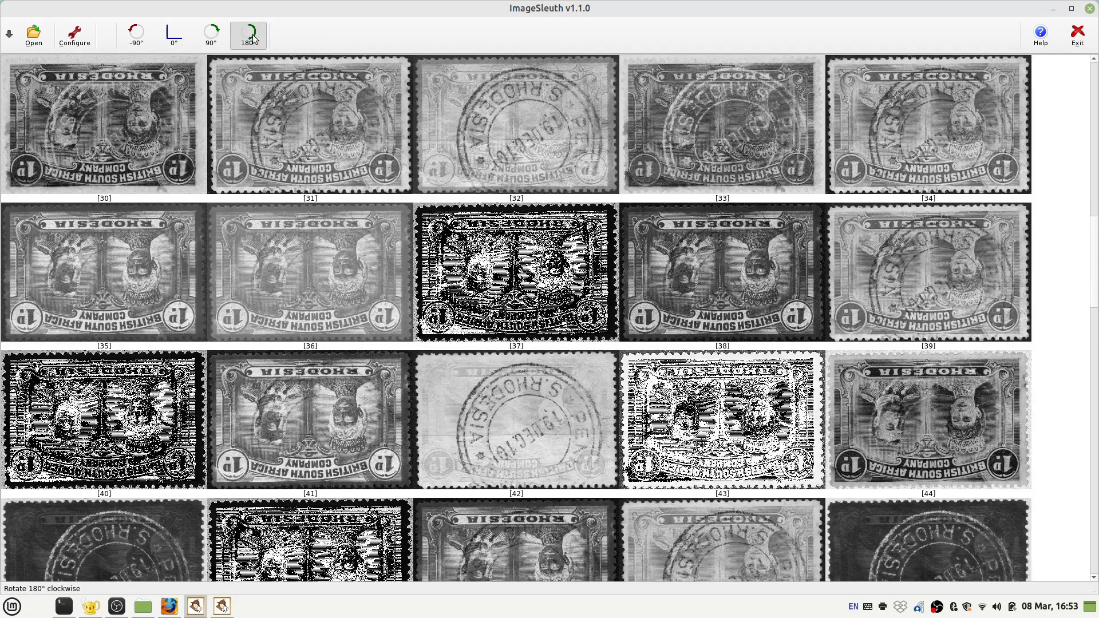
mouse_move(499, 415)
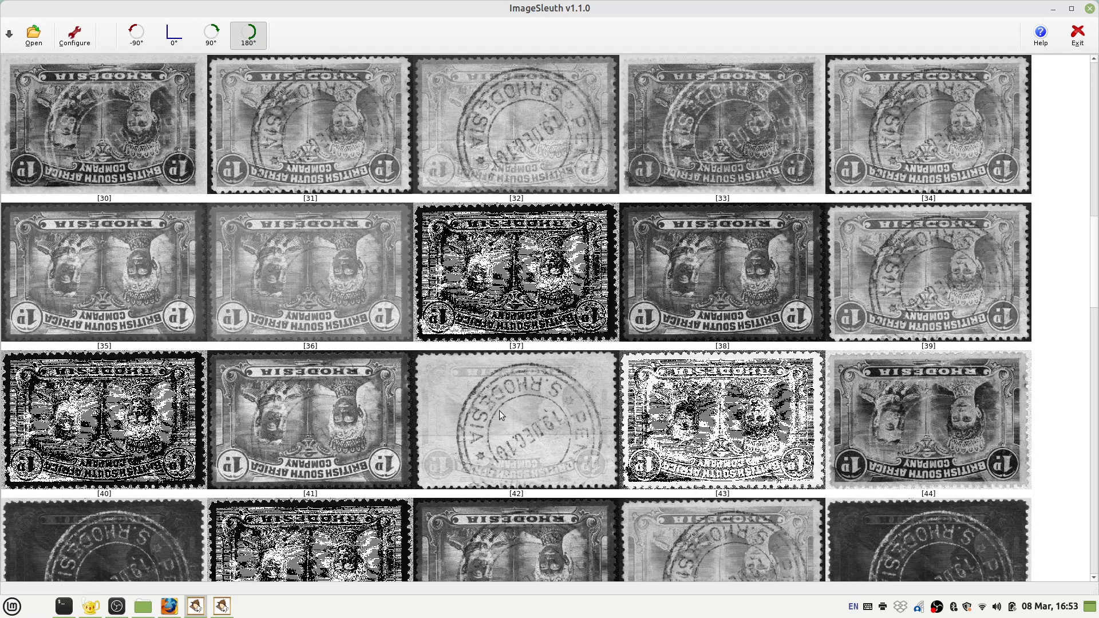
mouse_move(501, 412)
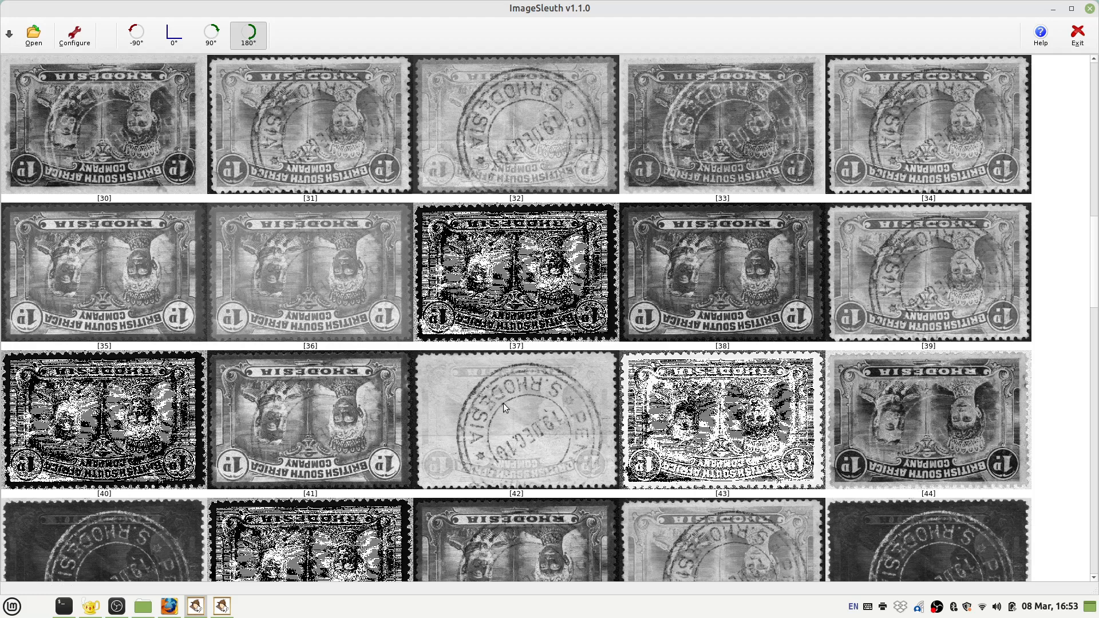
mouse_move(530, 400)
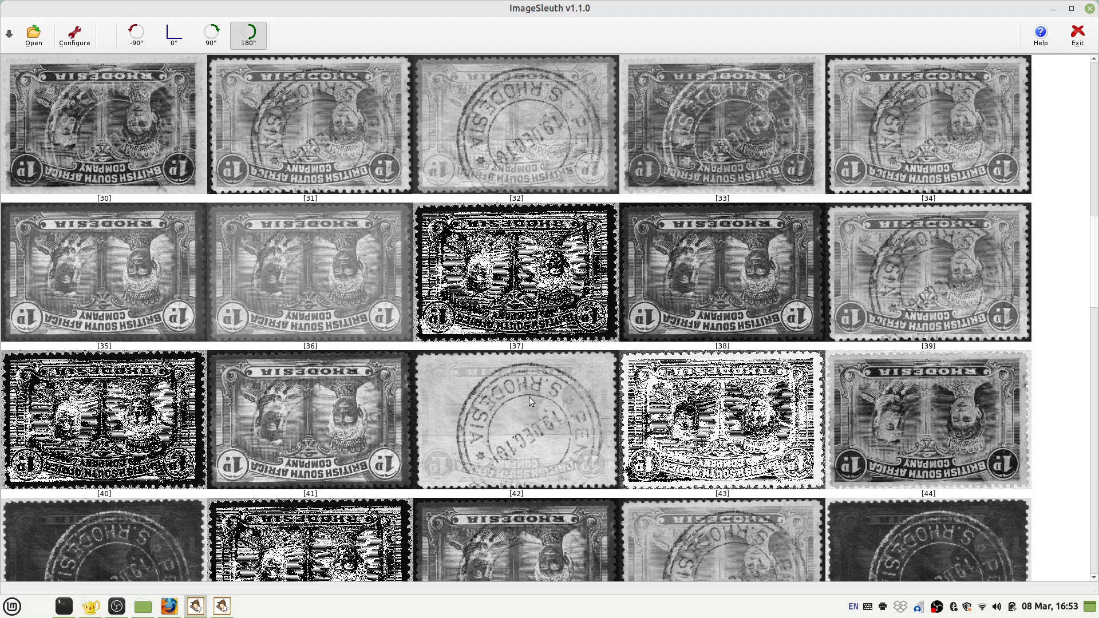
double_click(515, 419)
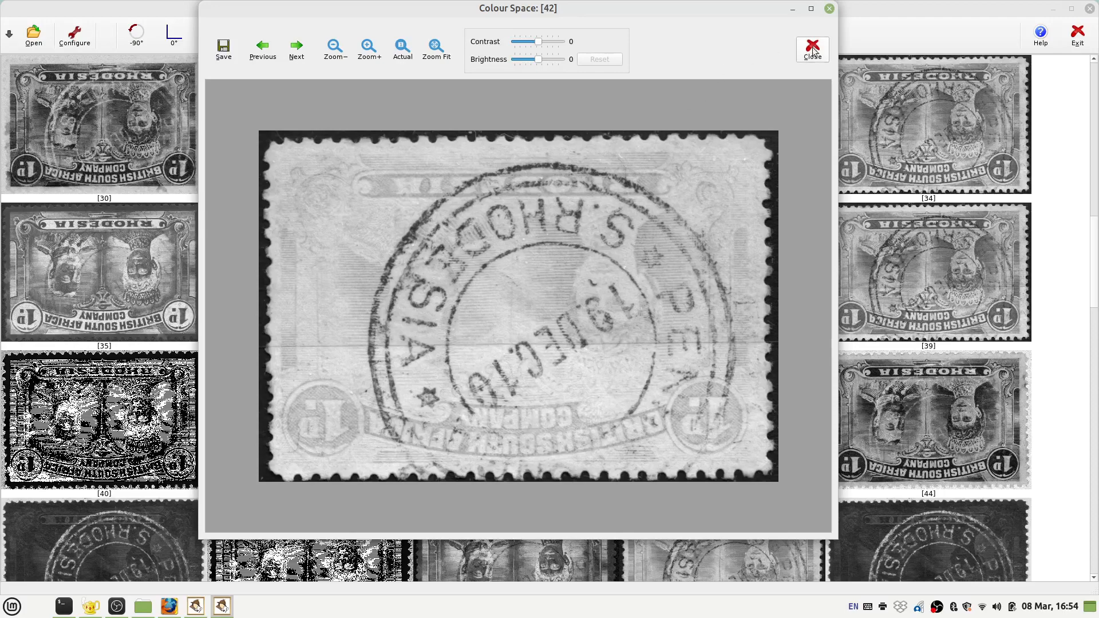
left_click(812, 49)
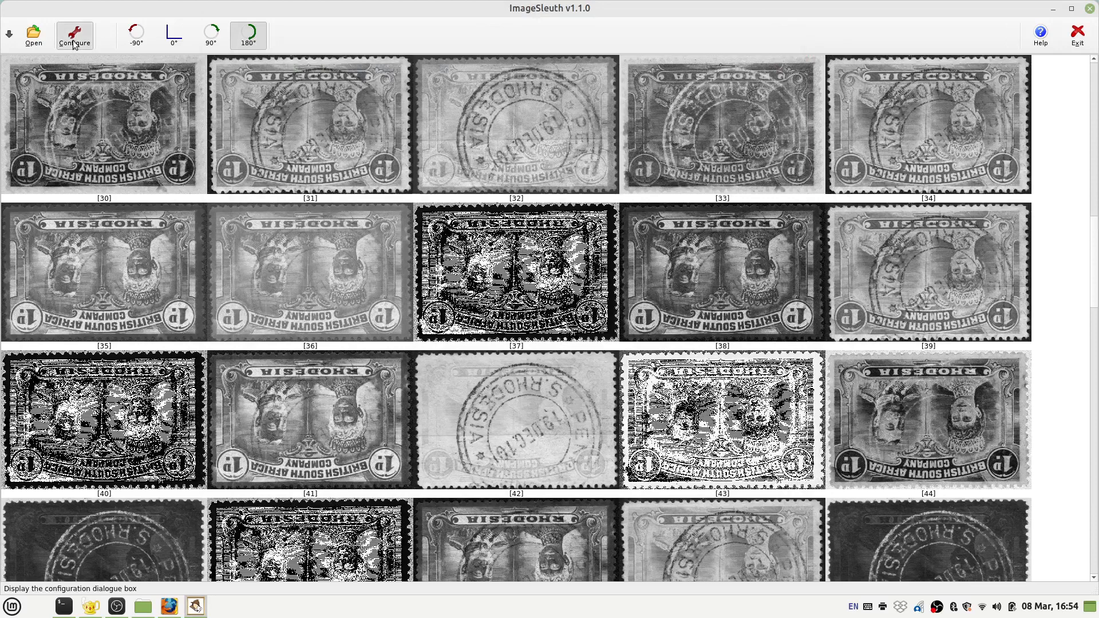
Shrink thumbnails from 360 to 200 px and restore 0° upright rotation.
left_click(74, 35)
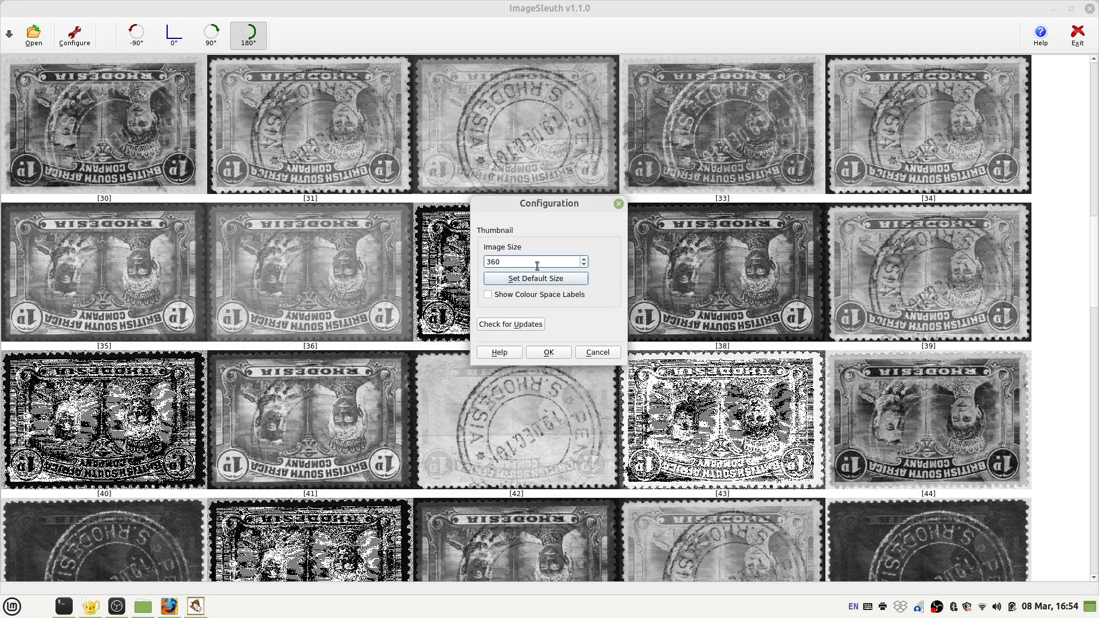
mouse_move(599, 312)
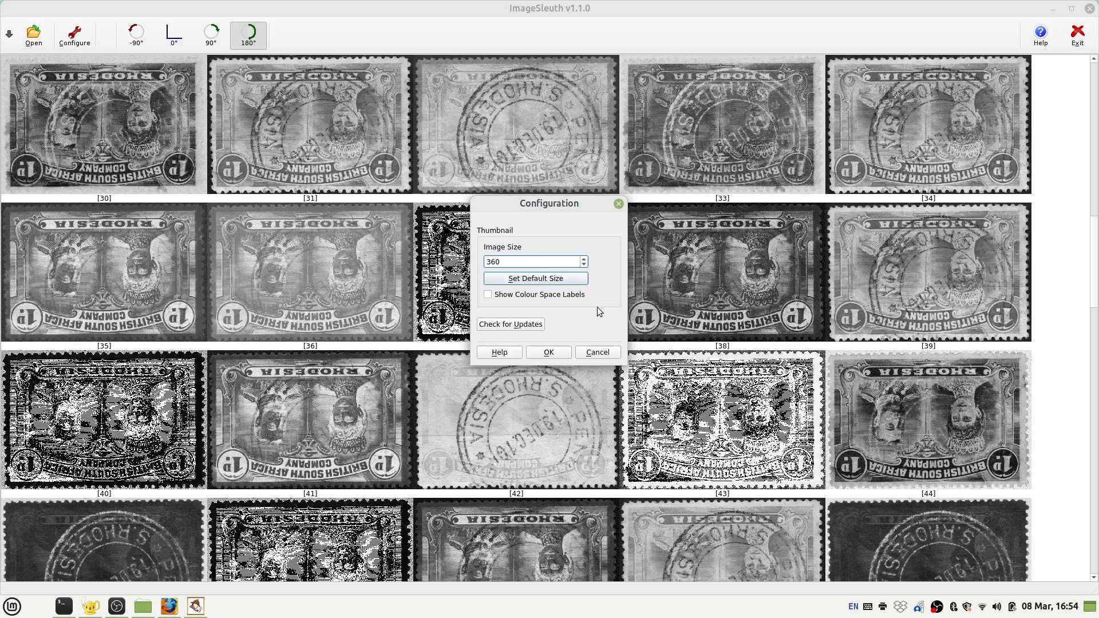
mouse_move(399, 371)
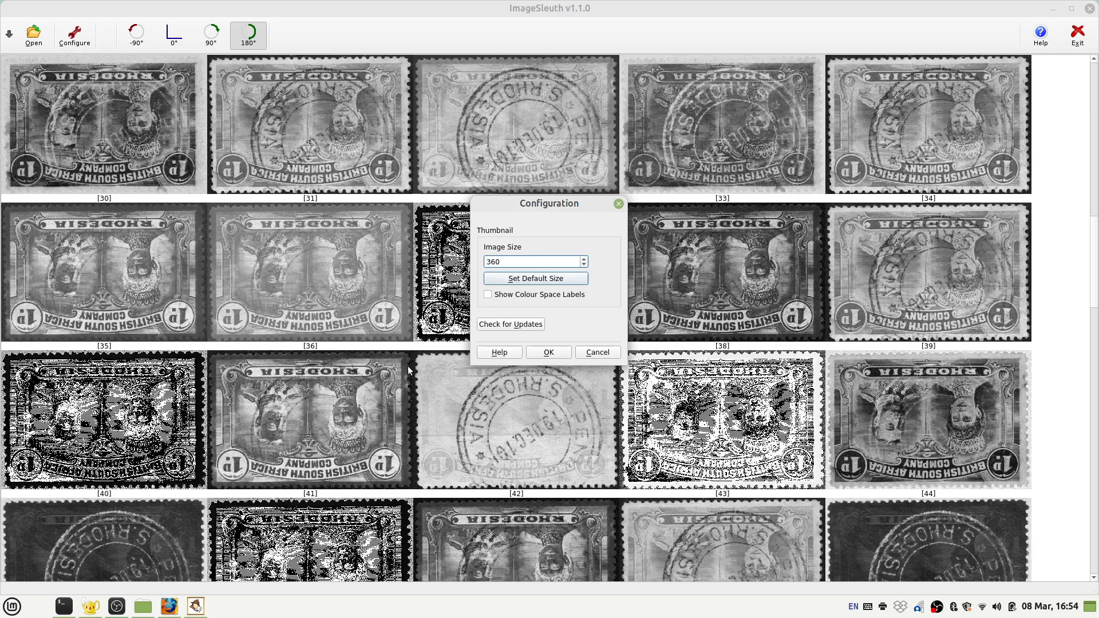
mouse_move(526, 330)
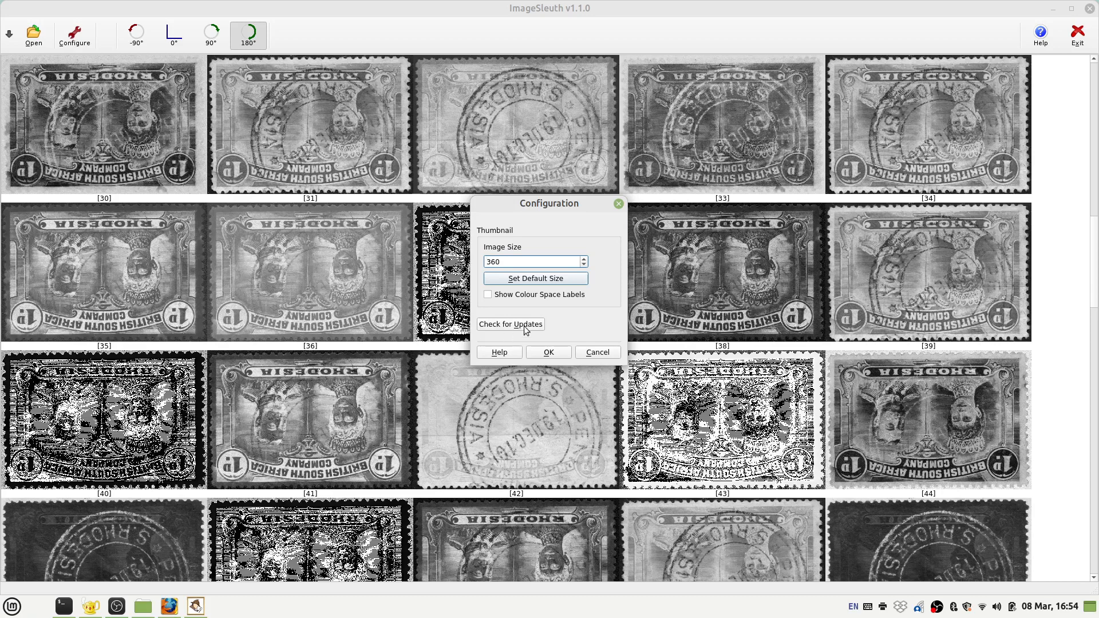
mouse_move(542, 305)
type("2")
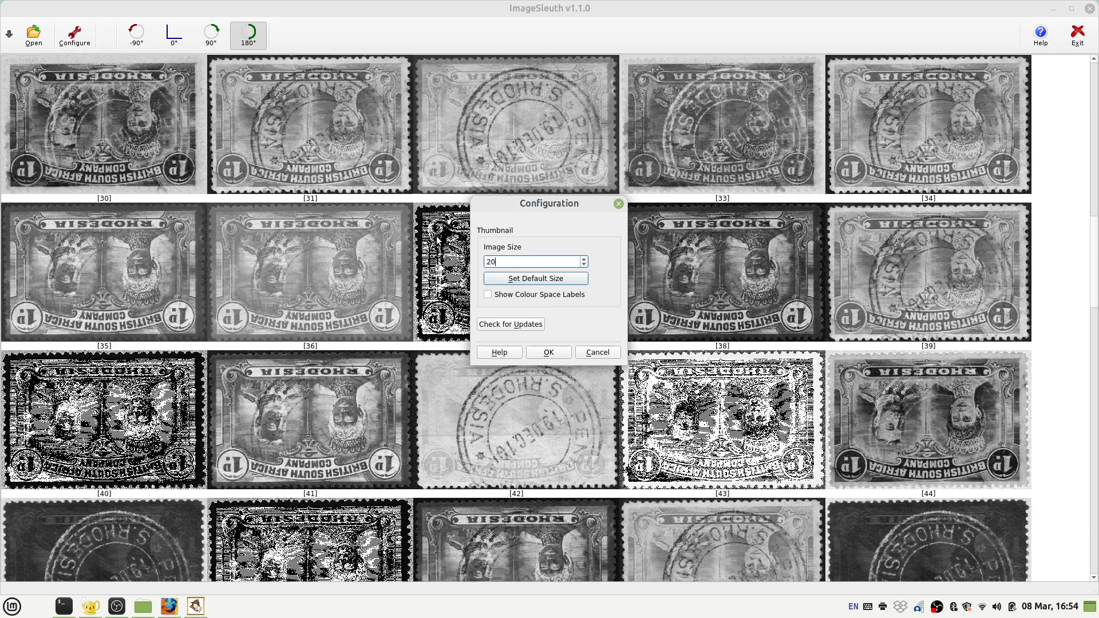
type("0")
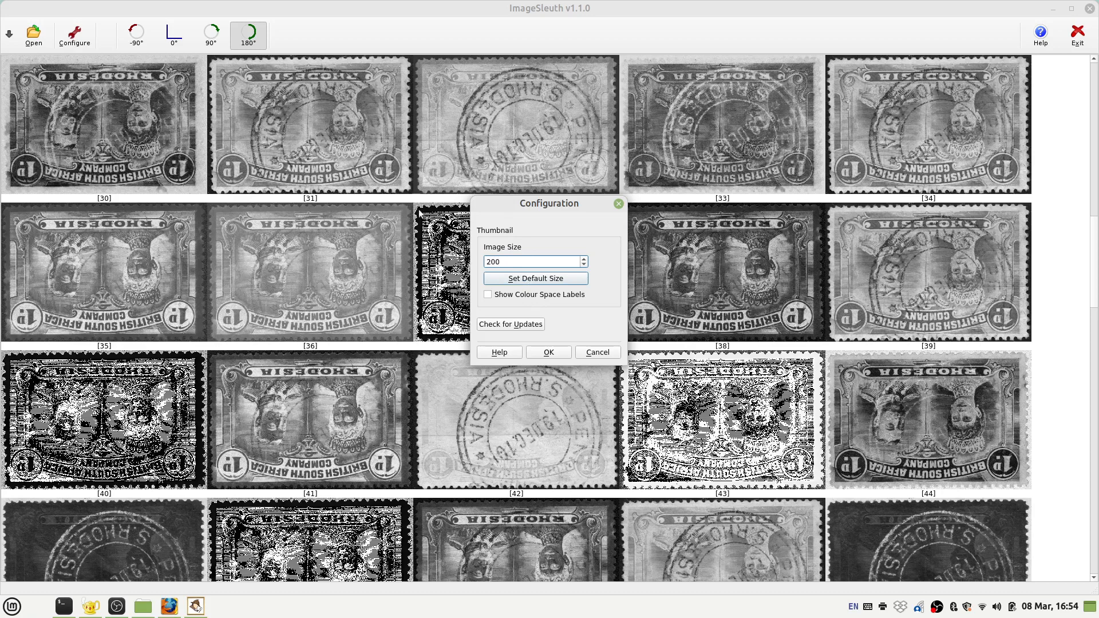
mouse_move(565, 266)
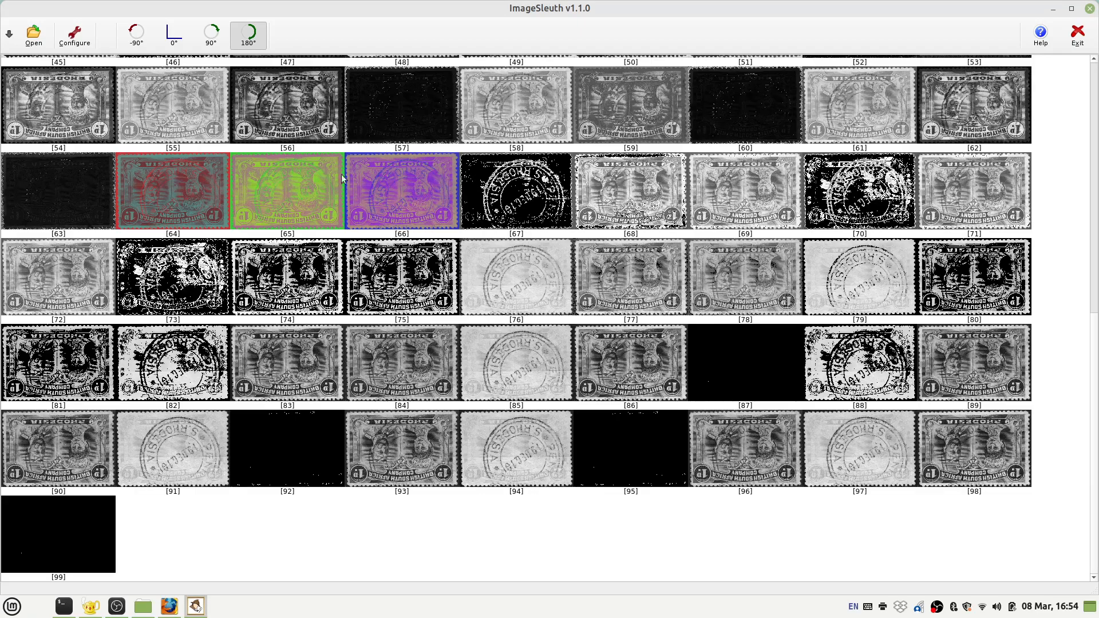
left_click(173, 31)
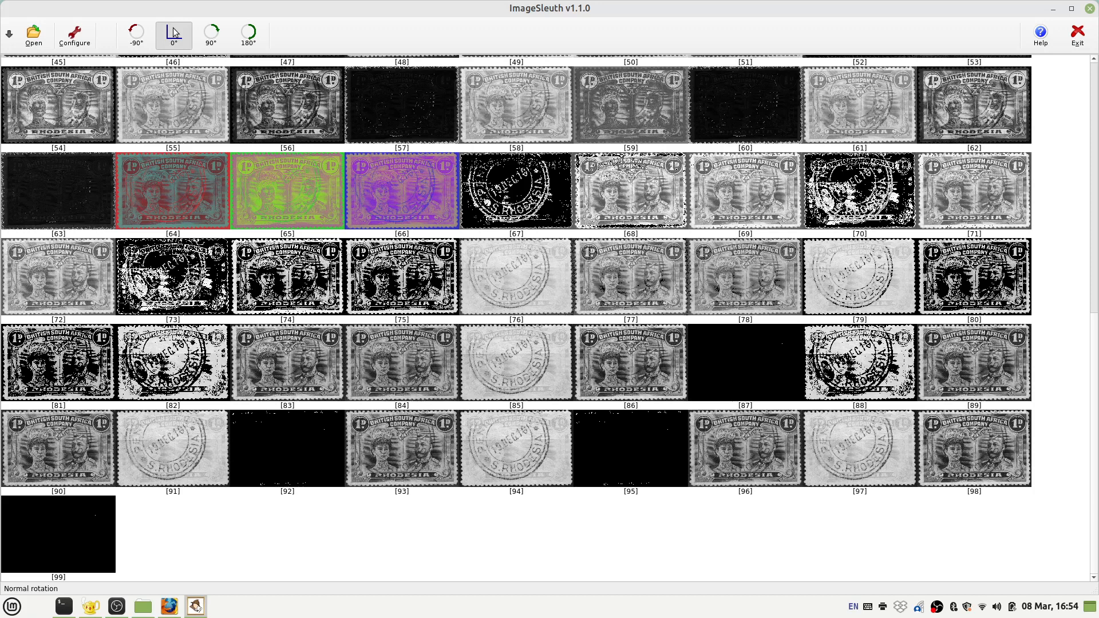
mouse_move(247, 35)
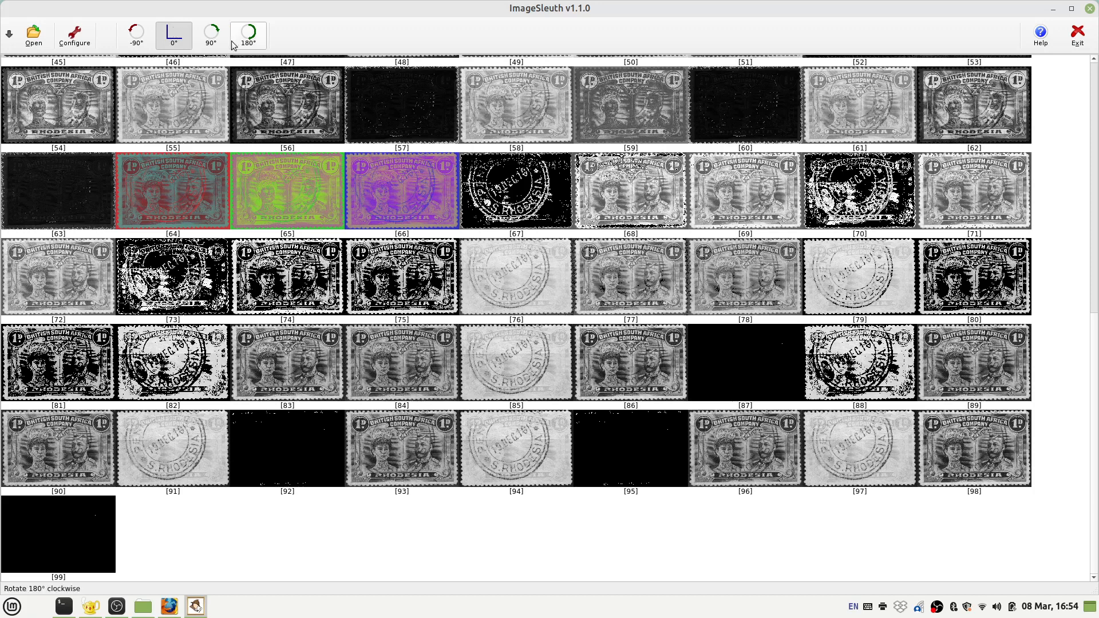
Change the Image Size setting from 200 to 600 px in Configure.
left_click(75, 35)
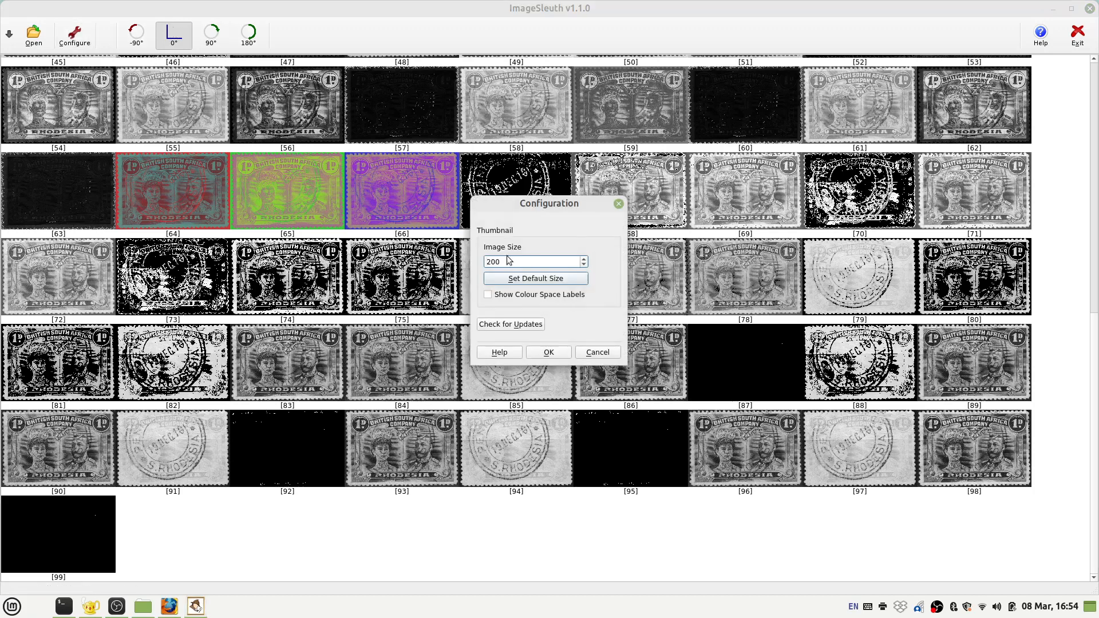
triple_click(530, 261)
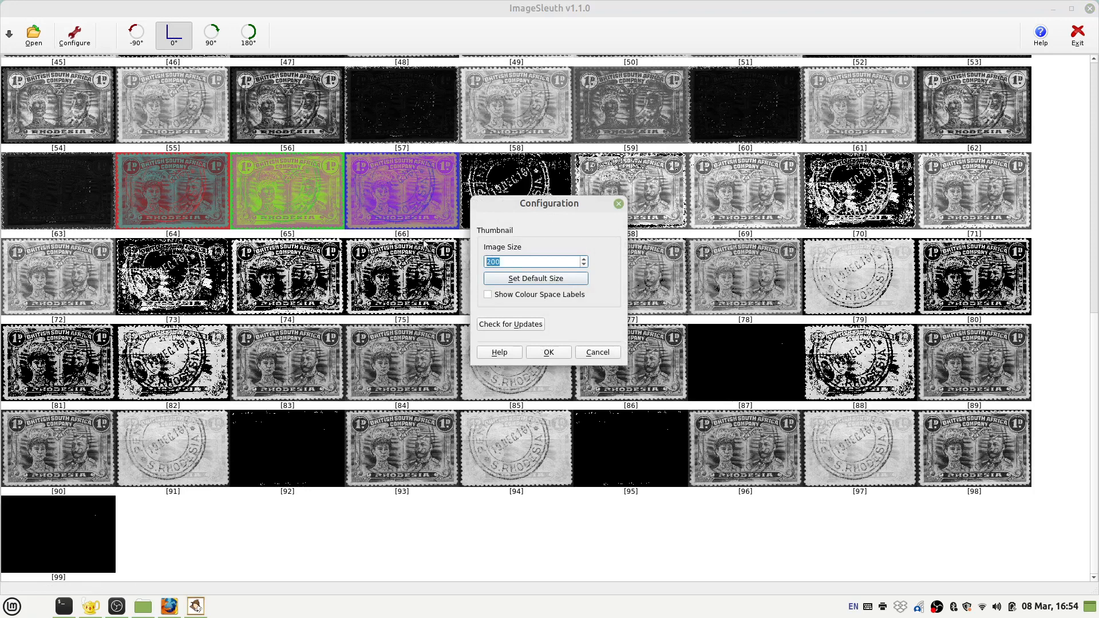
type("60")
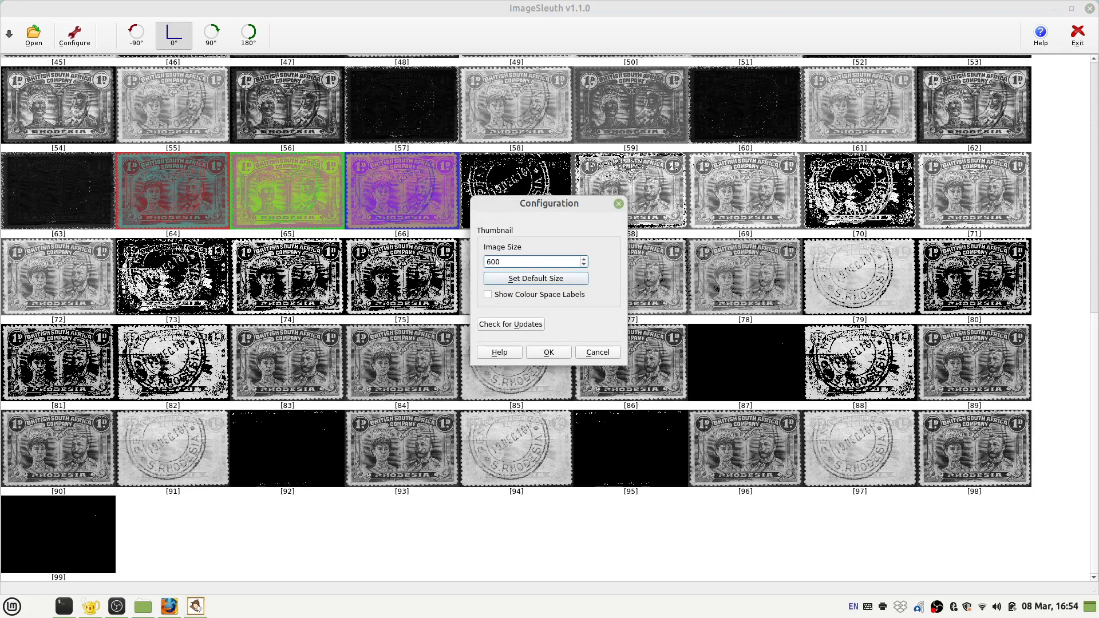
left_click(548, 352)
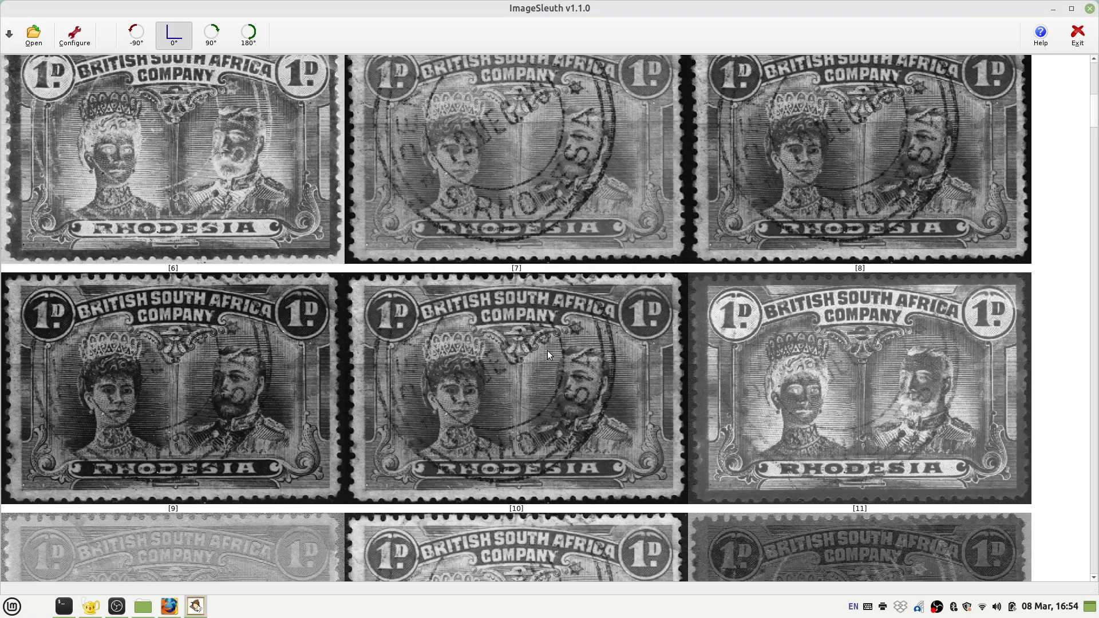
mouse_move(116, 102)
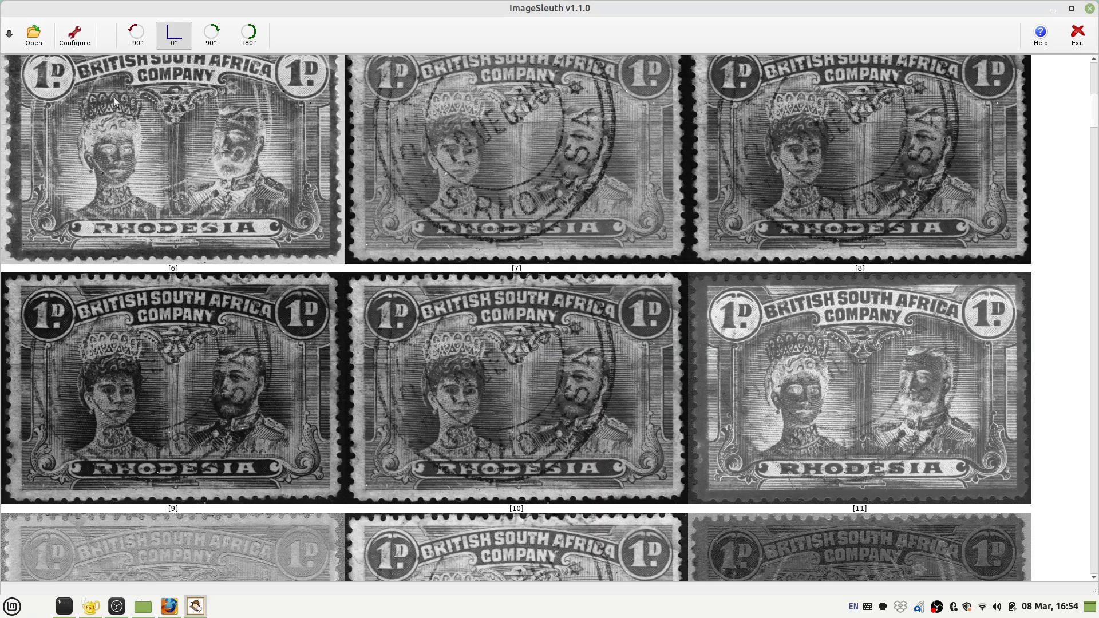
Reset Image Size to the 360 px default in Configure.
left_click(75, 35)
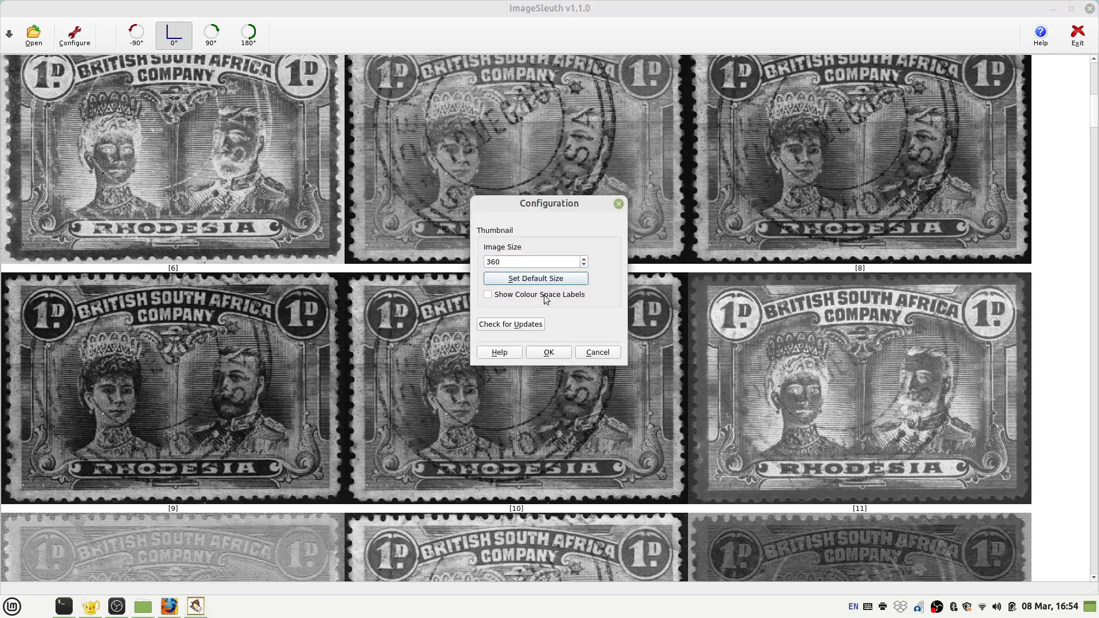
left_click(549, 352)
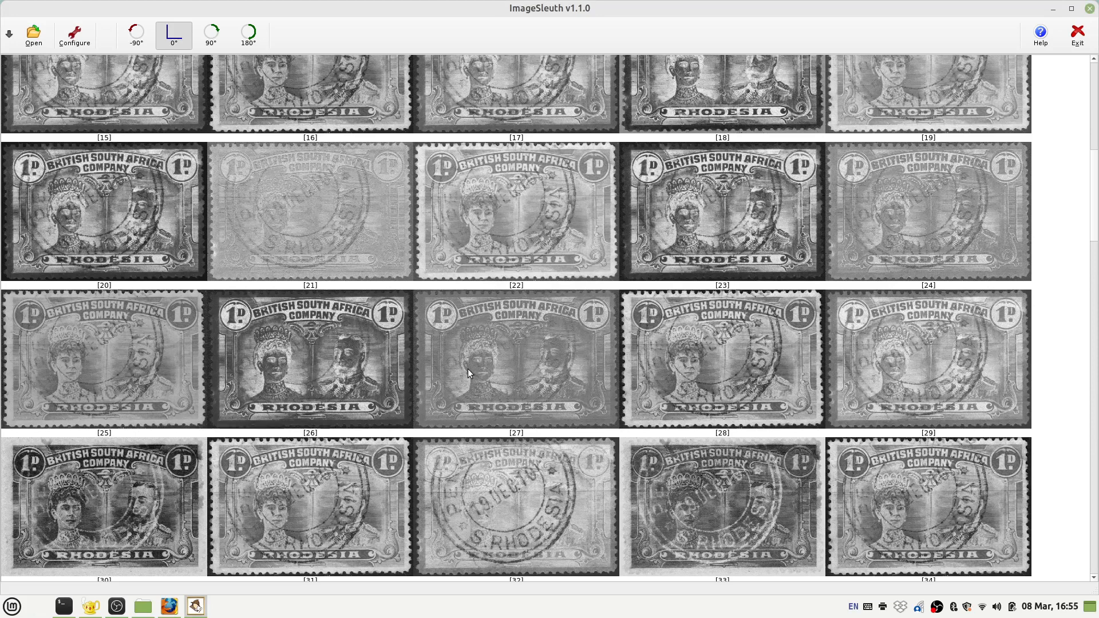
mouse_move(308, 340)
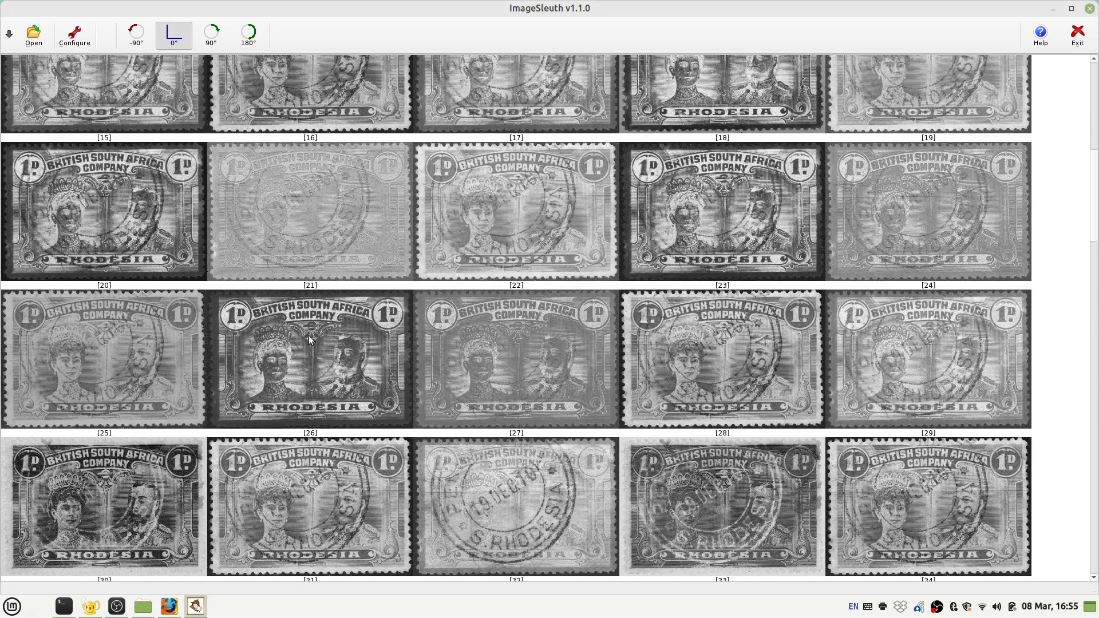
mouse_move(215, 349)
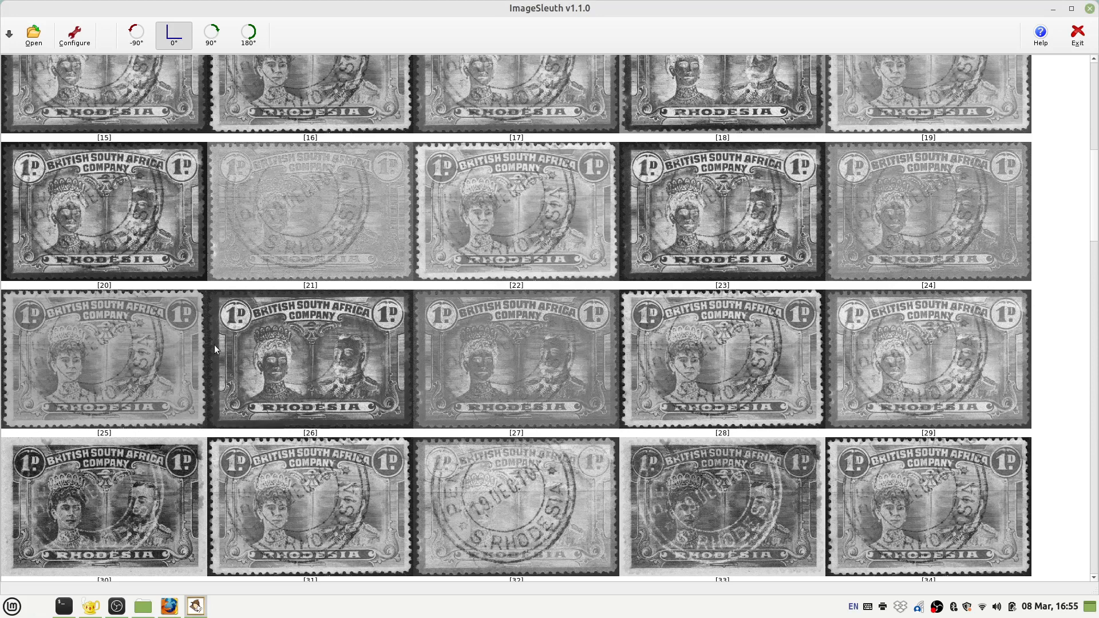
Scroll the gallery to the last transforms, [80] through [99].
scroll("up", 3)
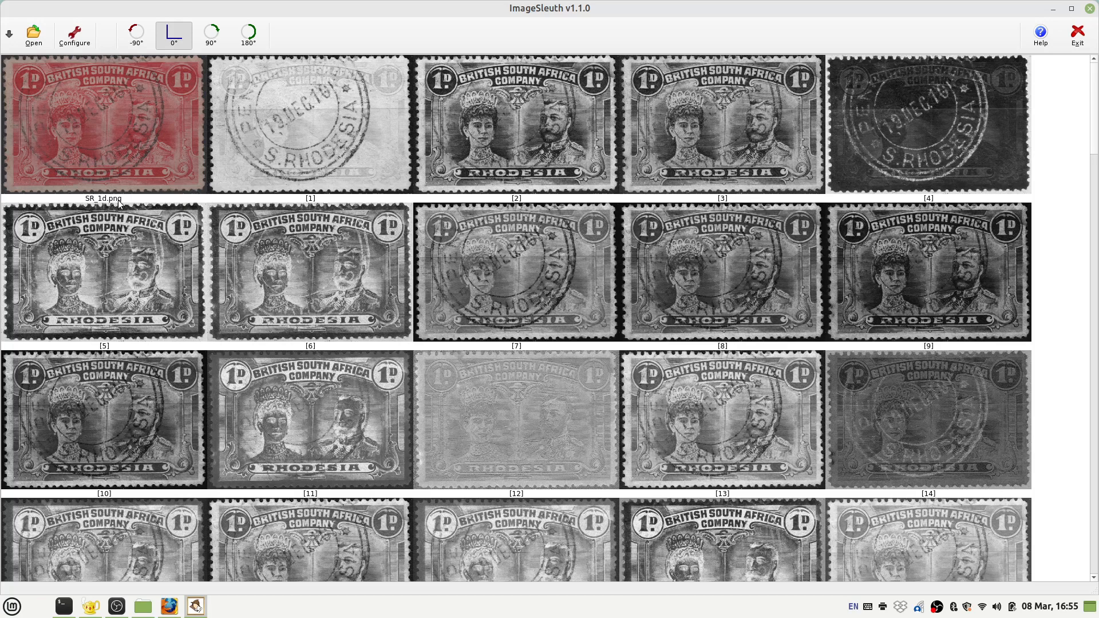
mouse_move(219, 257)
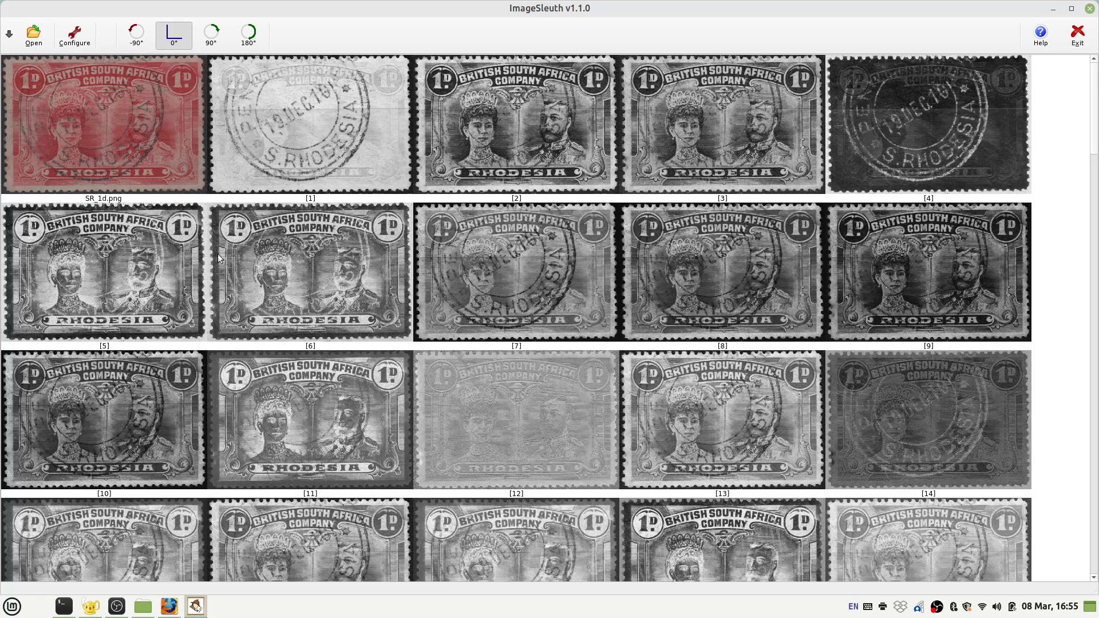
mouse_move(337, 334)
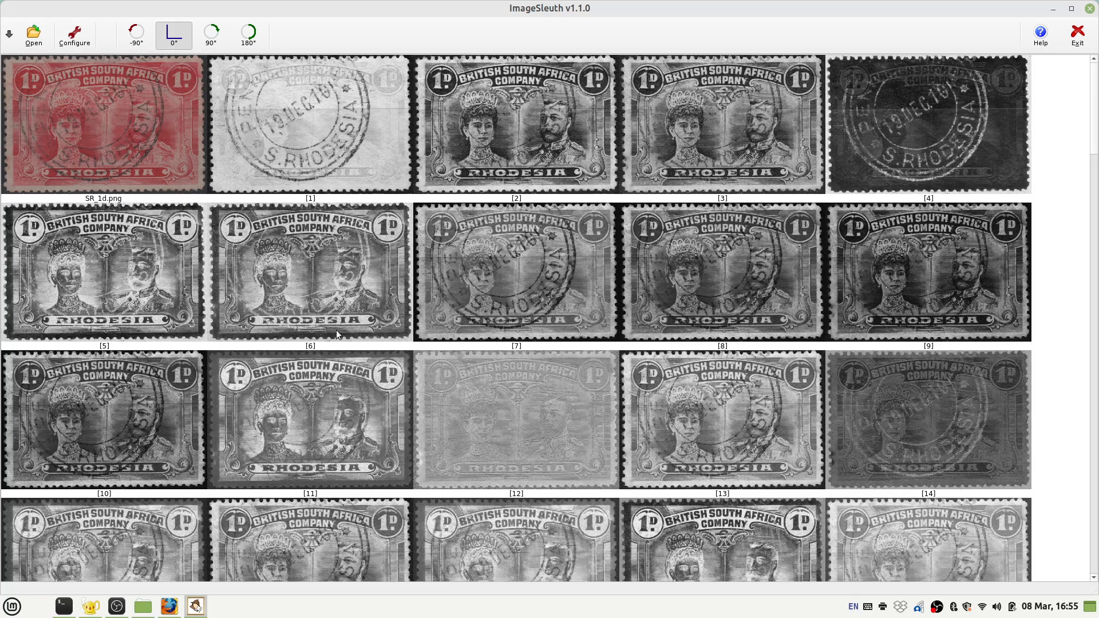
mouse_move(771, 417)
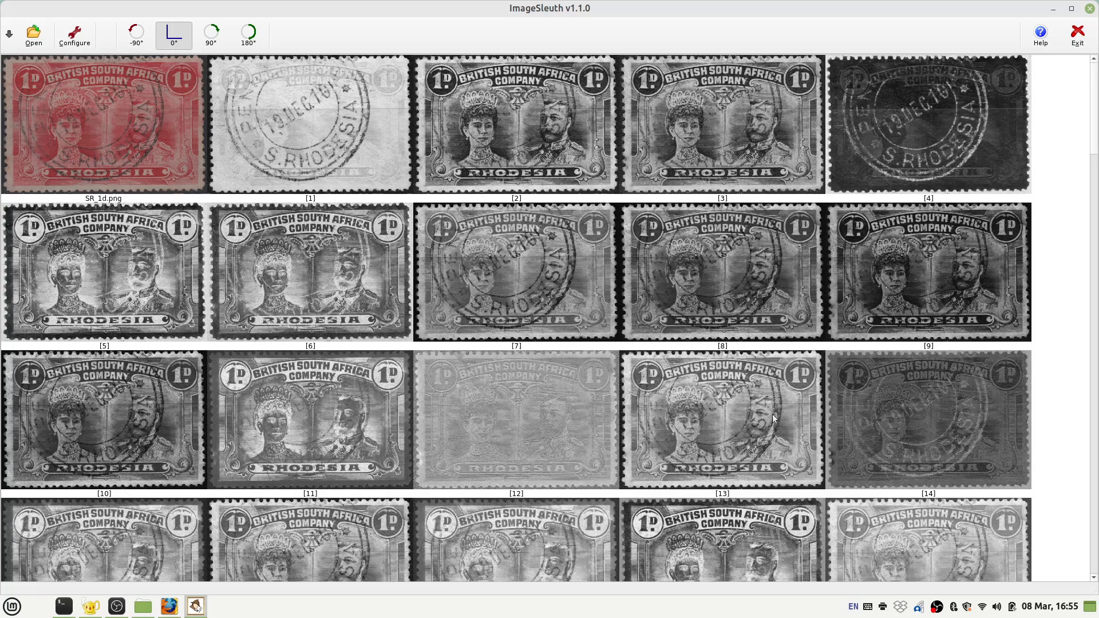
scroll("down", 3)
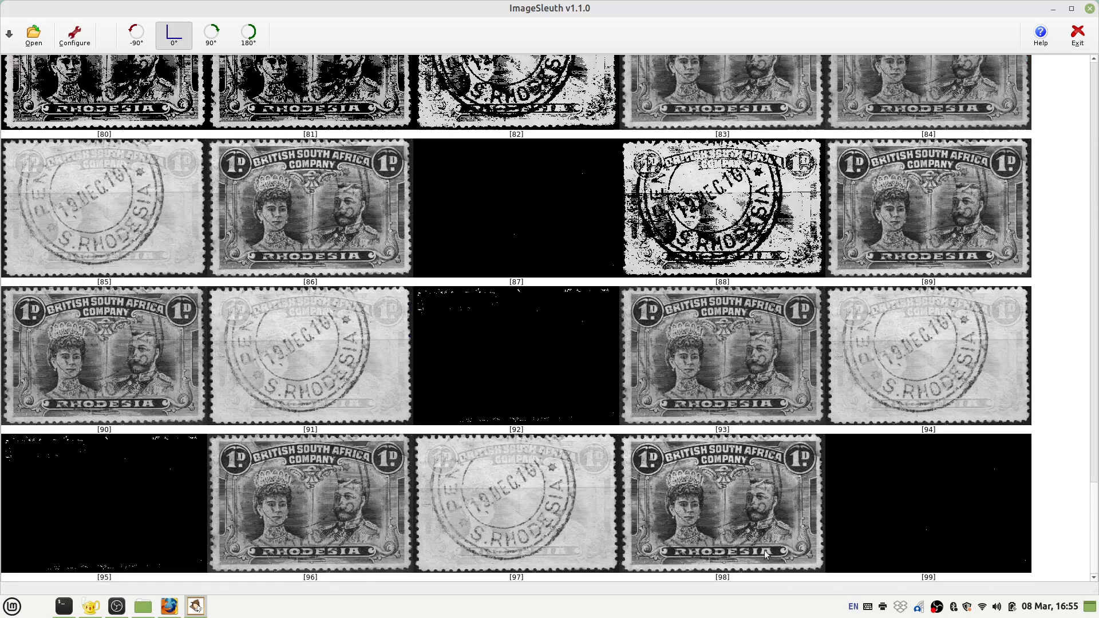
mouse_move(928, 556)
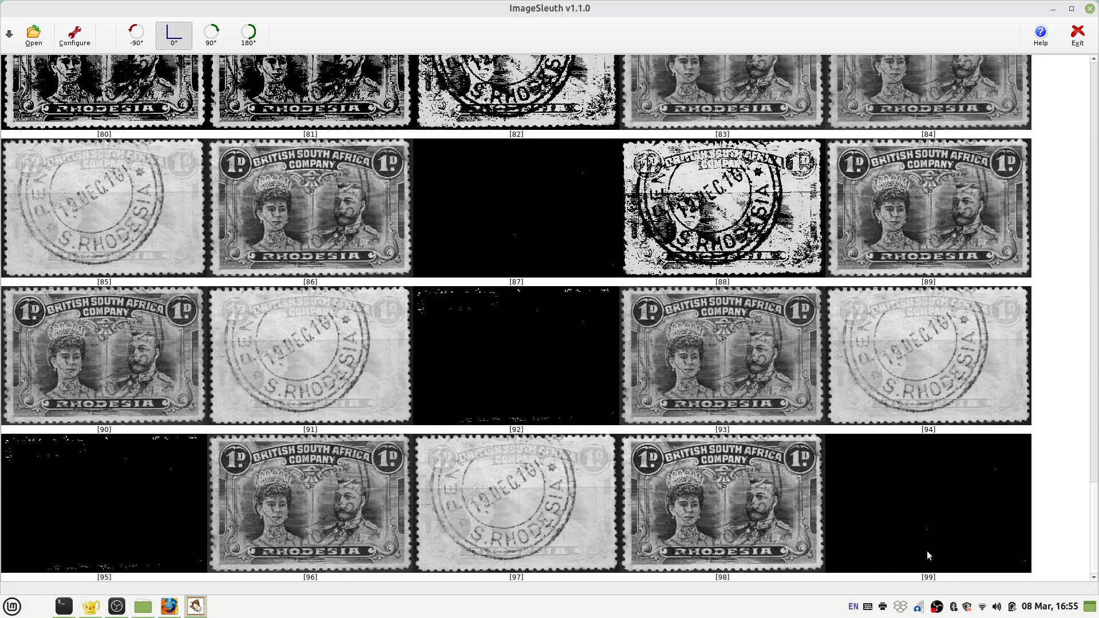
mouse_move(628, 464)
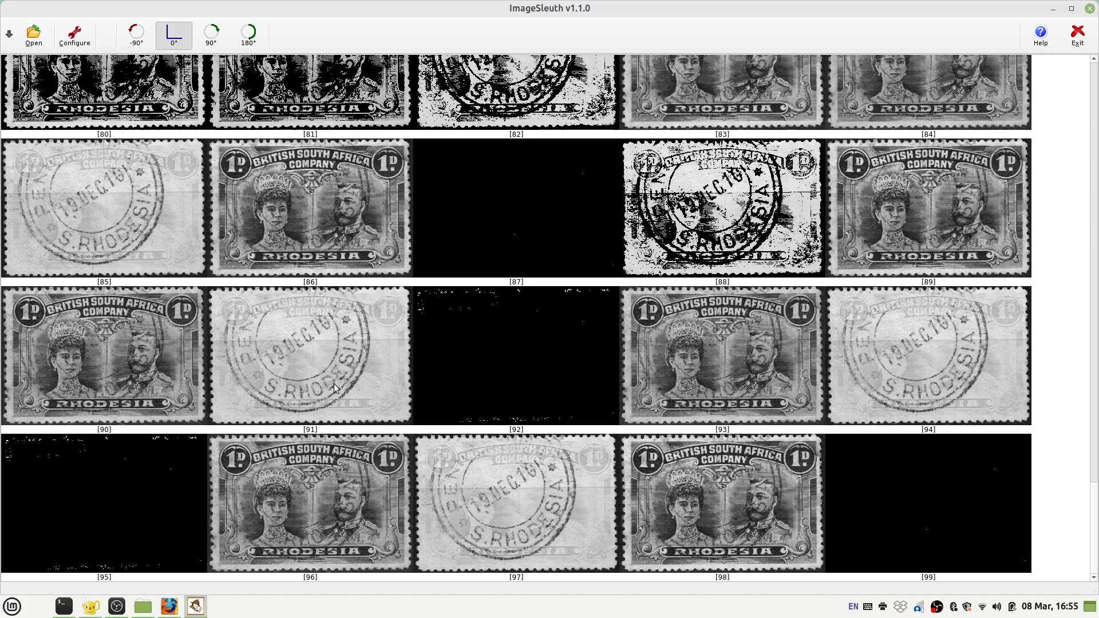
mouse_move(322, 366)
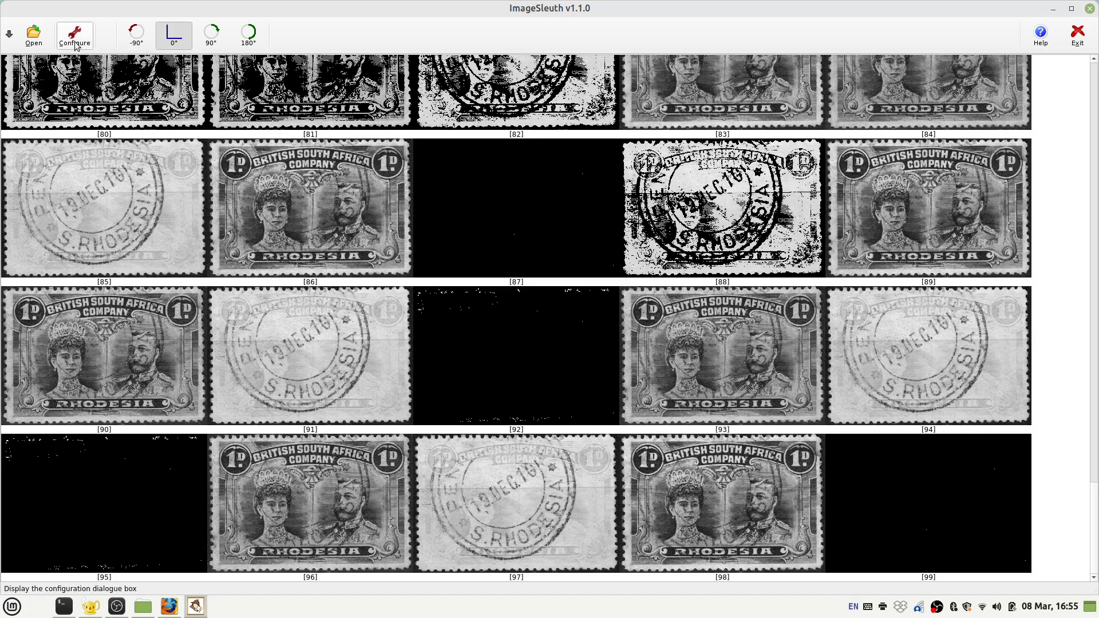
Enable Show Colour Space Labels in the configuration settings.
left_click(74, 35)
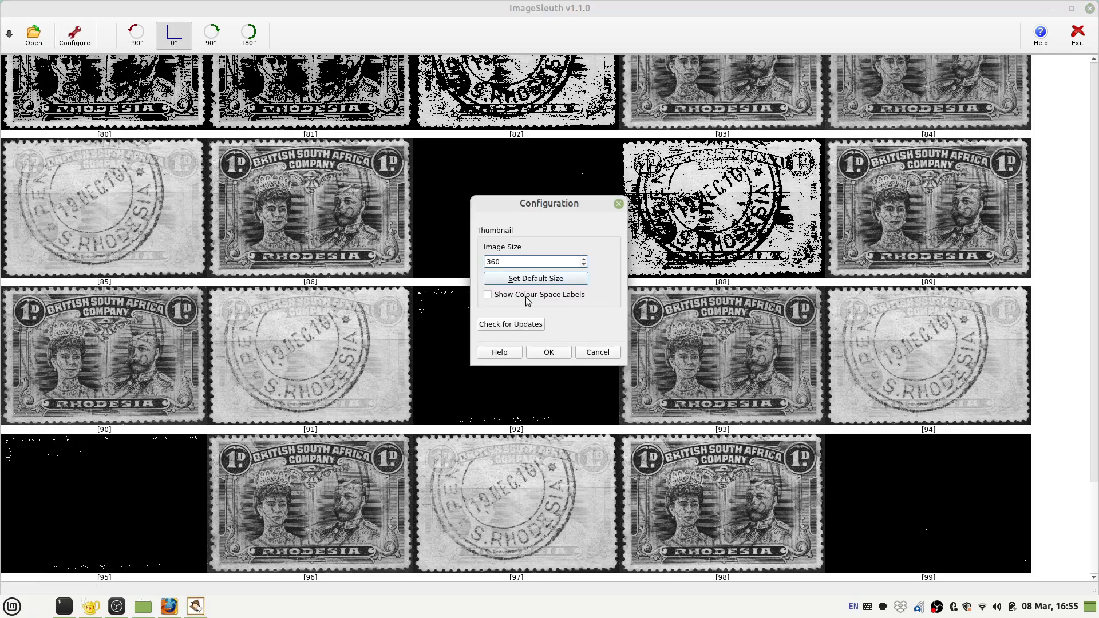
left_click(487, 294)
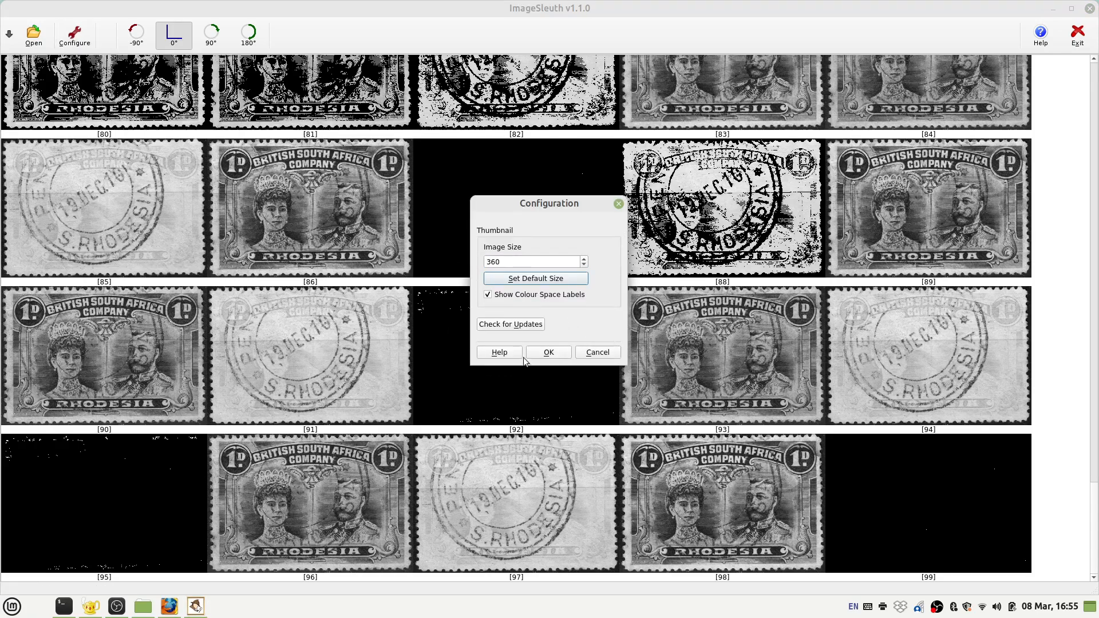
left_click(548, 353)
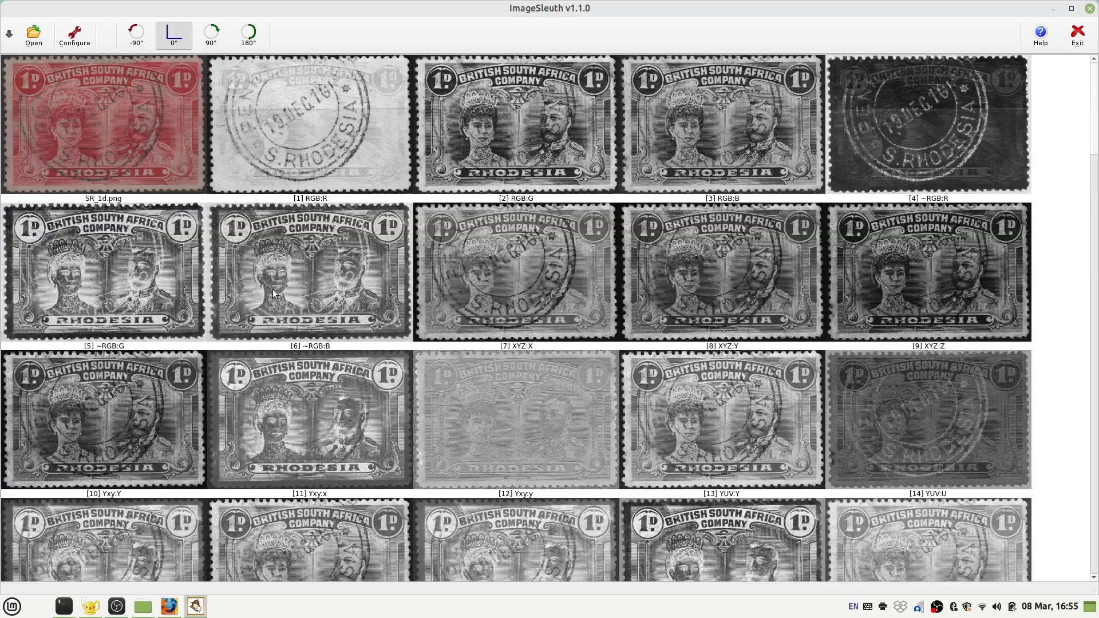
mouse_move(334, 207)
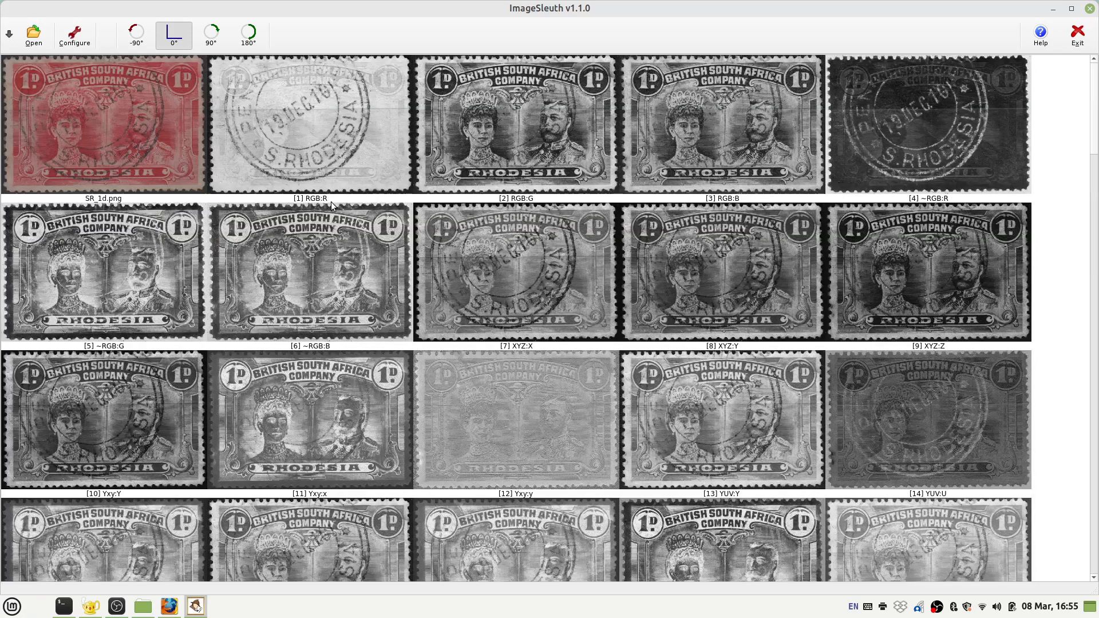
mouse_move(762, 251)
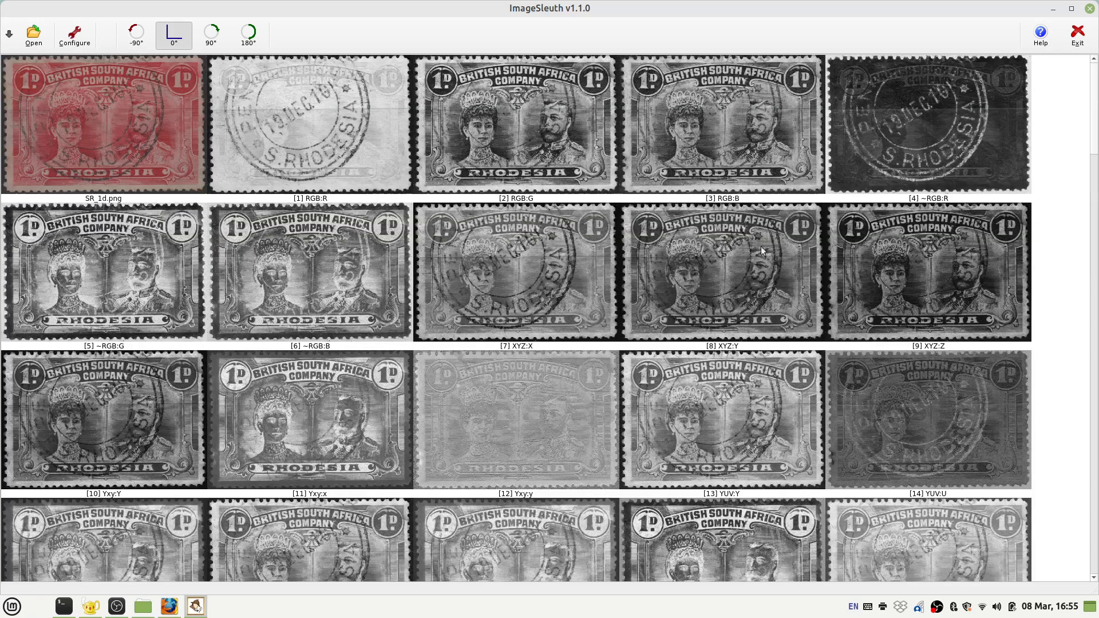
mouse_move(750, 293)
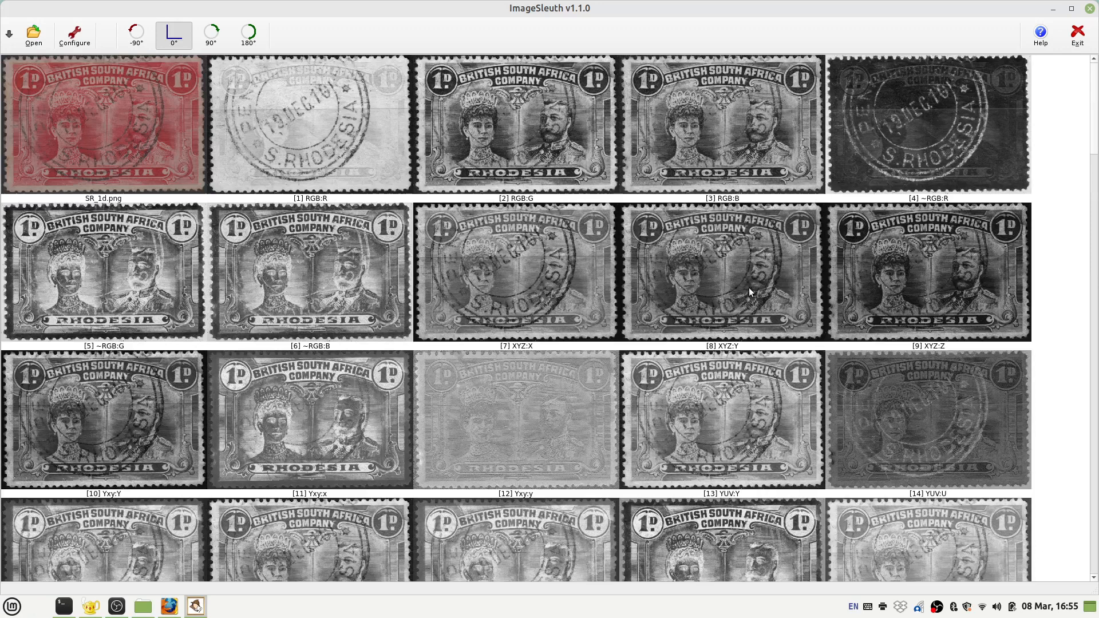
mouse_move(285, 55)
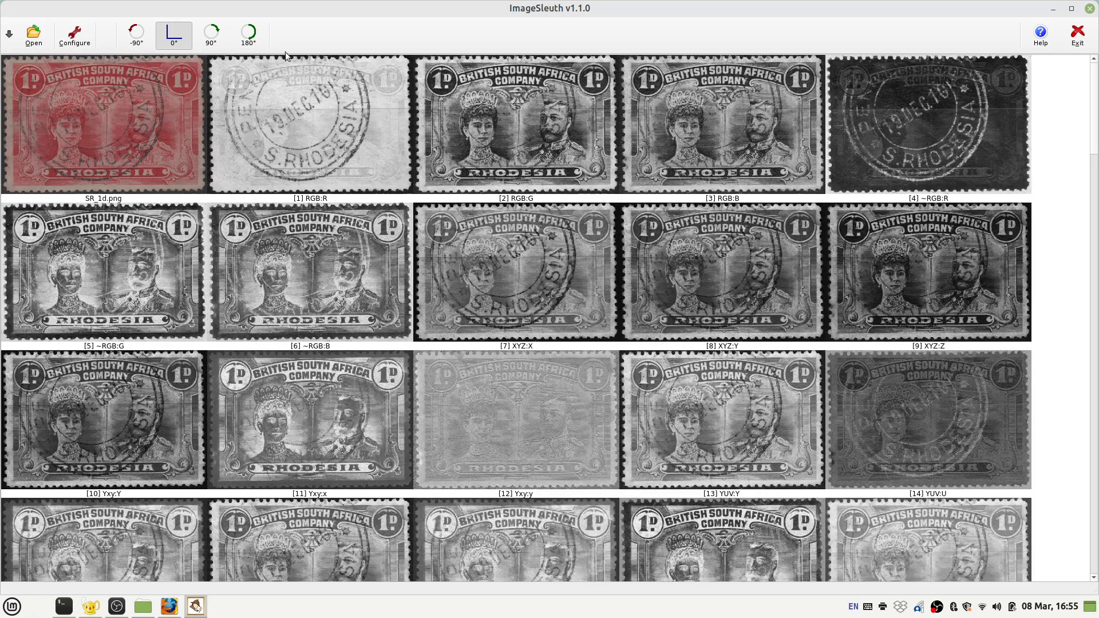
Start an update check from the configuration settings.
left_click(73, 34)
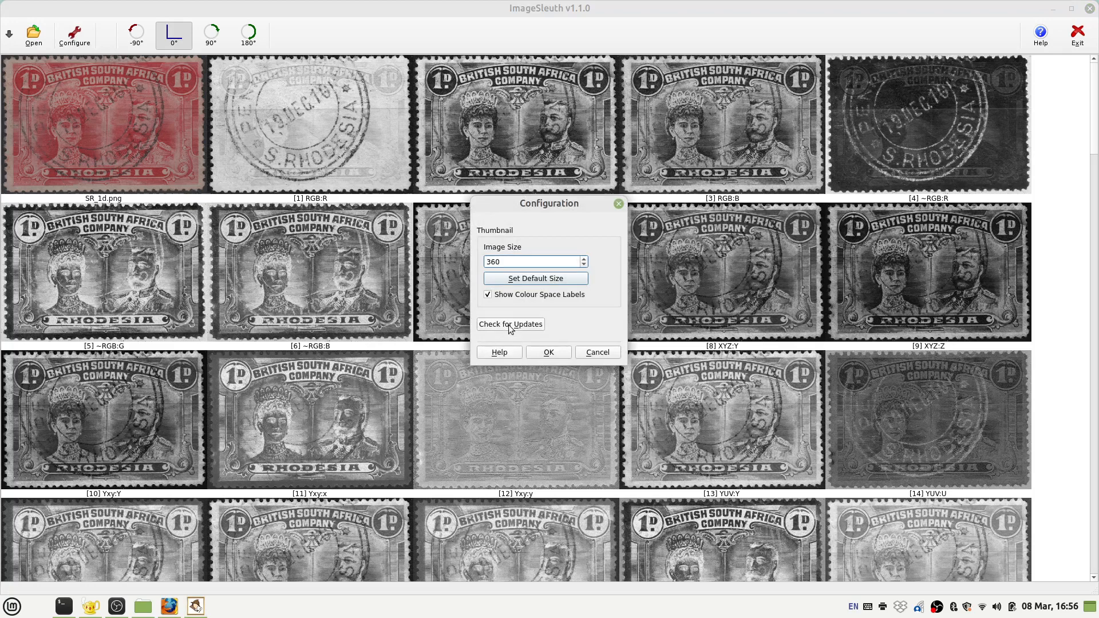
left_click(510, 324)
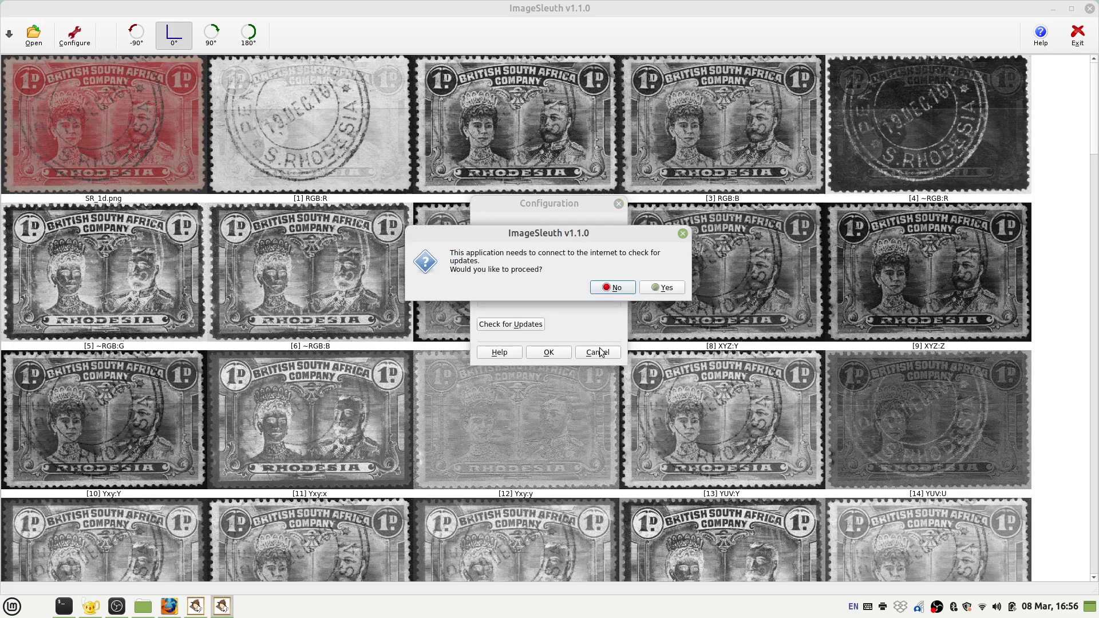
mouse_move(461, 269)
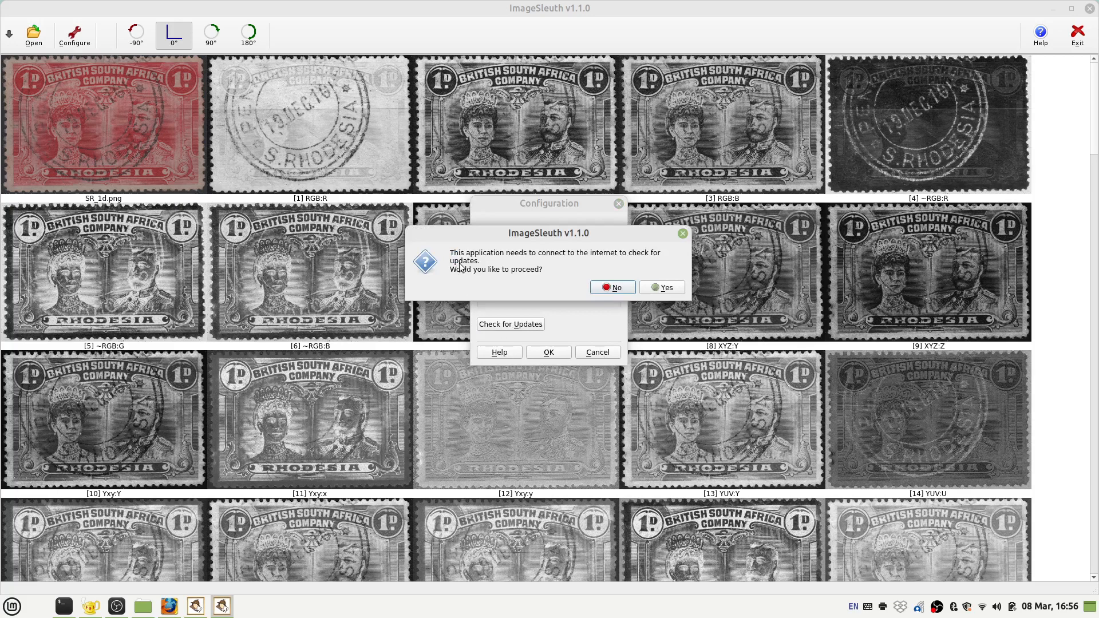
mouse_move(645, 258)
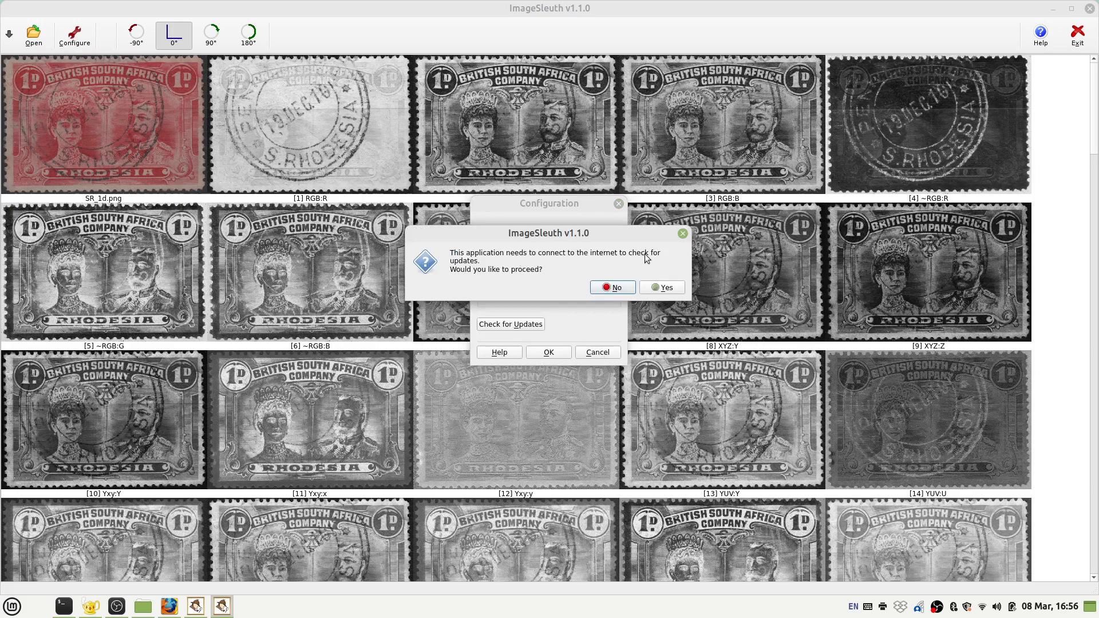
mouse_move(518, 281)
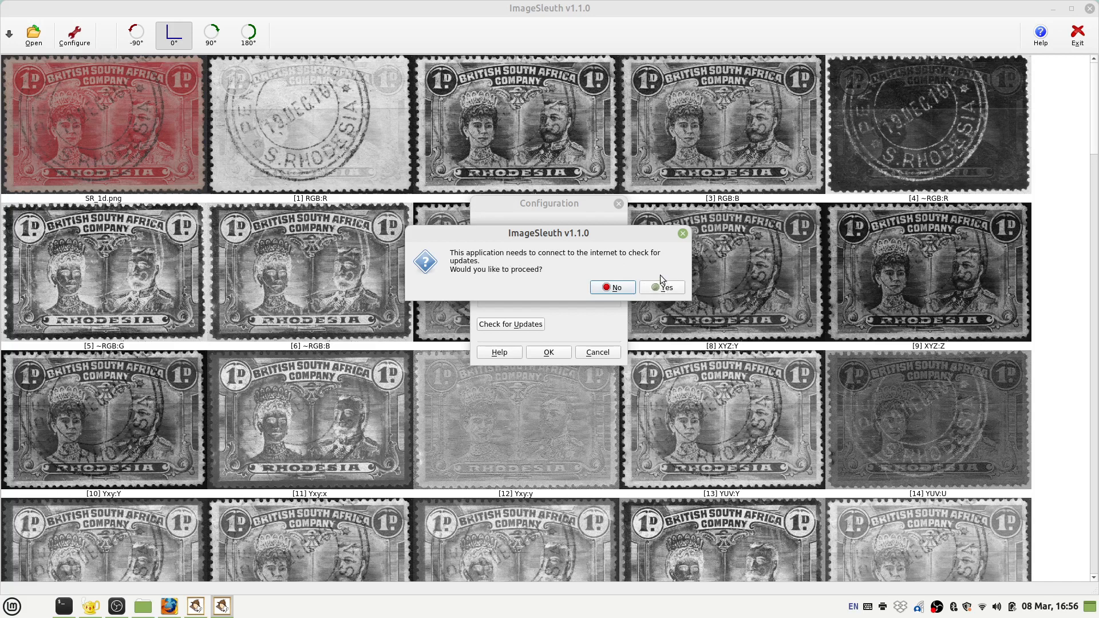
mouse_move(666, 291)
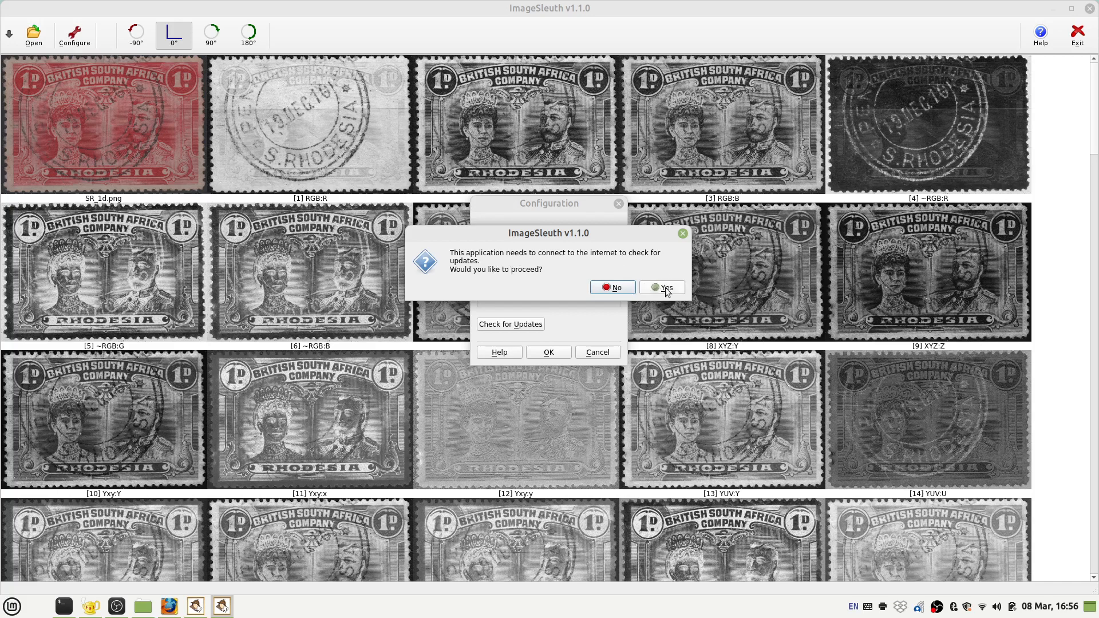
Allow the internet check, dismiss the v1.1.0 latest-version notice, and close Configuration.
left_click(660, 288)
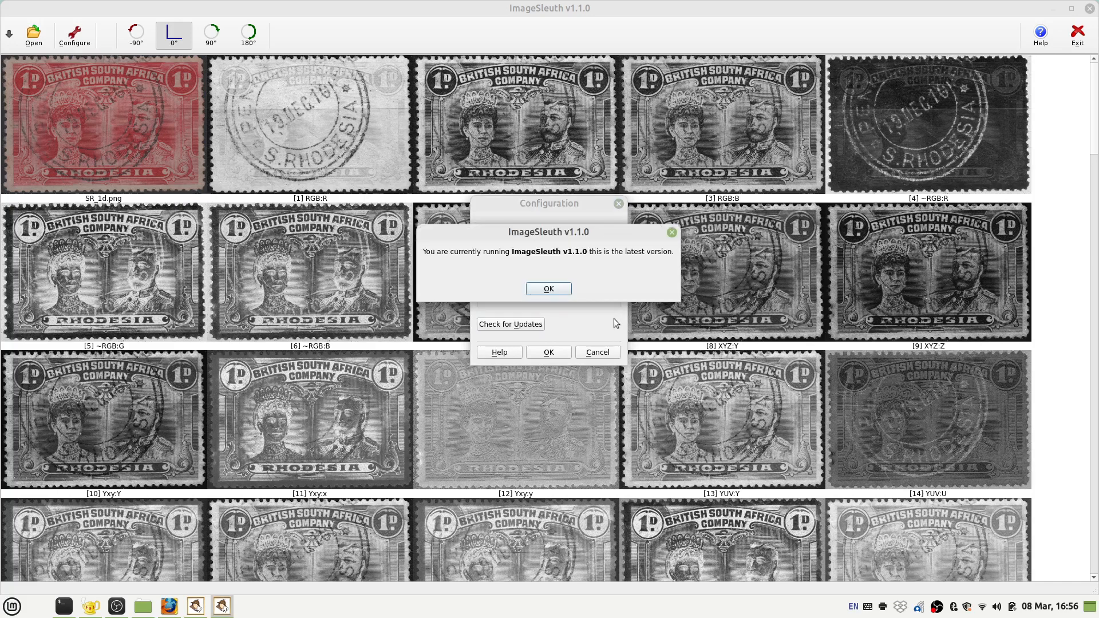
mouse_move(471, 265)
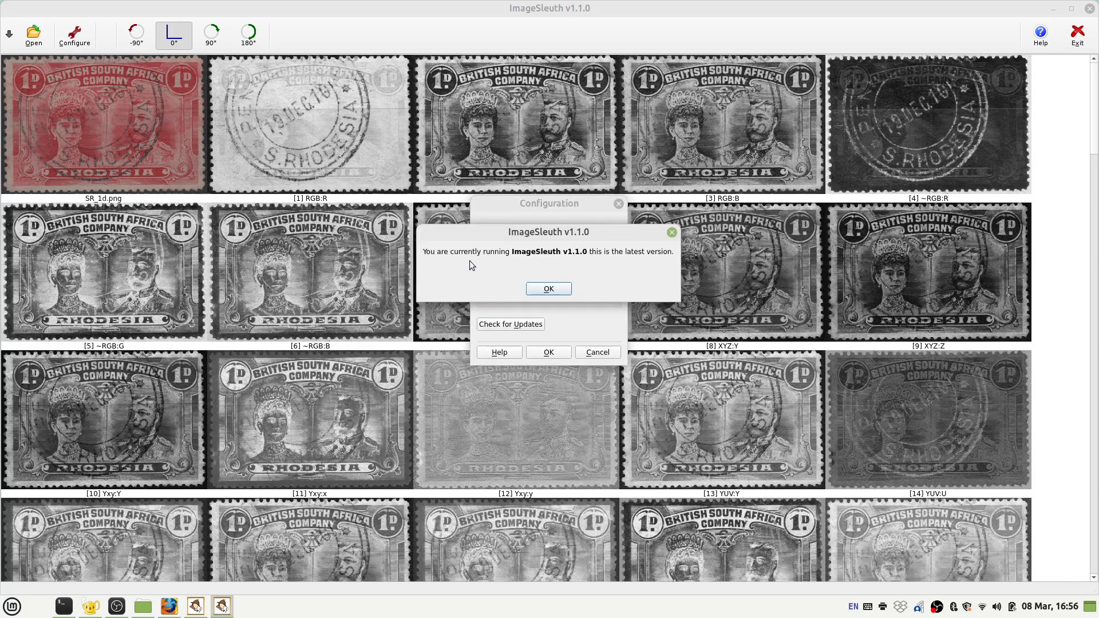
mouse_move(419, 259)
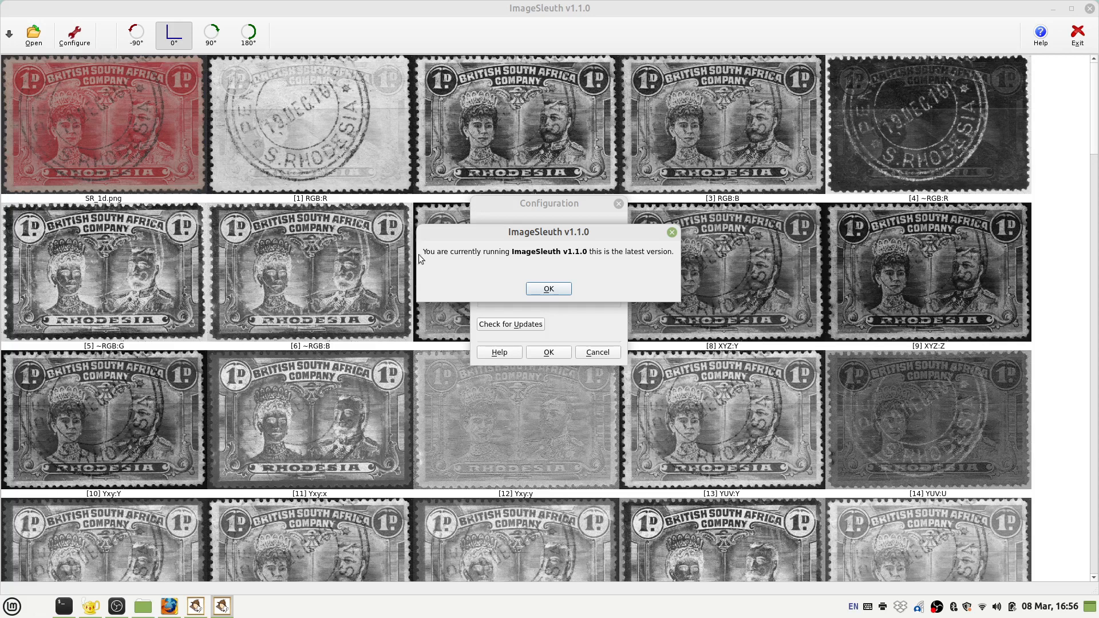
mouse_move(571, 262)
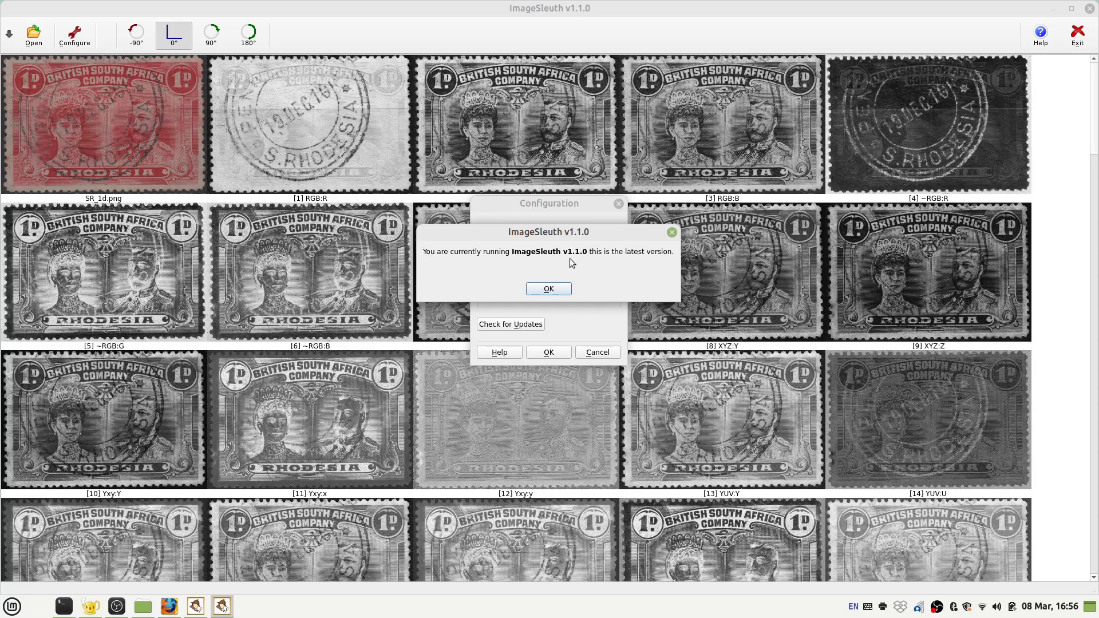
mouse_move(641, 265)
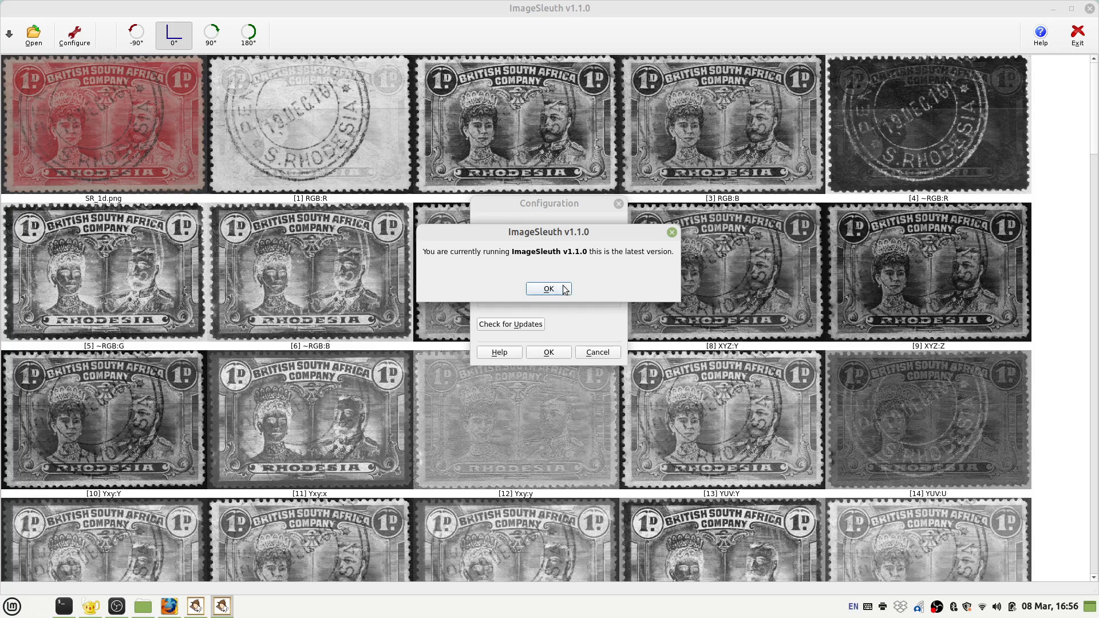
left_click(548, 288)
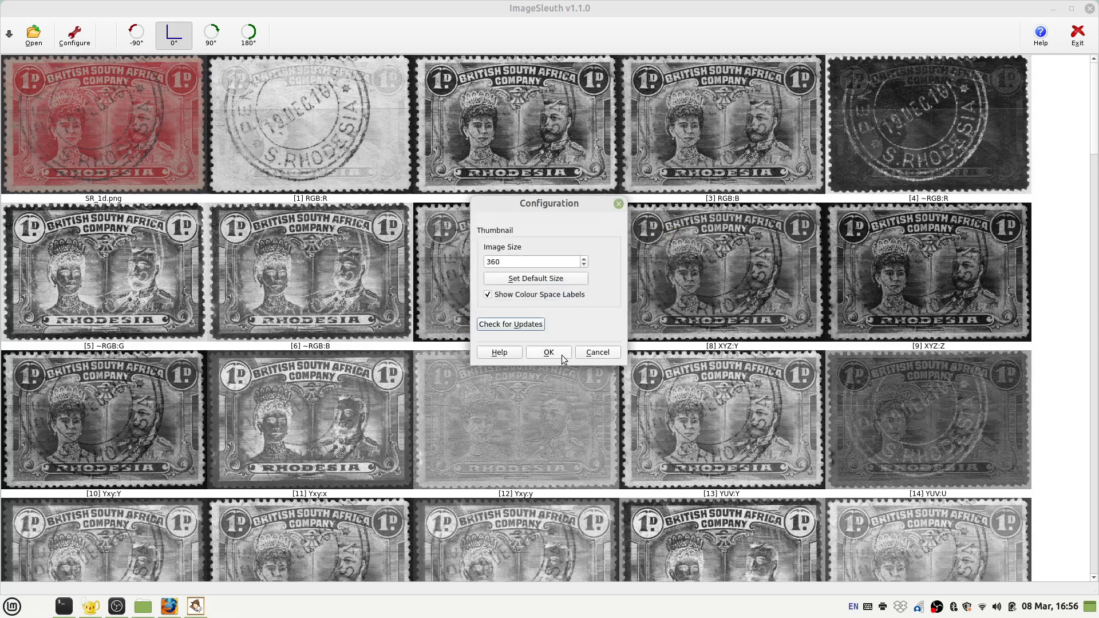
left_click(548, 352)
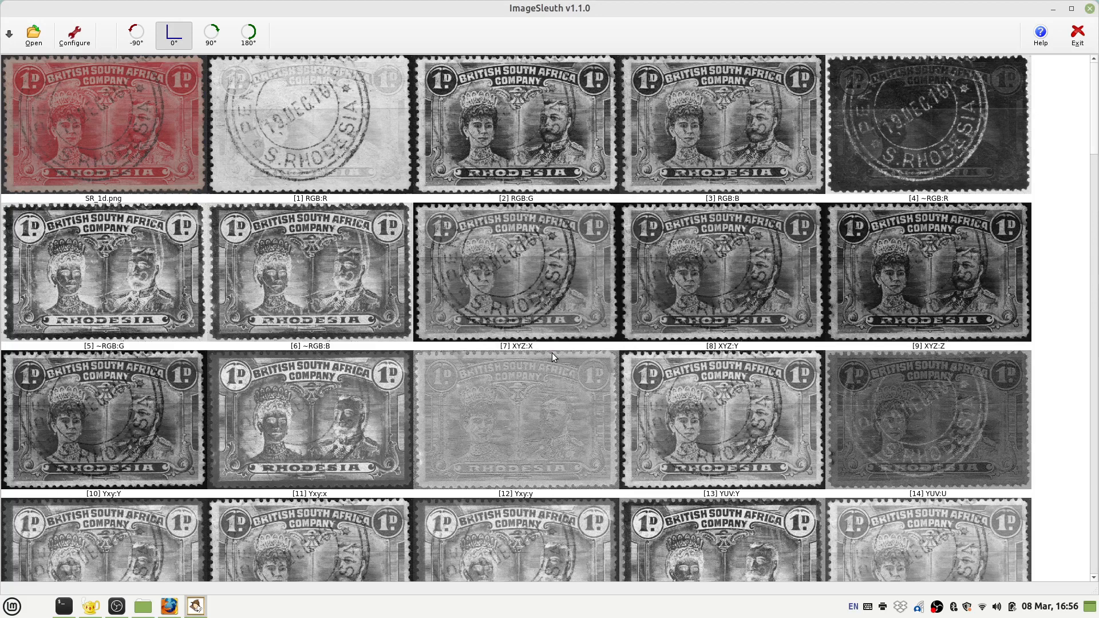